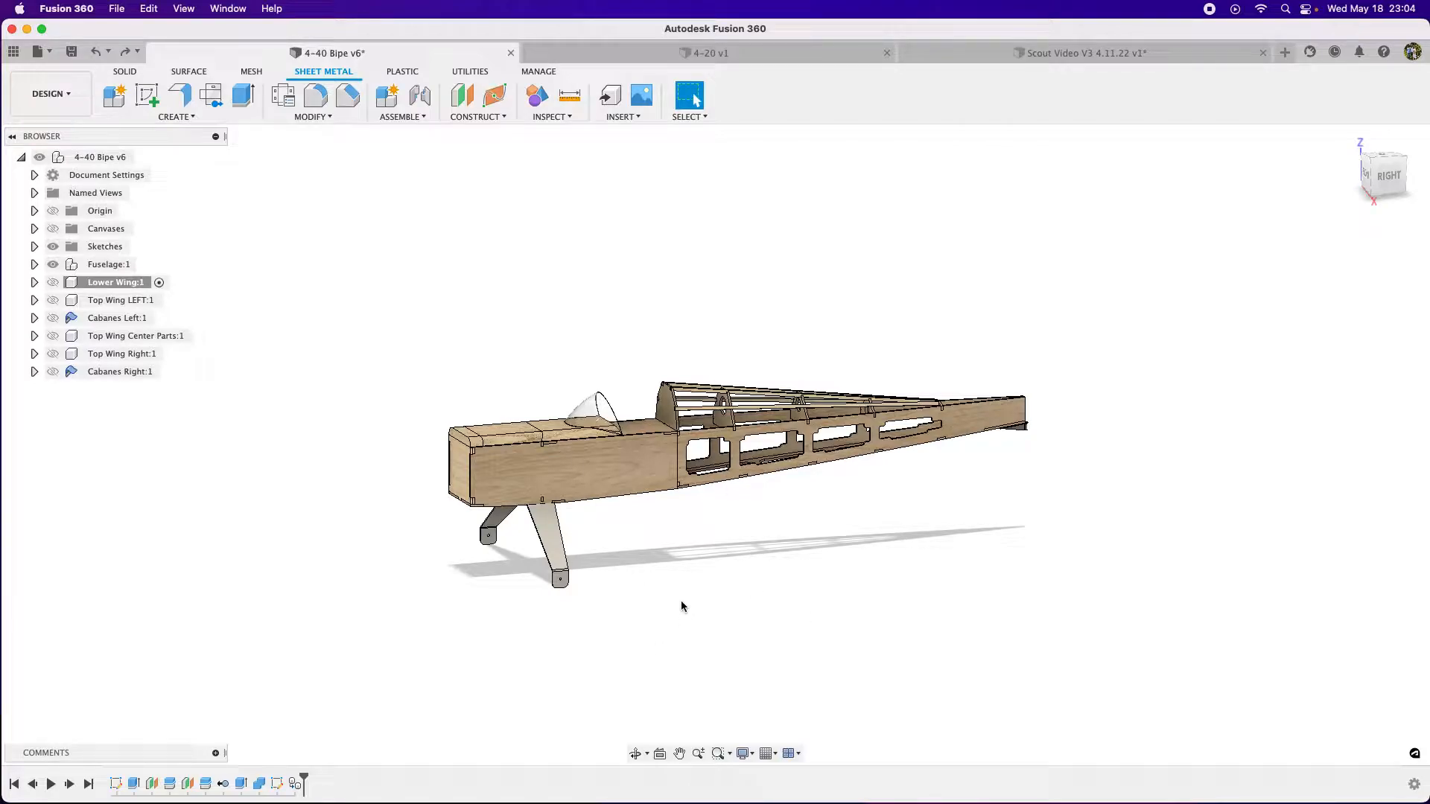
mouse_move(1269, 274)
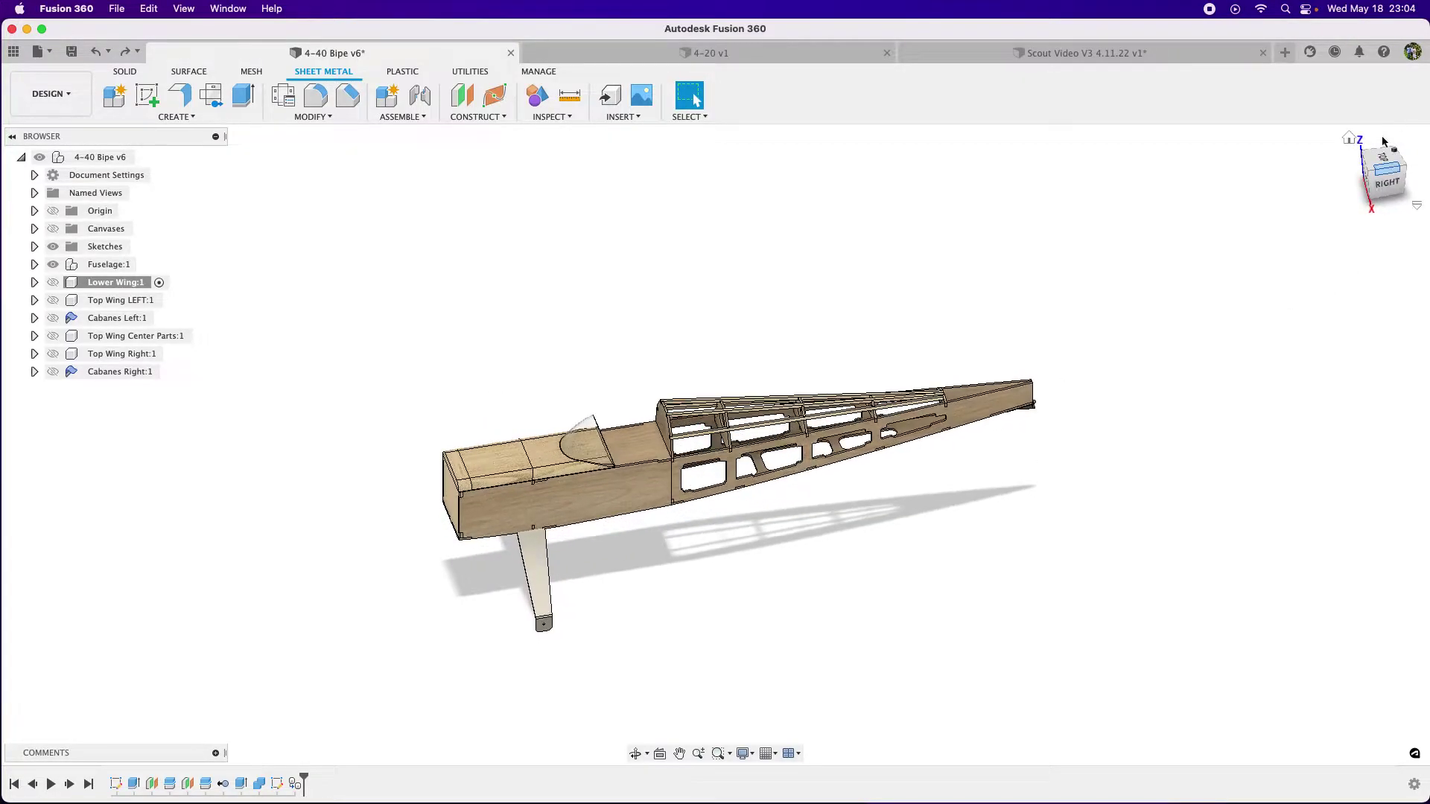
Step: View the fuselage at a three-quarter angle and list the bodies inside Fuselage:1
click(1382, 181)
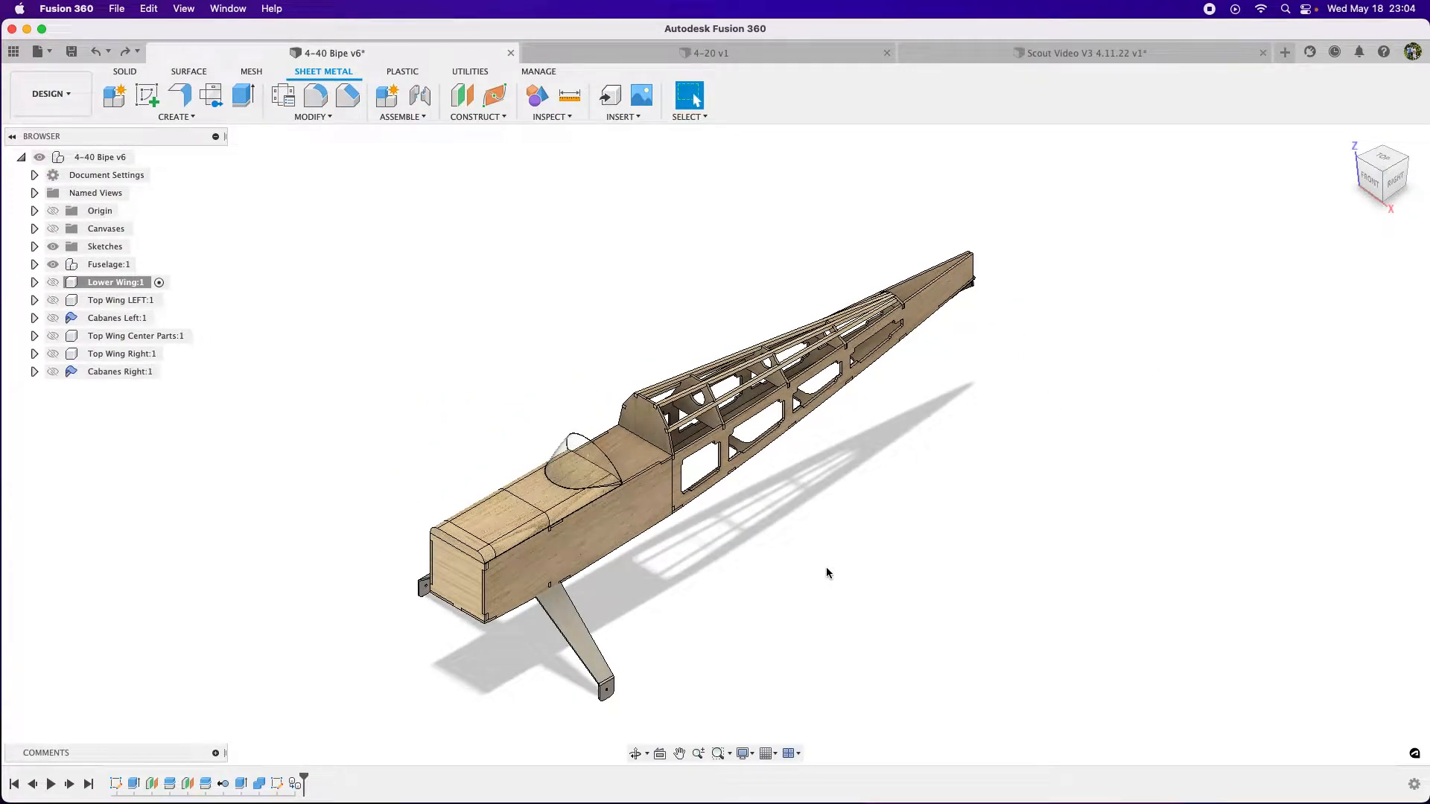
click(33, 265)
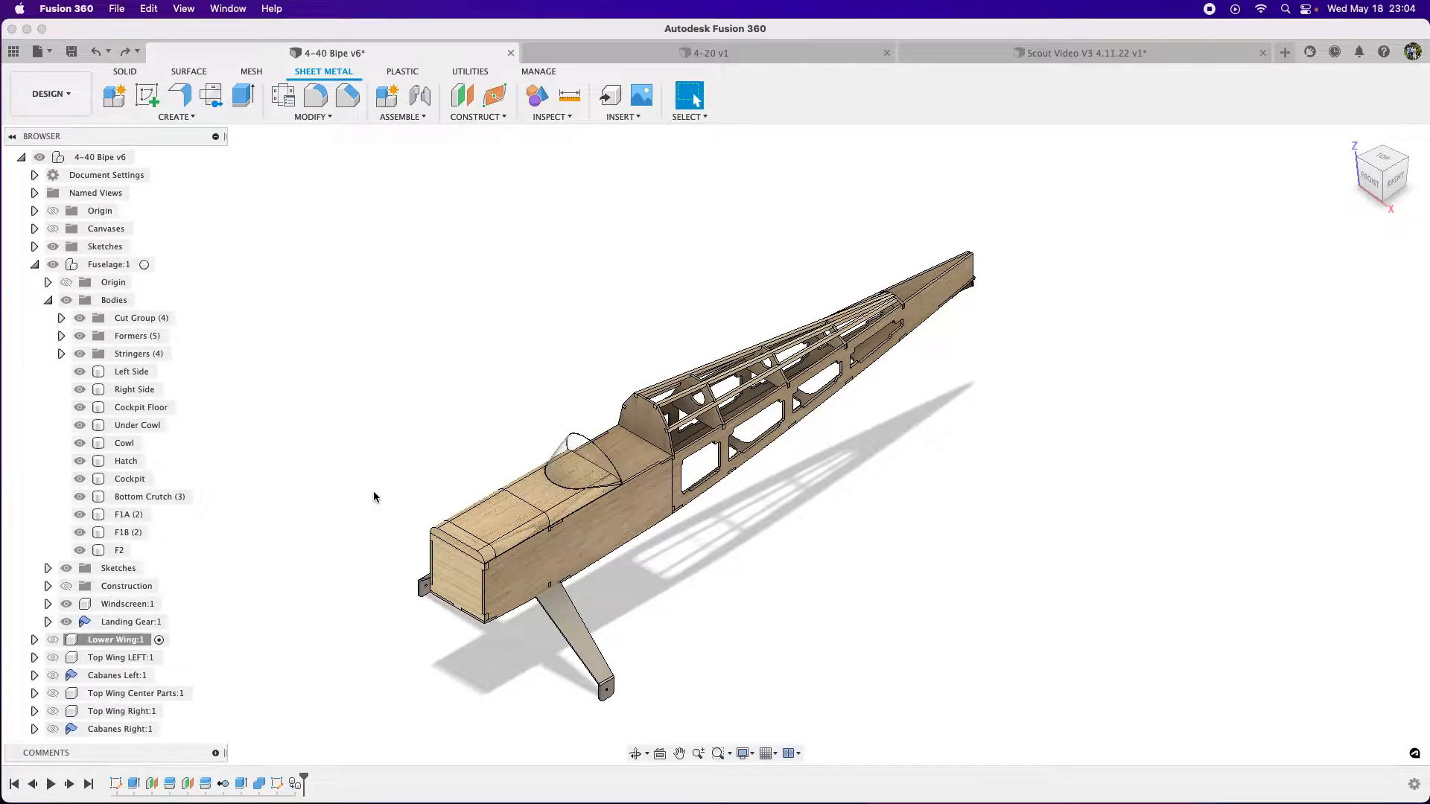
mouse_move(602, 348)
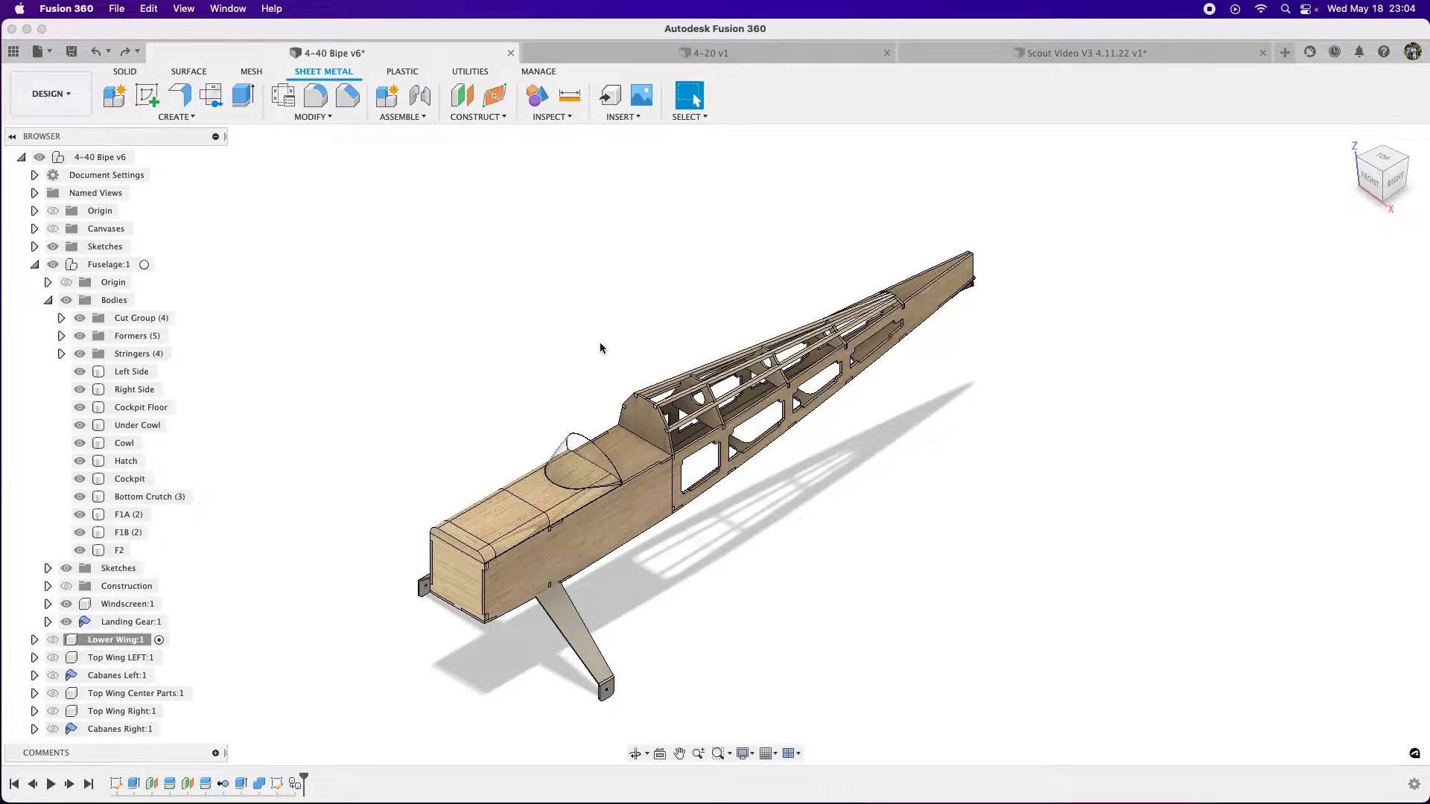
mouse_move(533, 372)
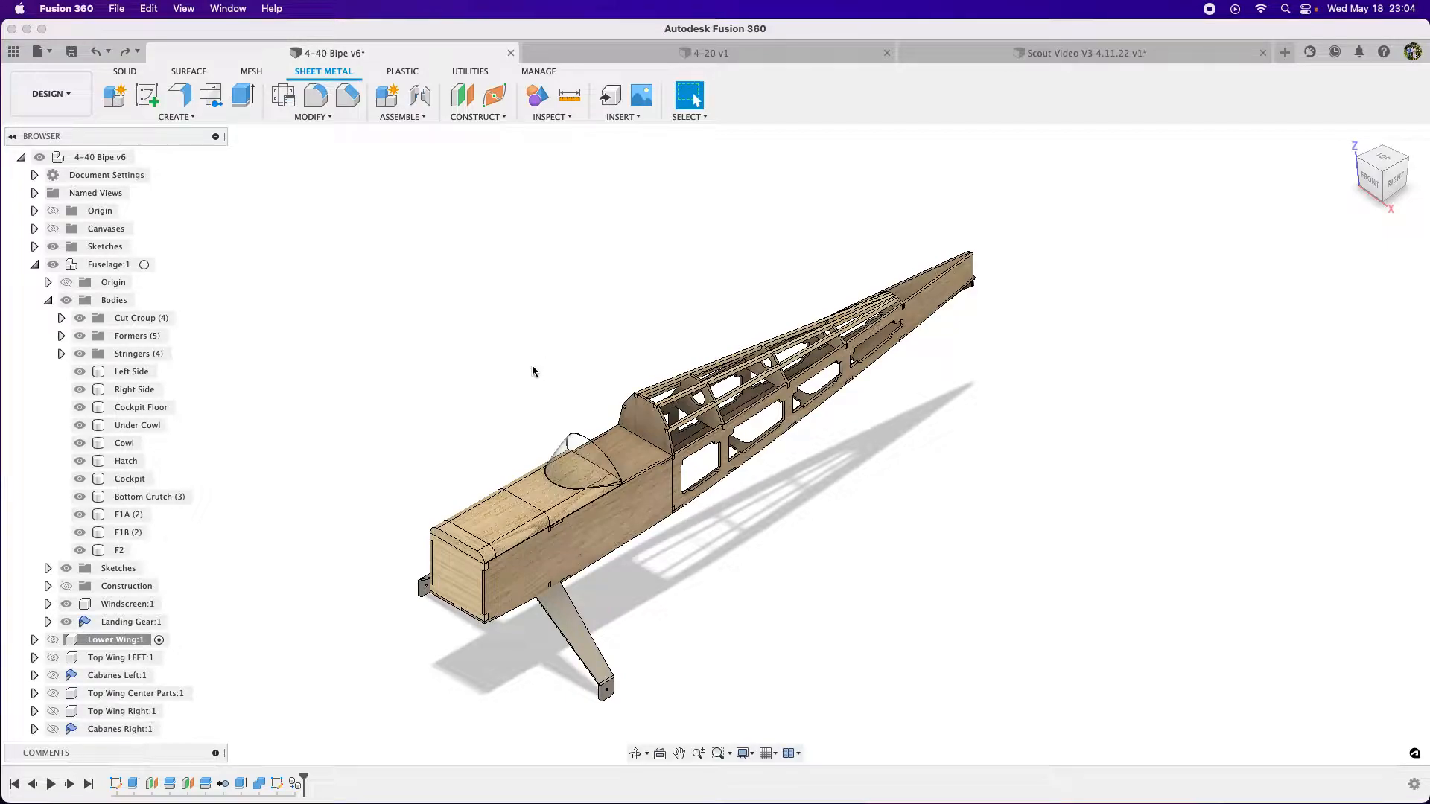
mouse_move(378, 178)
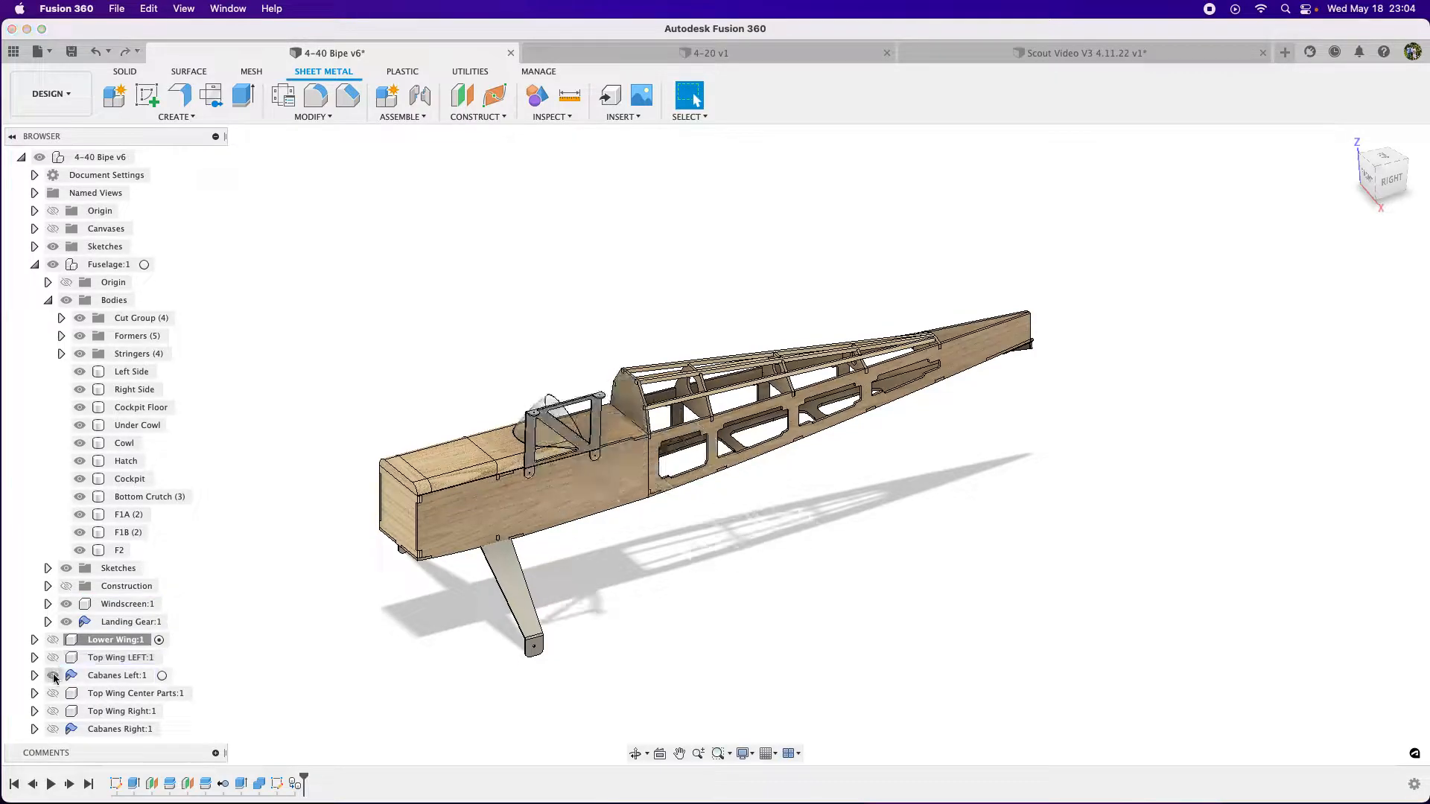
Step: Show the cabane struts and both wings against the fuselage, then return to the side view
click(52, 676)
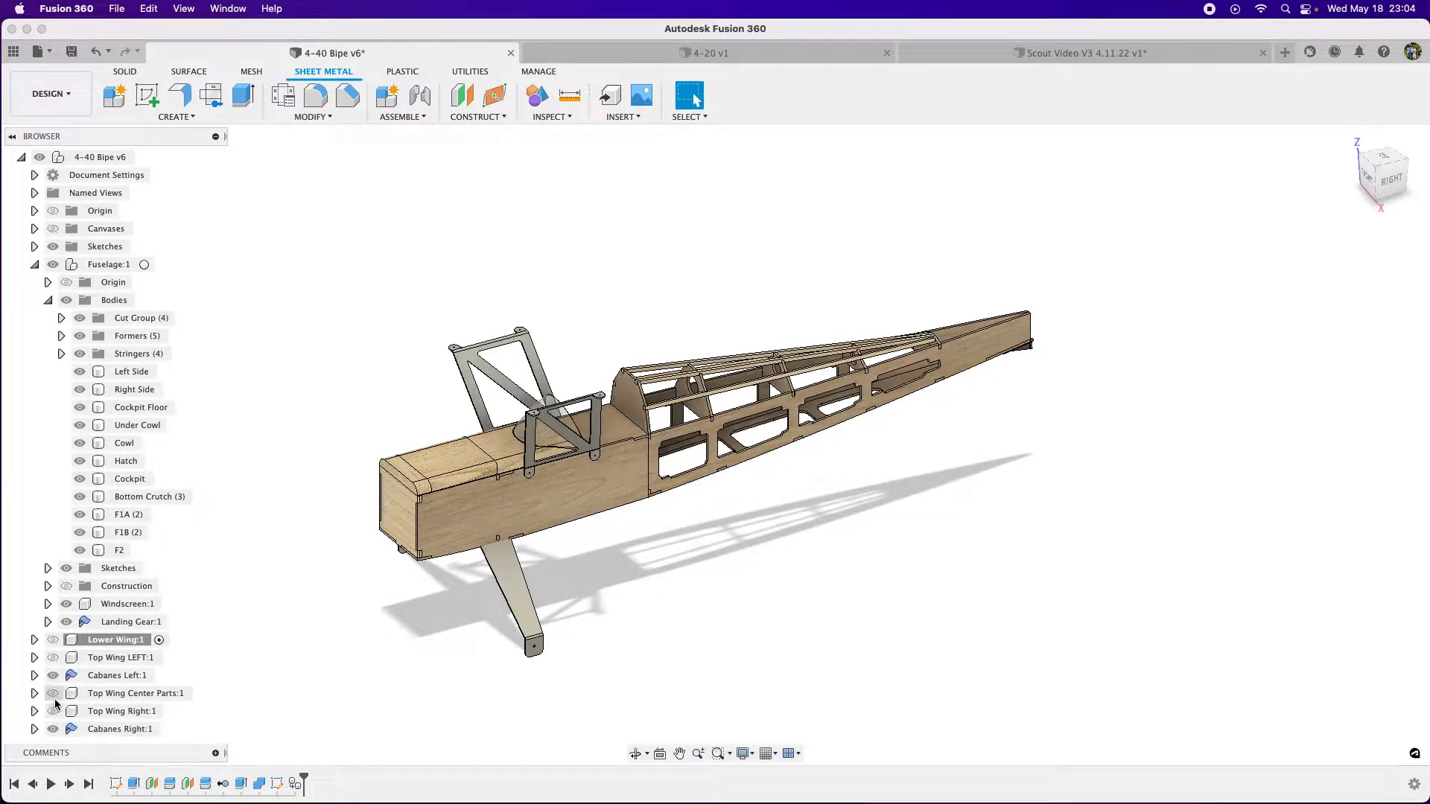
click(53, 711)
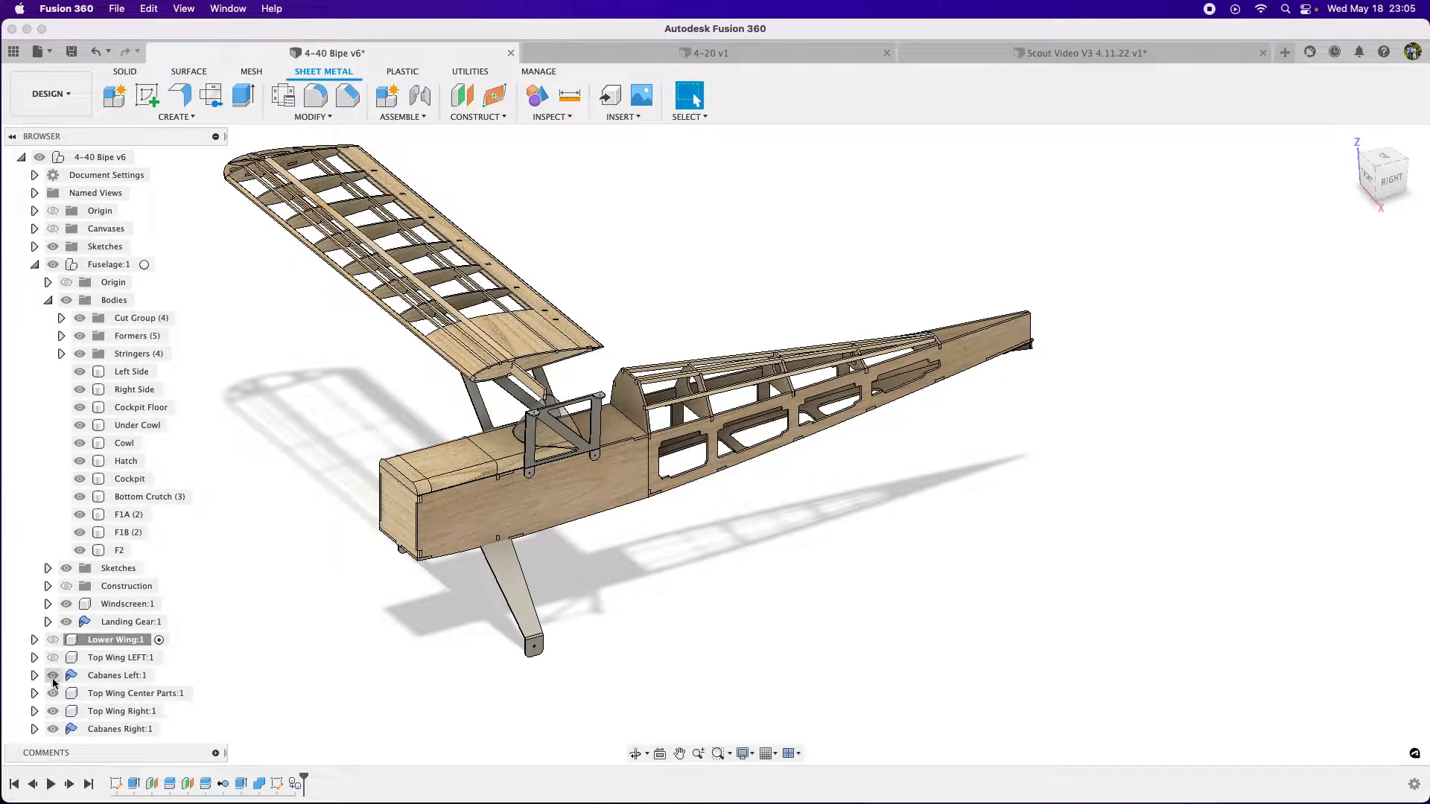
click(52, 658)
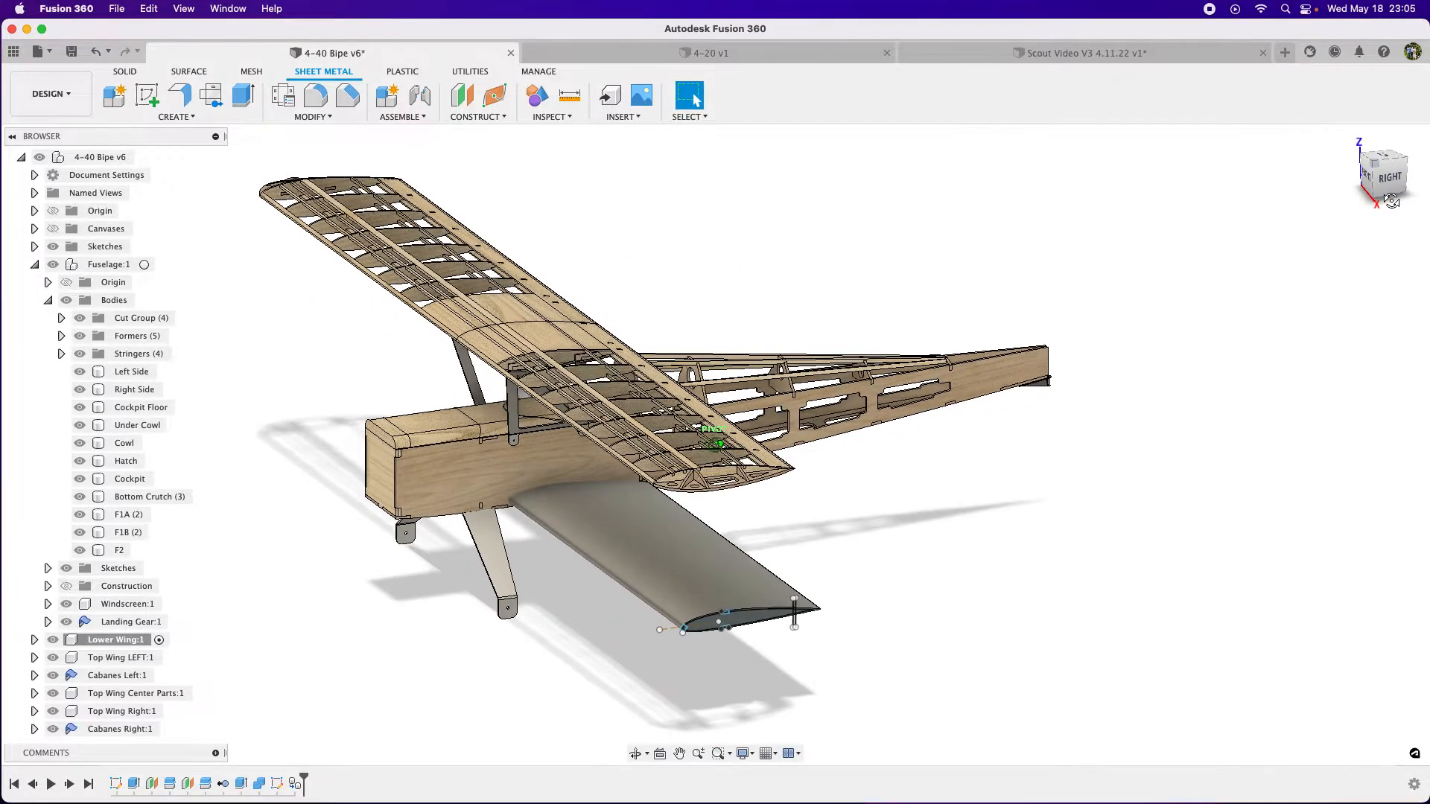
click(53, 641)
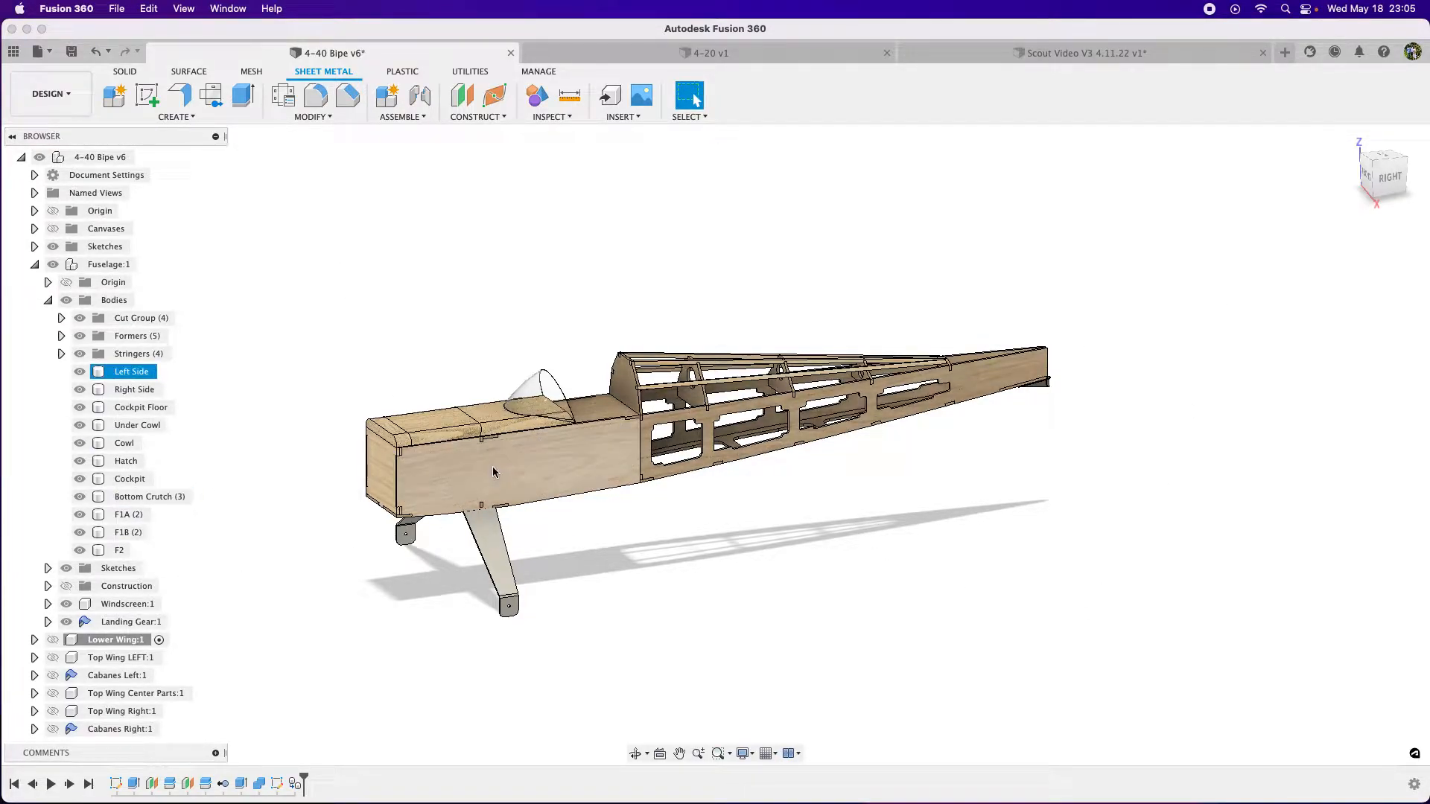
Step: Start a new component from the top-level design's options
click(781, 656)
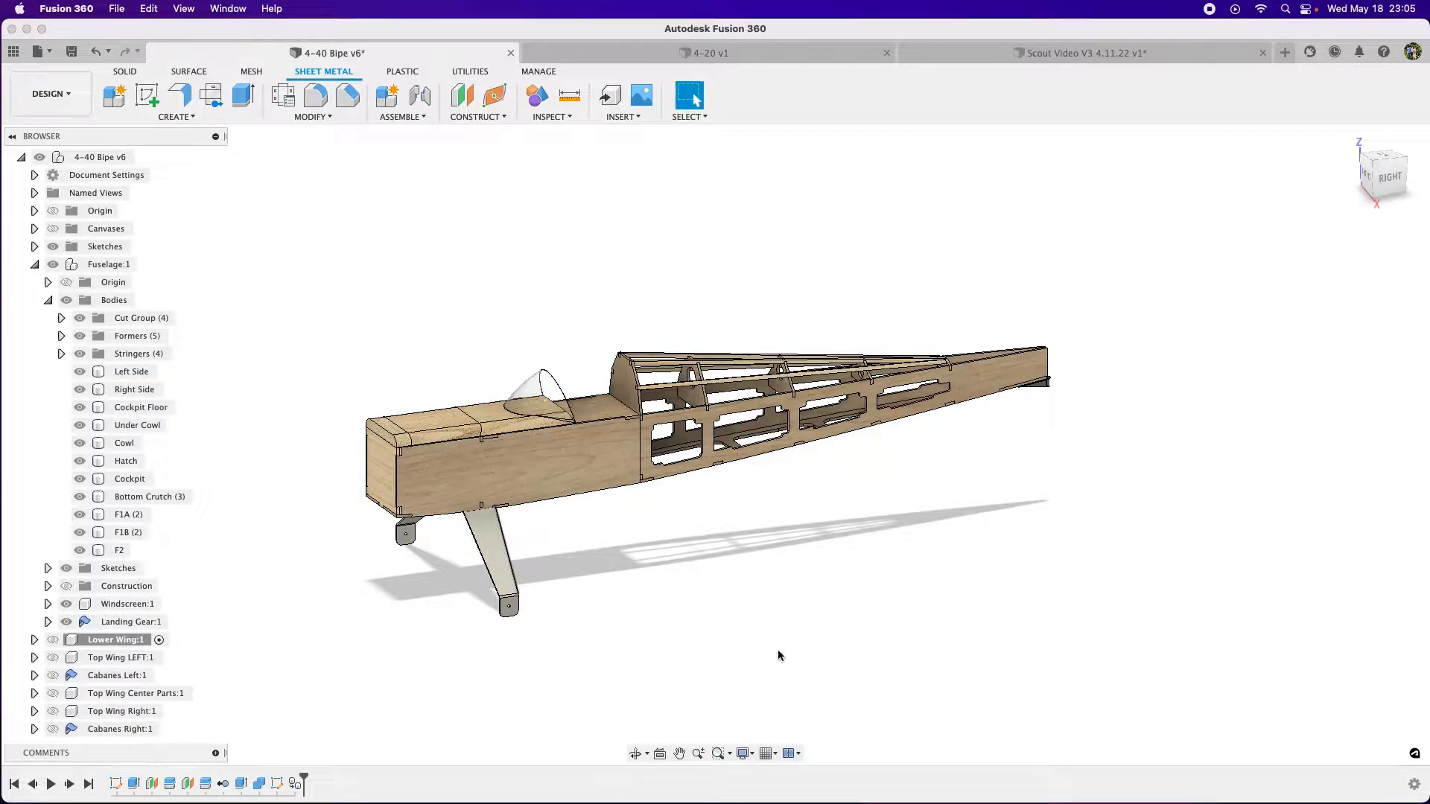
click(148, 498)
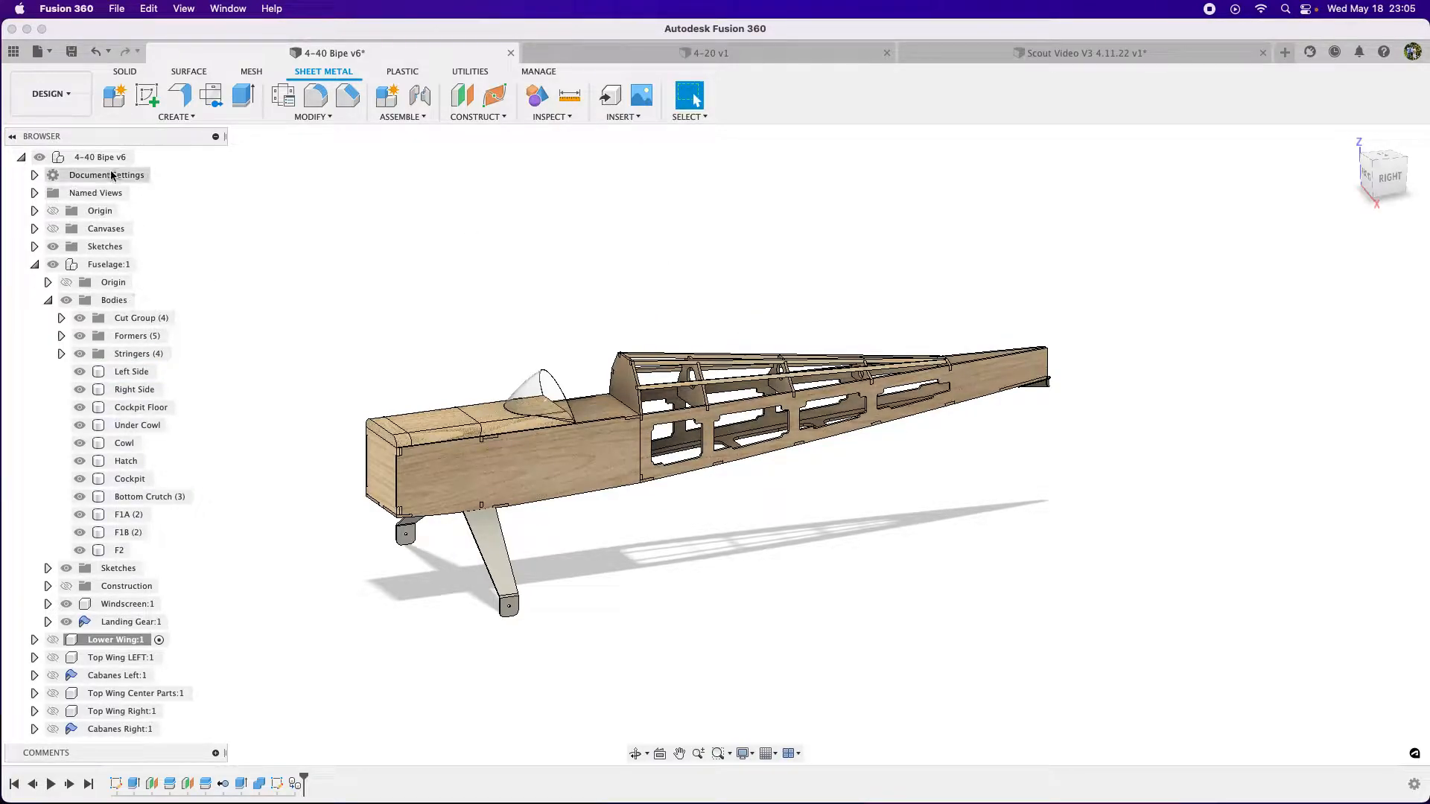
right_click(99, 157)
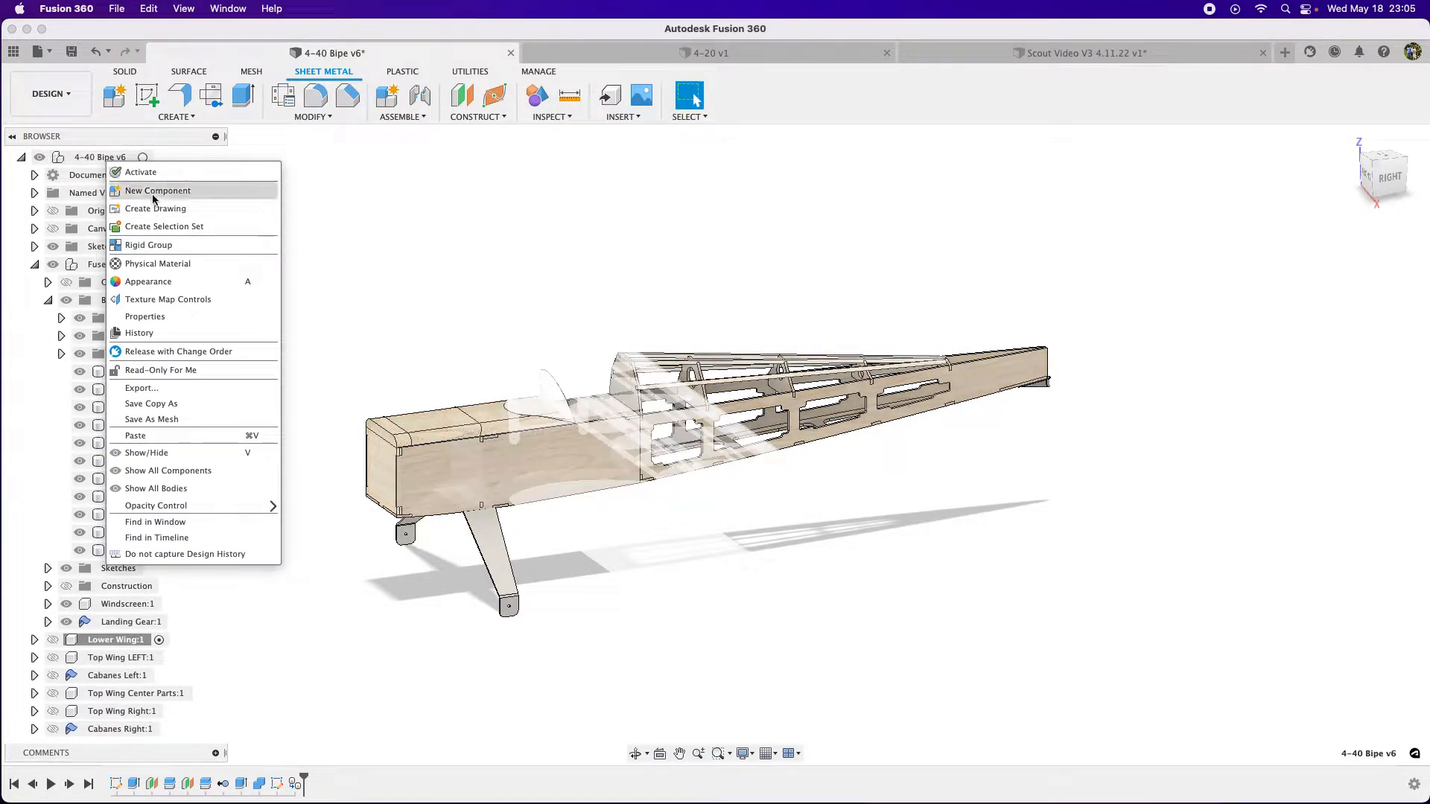
click(157, 191)
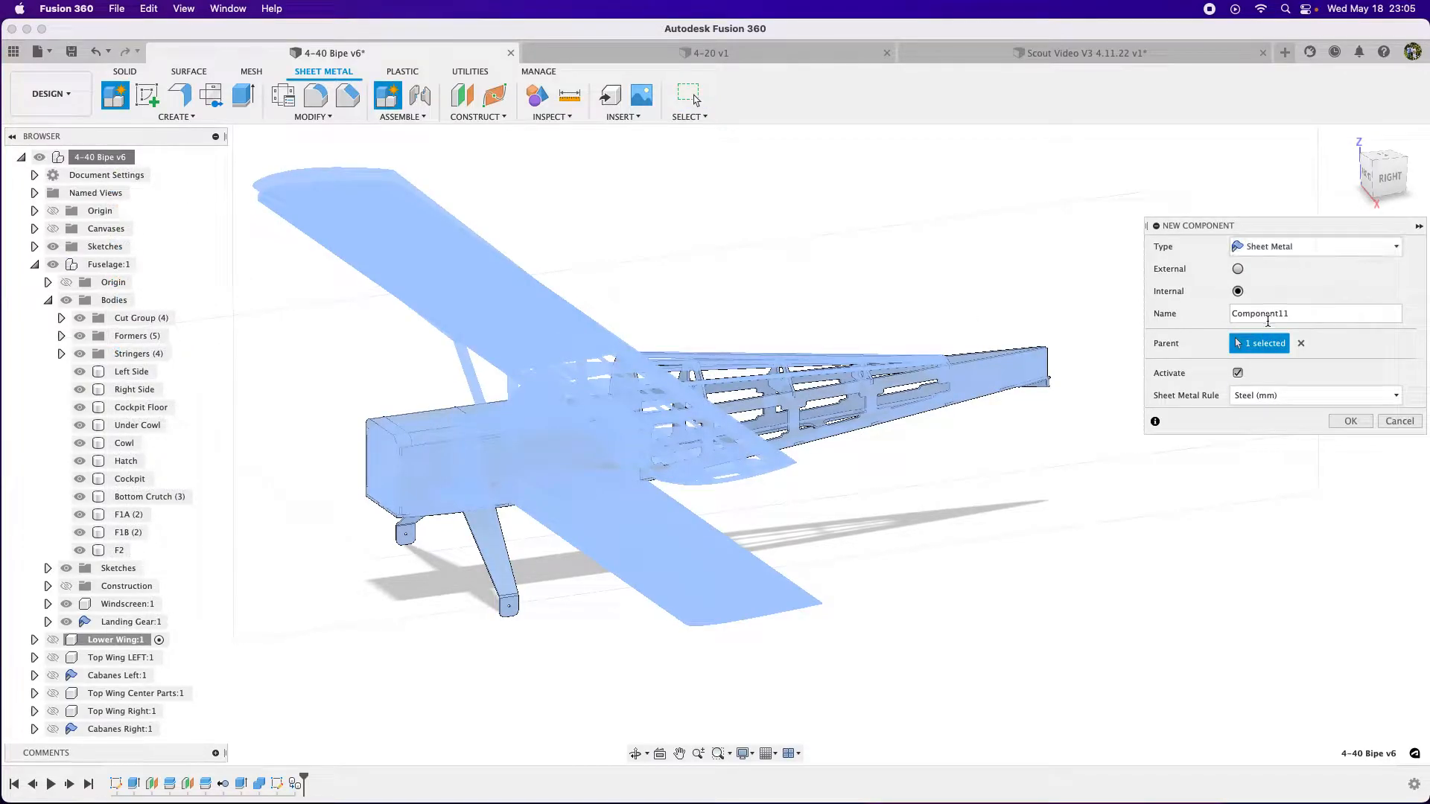
Step: Name the new sheet metal component 'CNC Parts' and create it
double_click(1260, 312)
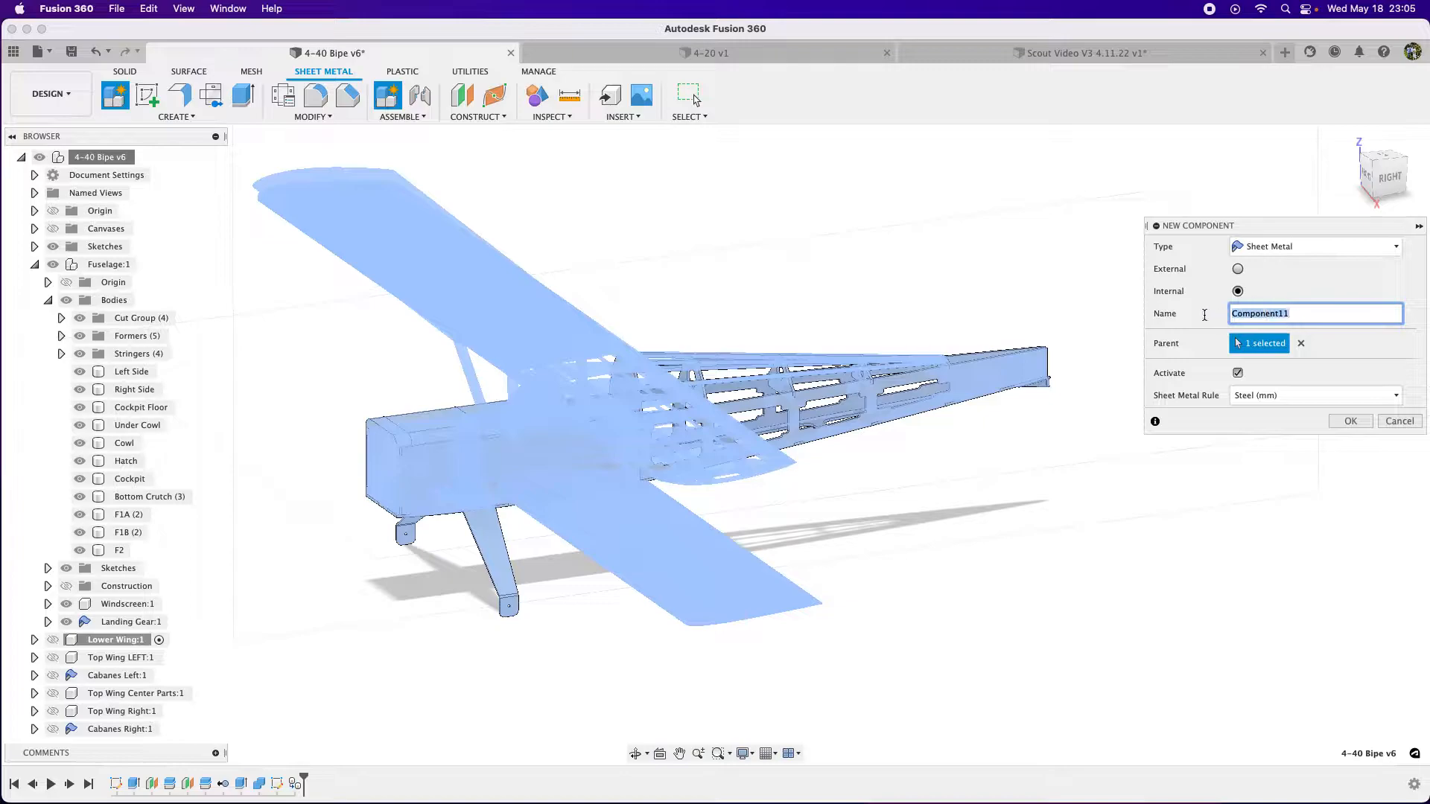
text(CNC Parts)
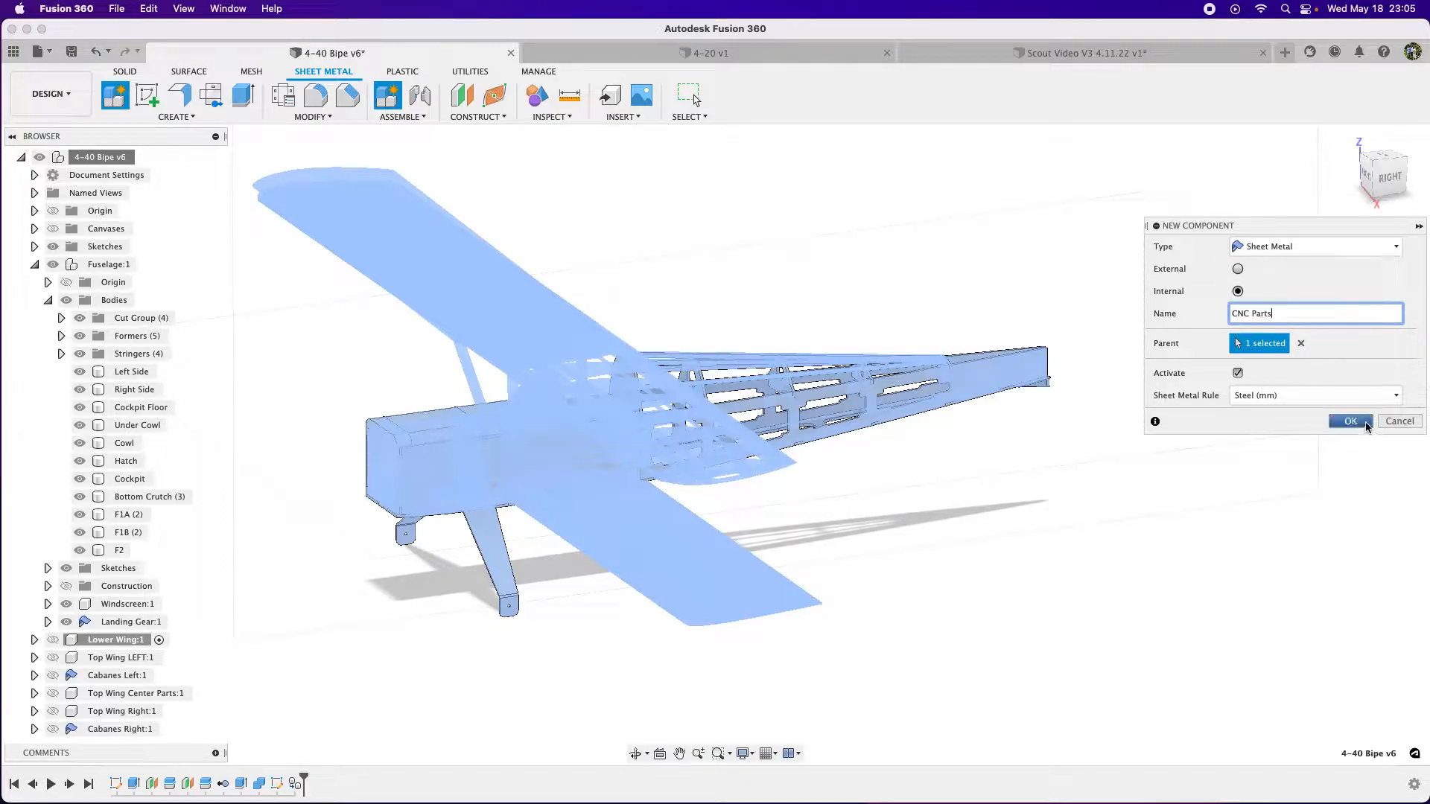
click(1349, 420)
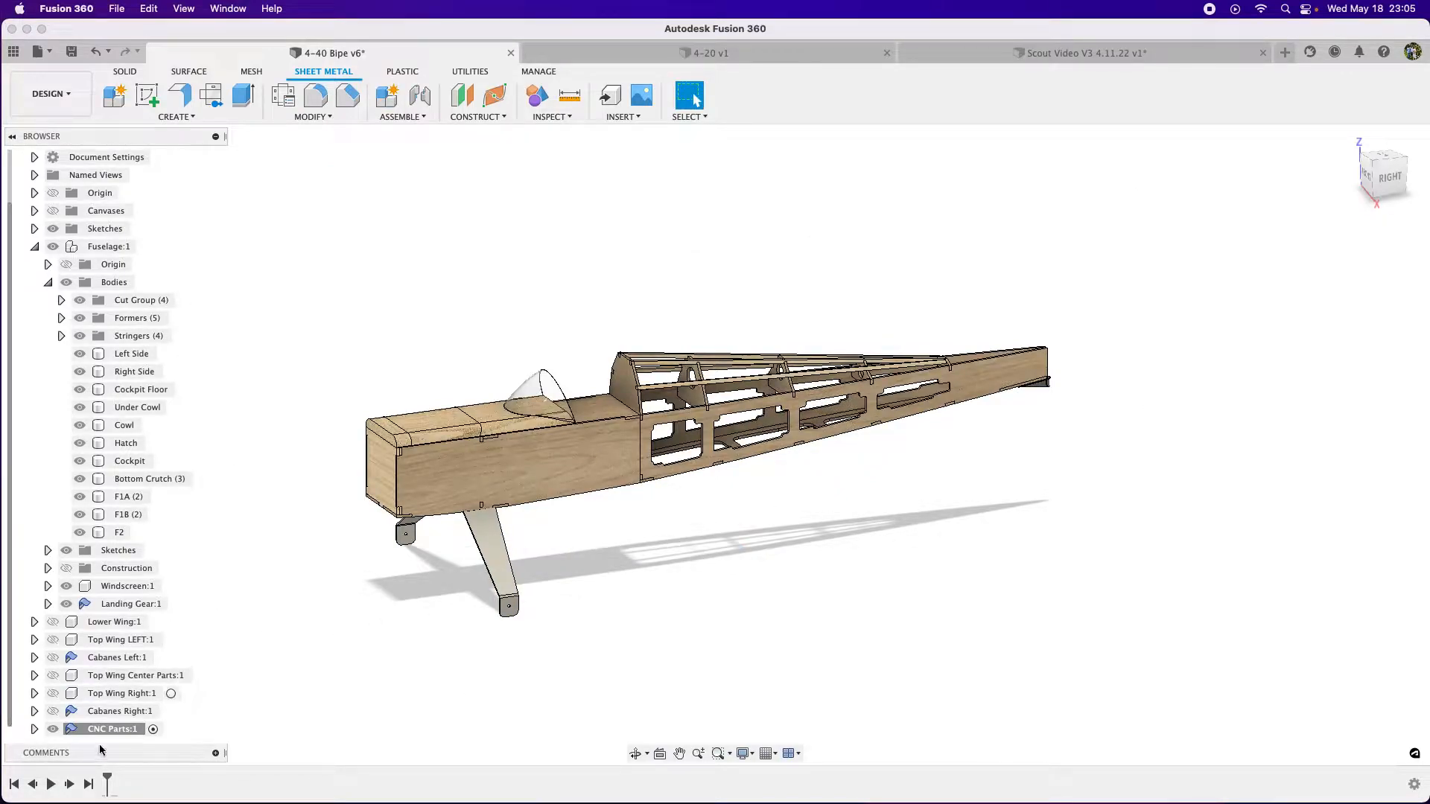
mouse_move(173, 585)
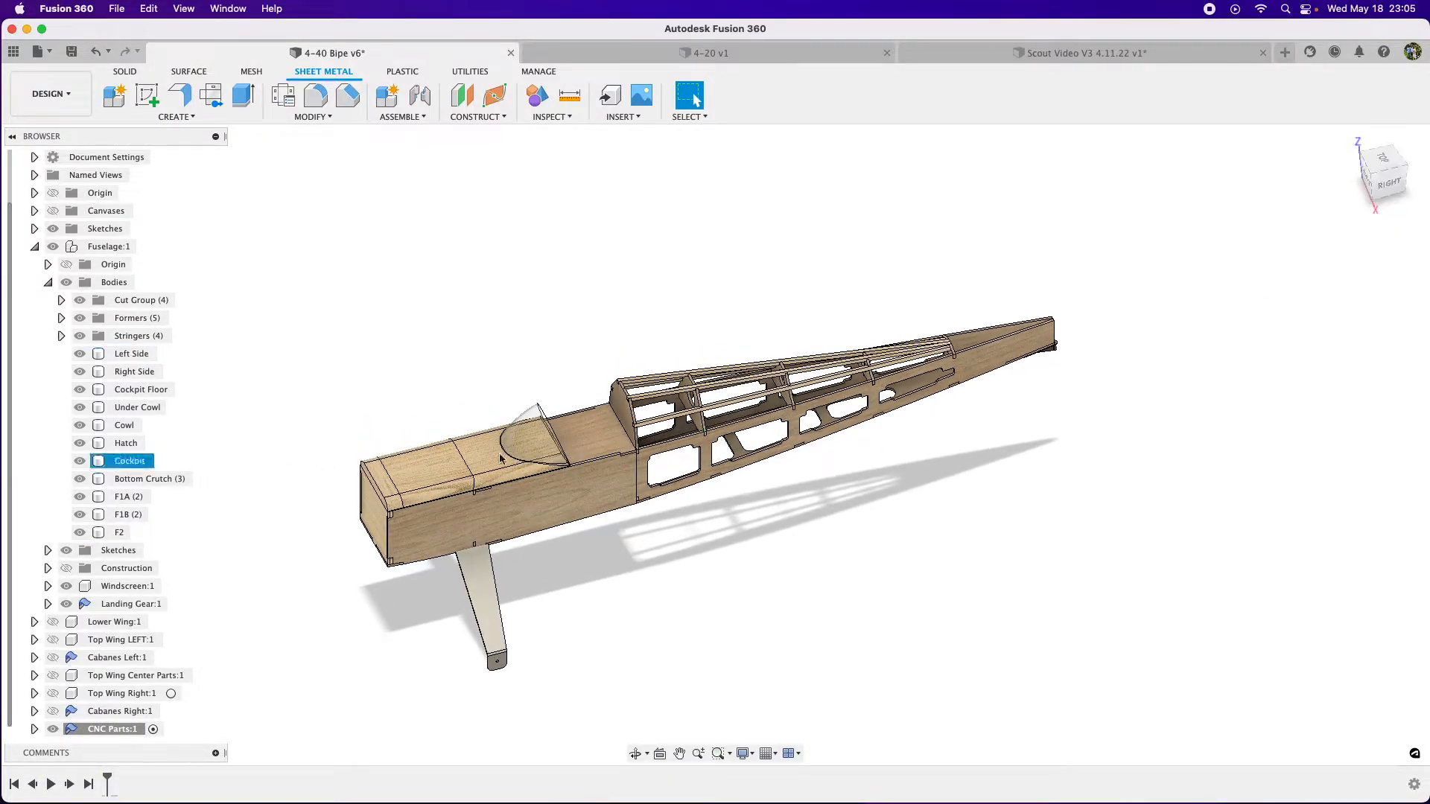
Step: Project the cockpit panel outline into a new sketch and reveal it under CNC Parts
click(81, 460)
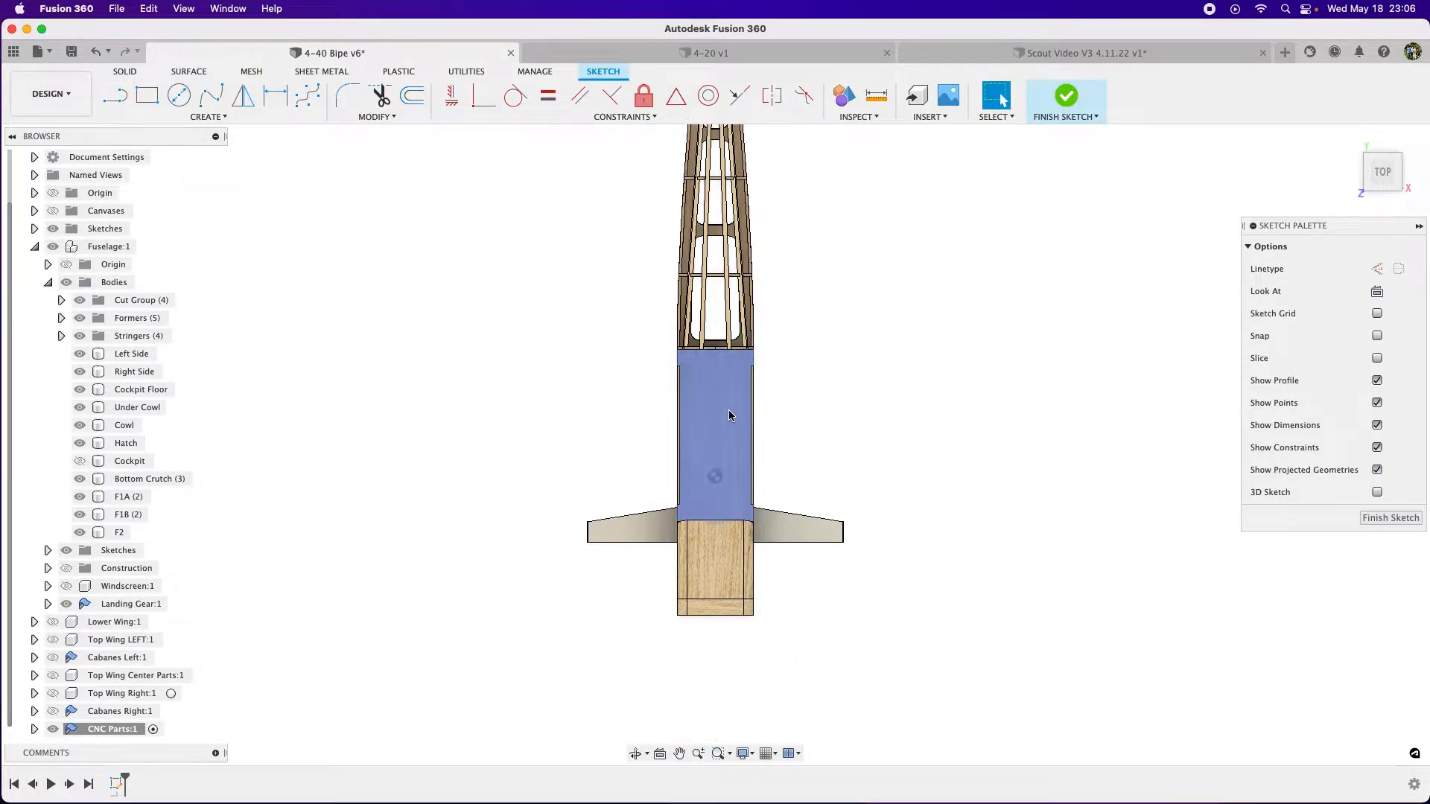
mouse_move(715, 409)
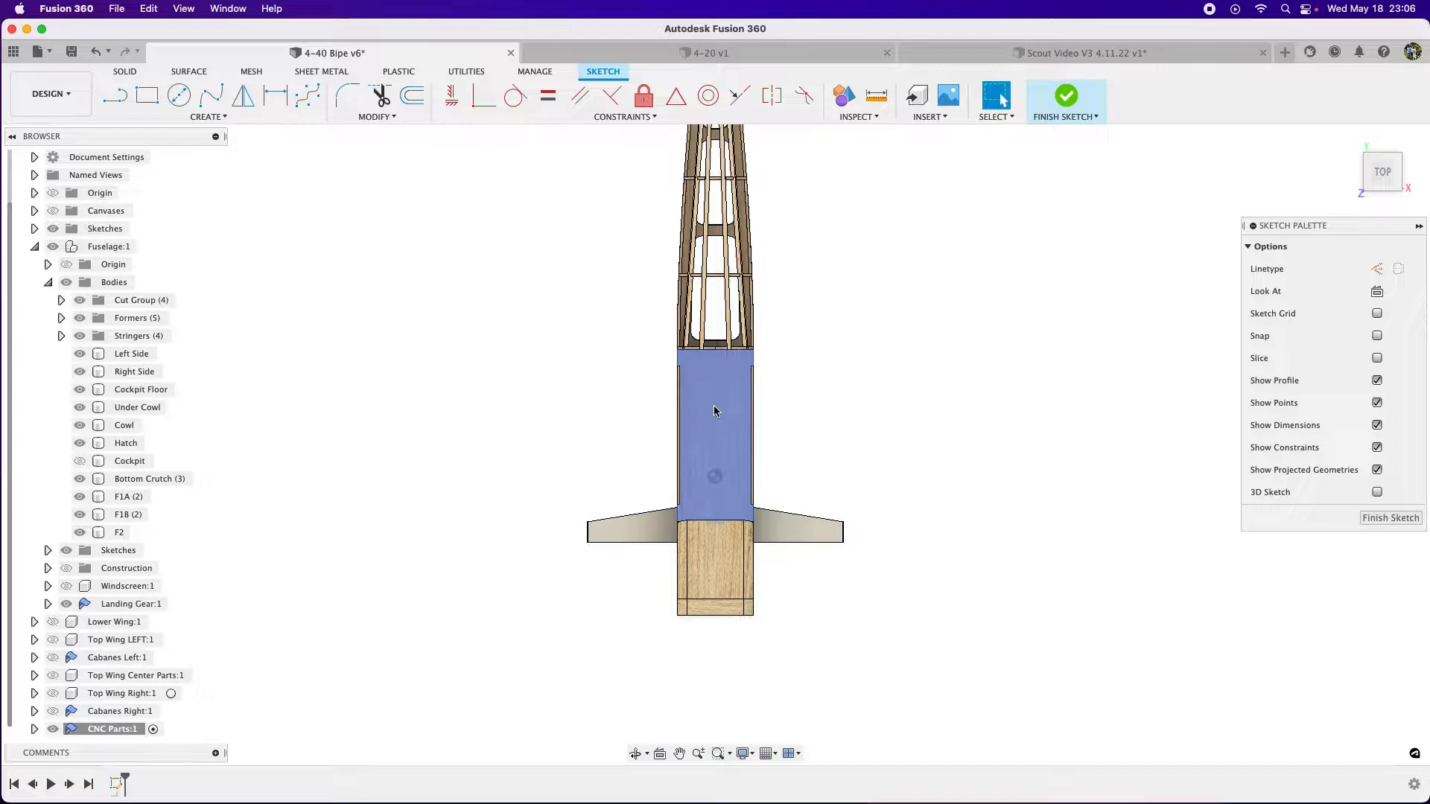
click(1391, 518)
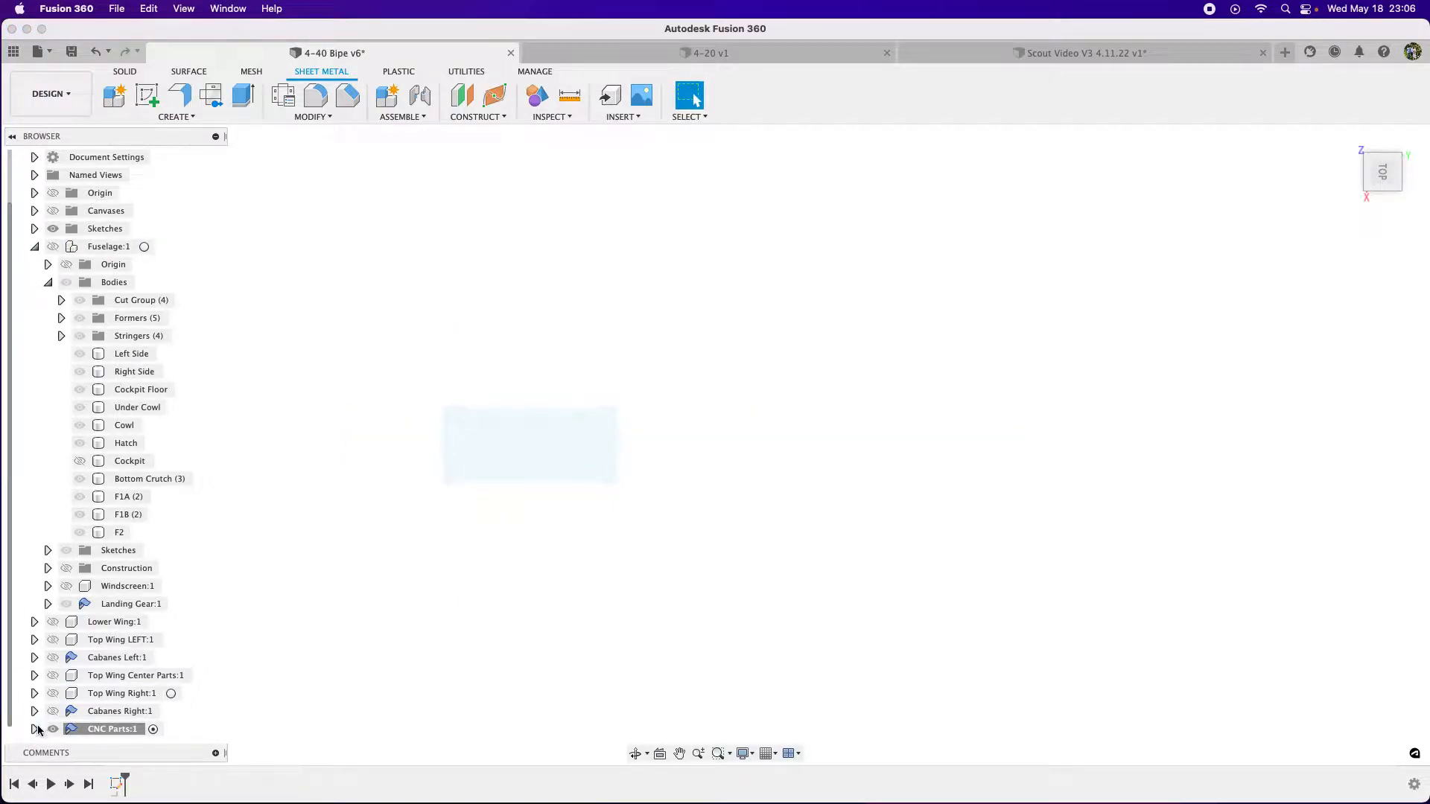
click(35, 730)
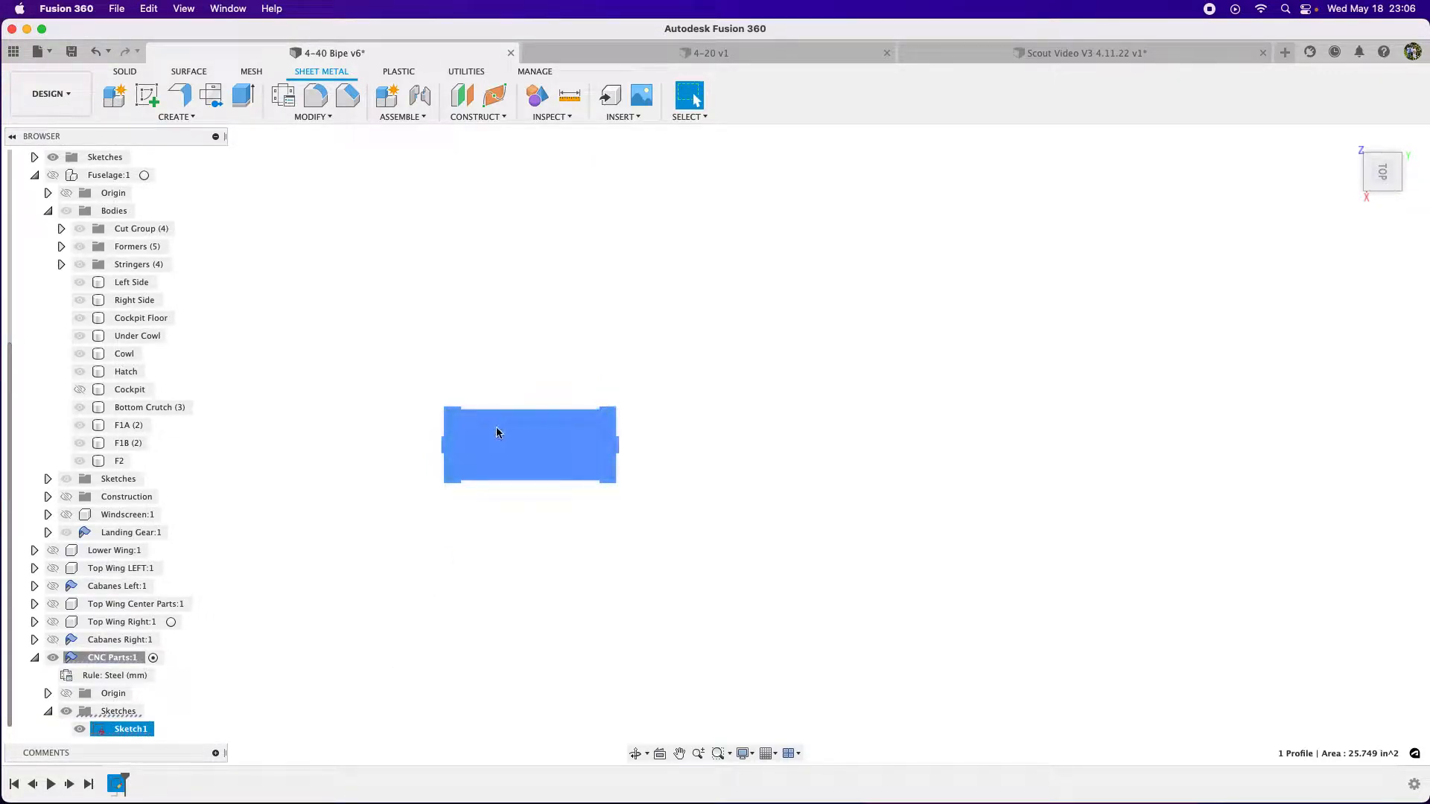
Step: Export Sketch1 as a DXF named 'Cockpit' into the Model Airplane folder
right_click(126, 730)
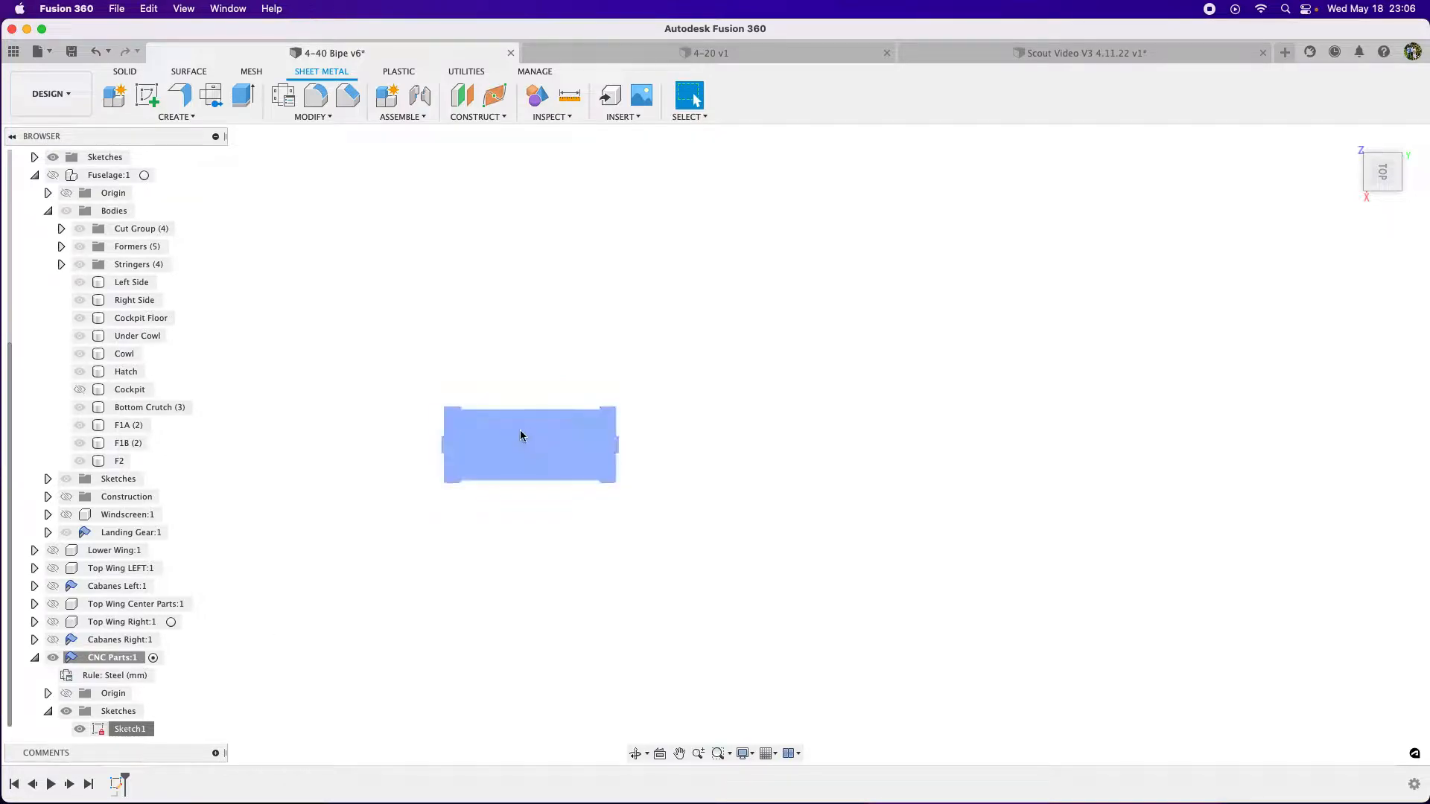
right_click(131, 730)
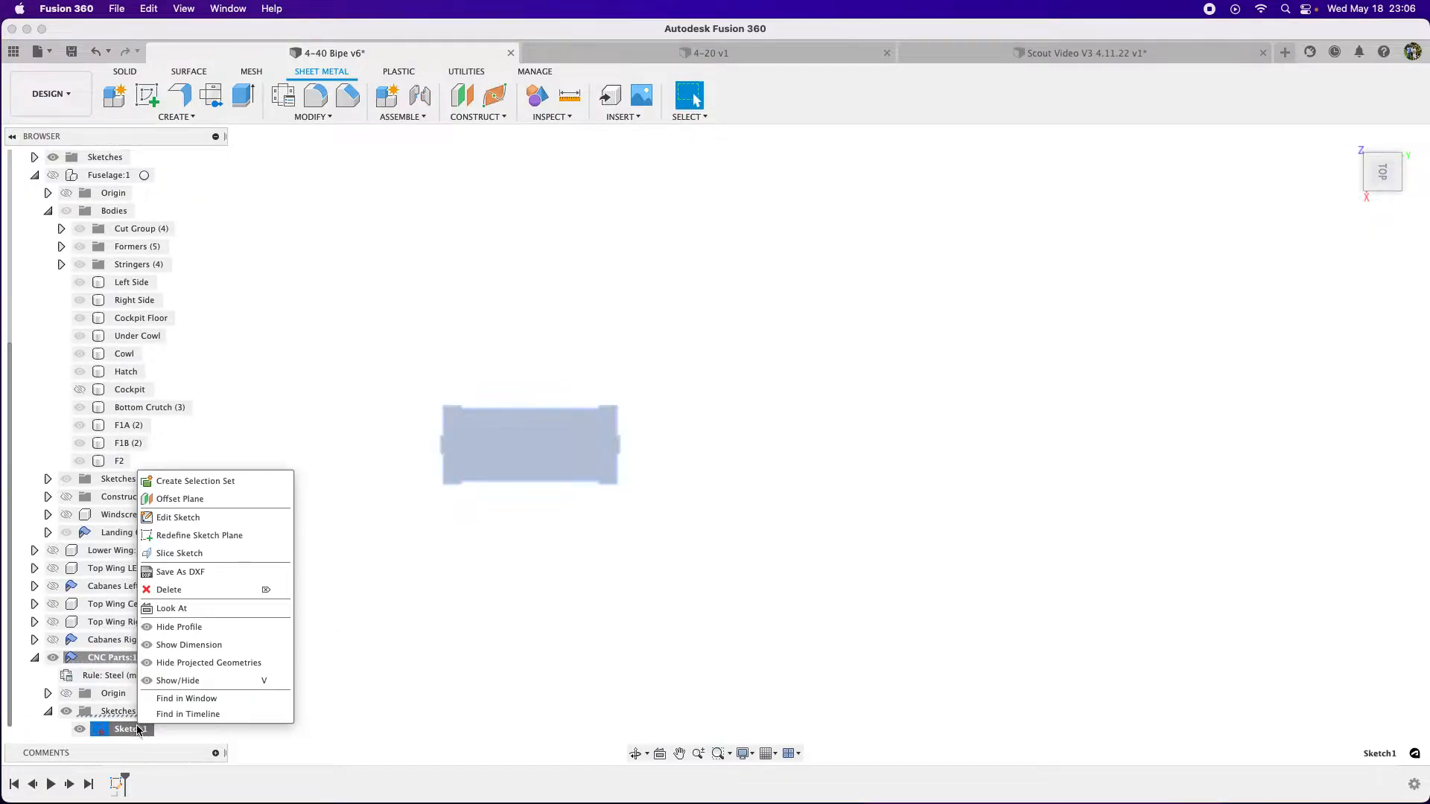
click(178, 572)
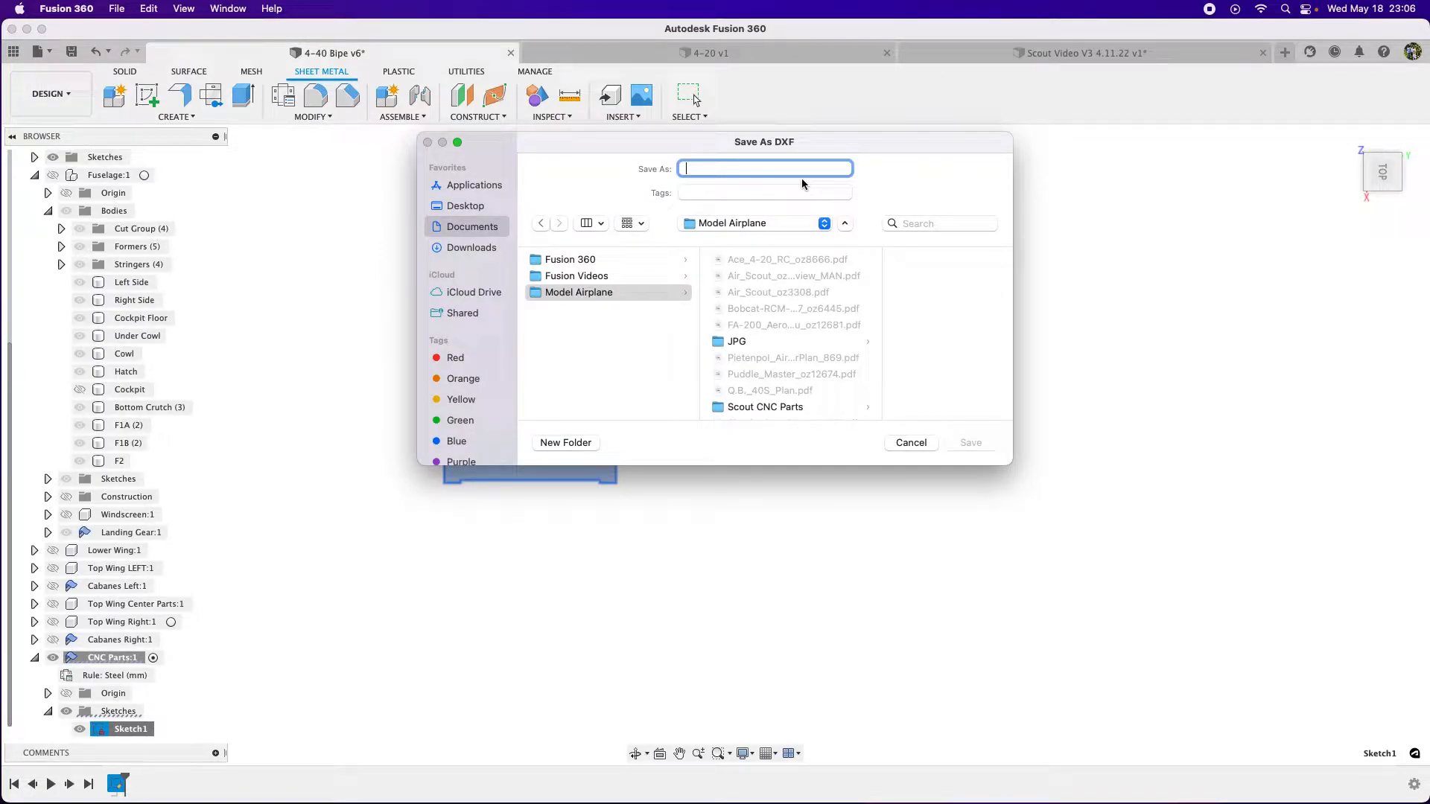
text(Cockpit)
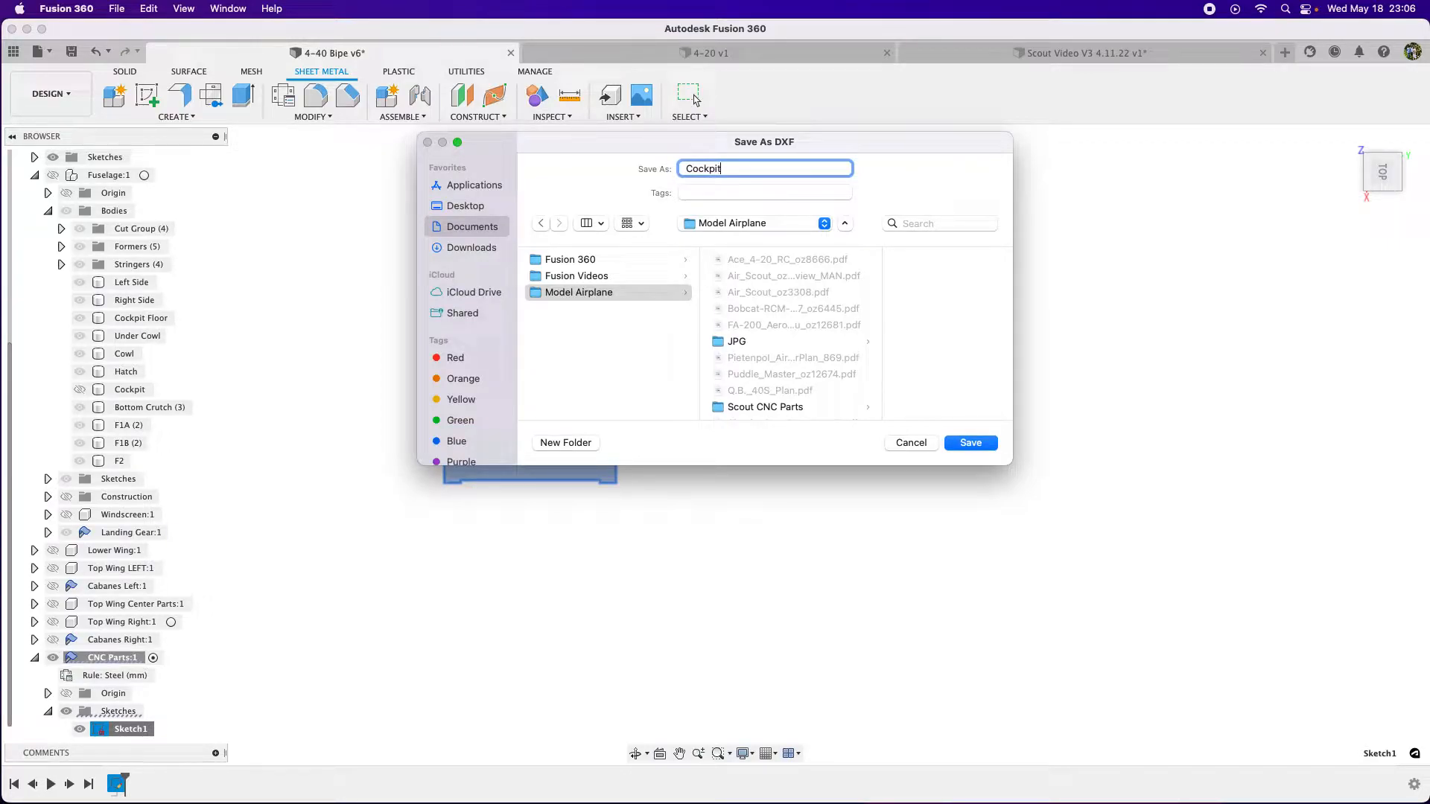
click(971, 442)
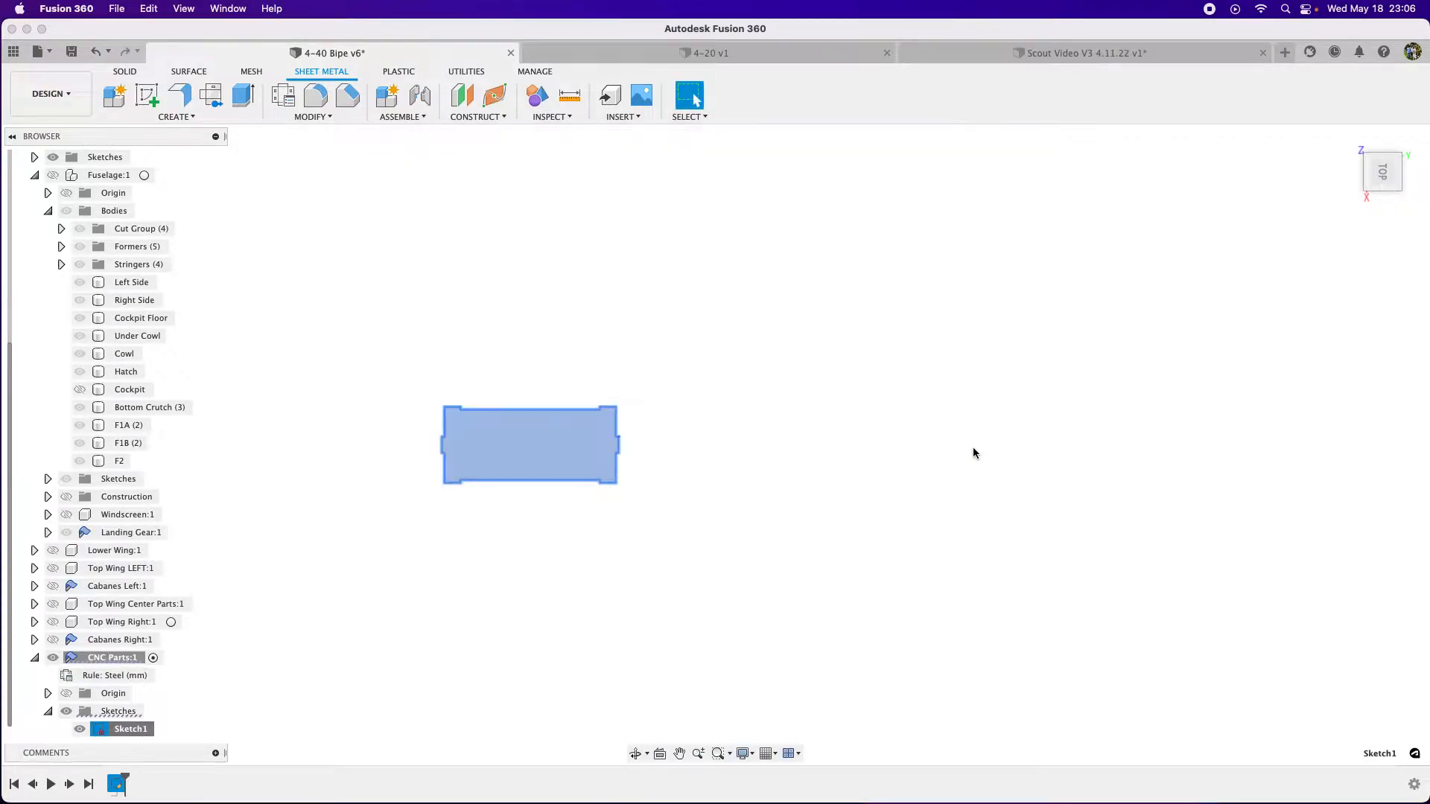
mouse_move(842, 546)
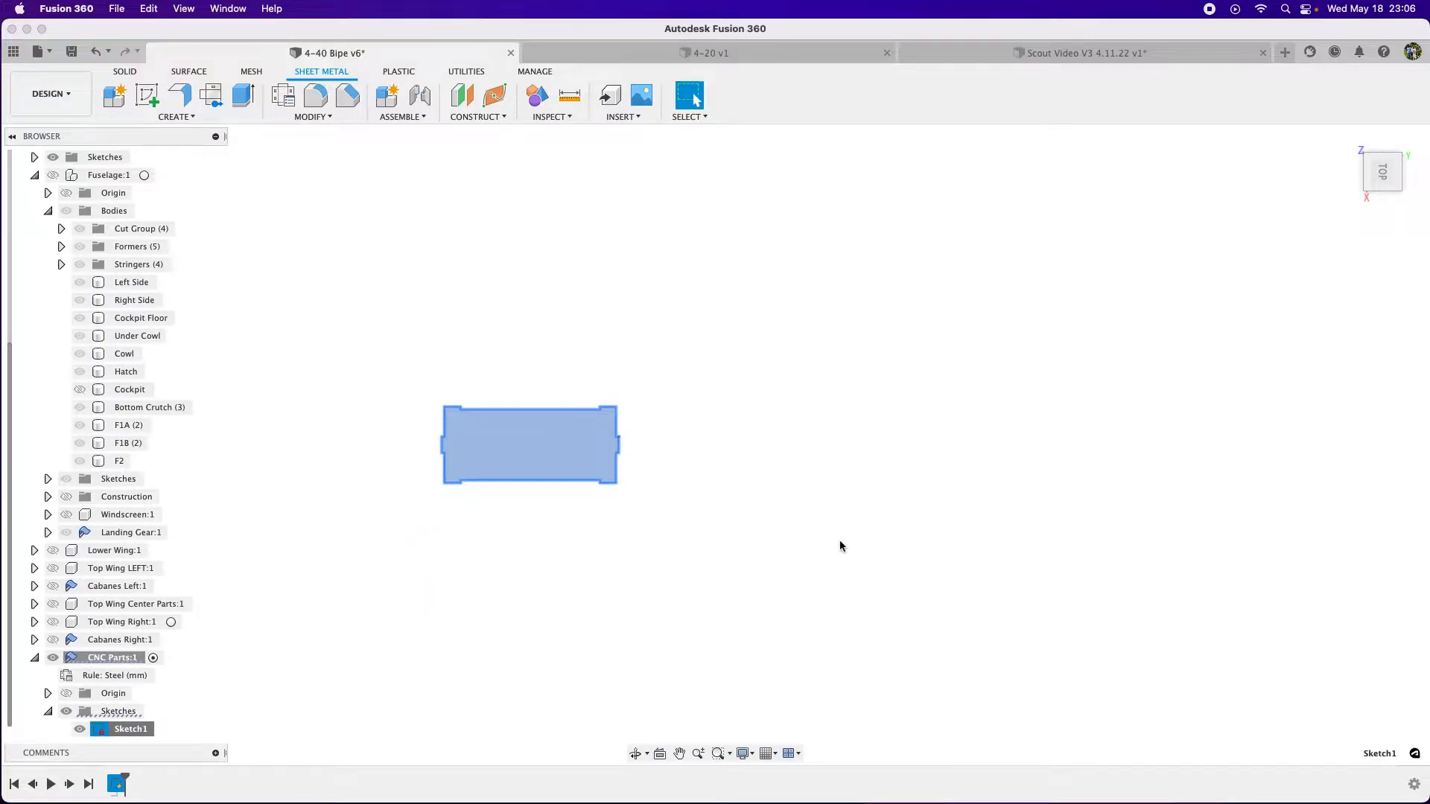
mouse_move(965, 501)
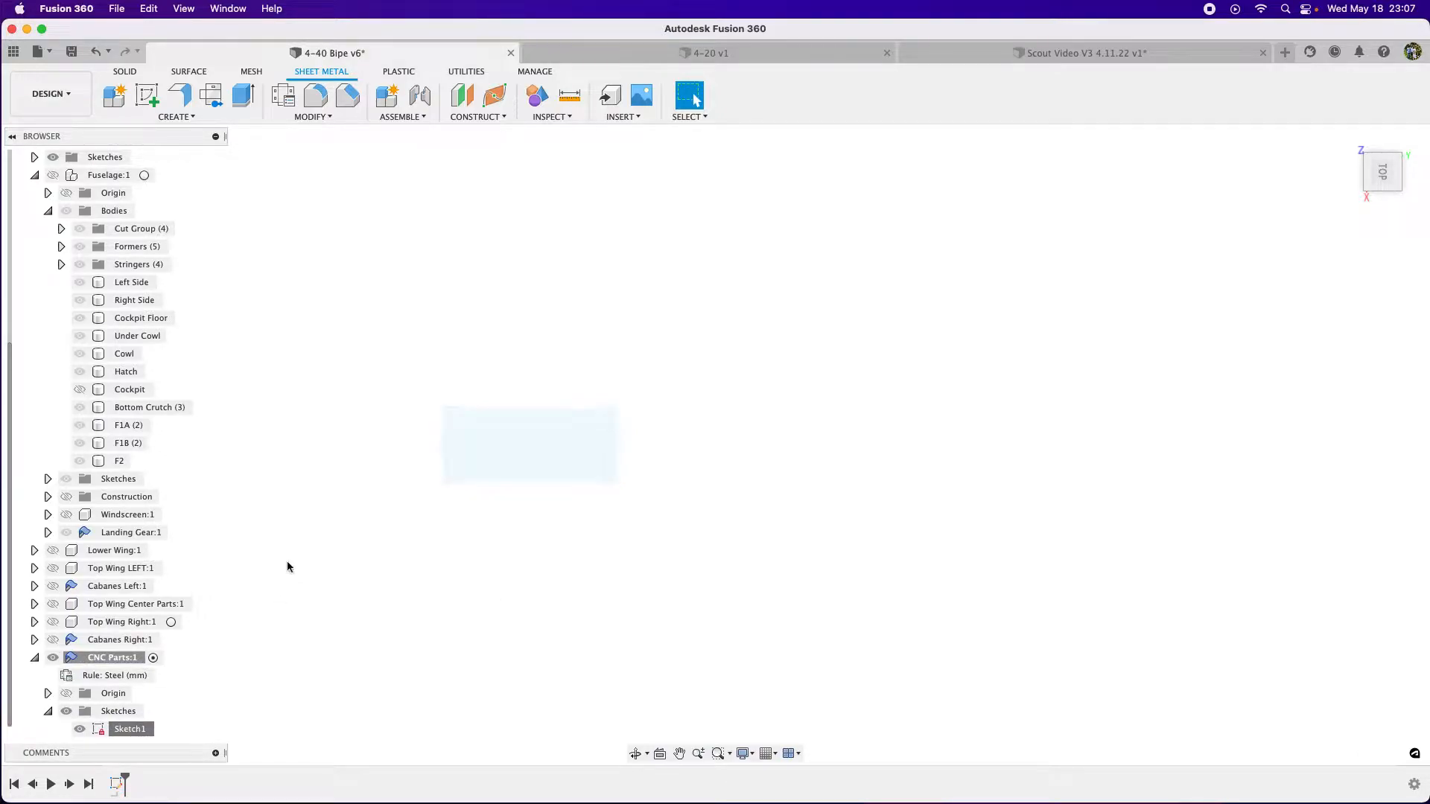
mouse_move(431, 471)
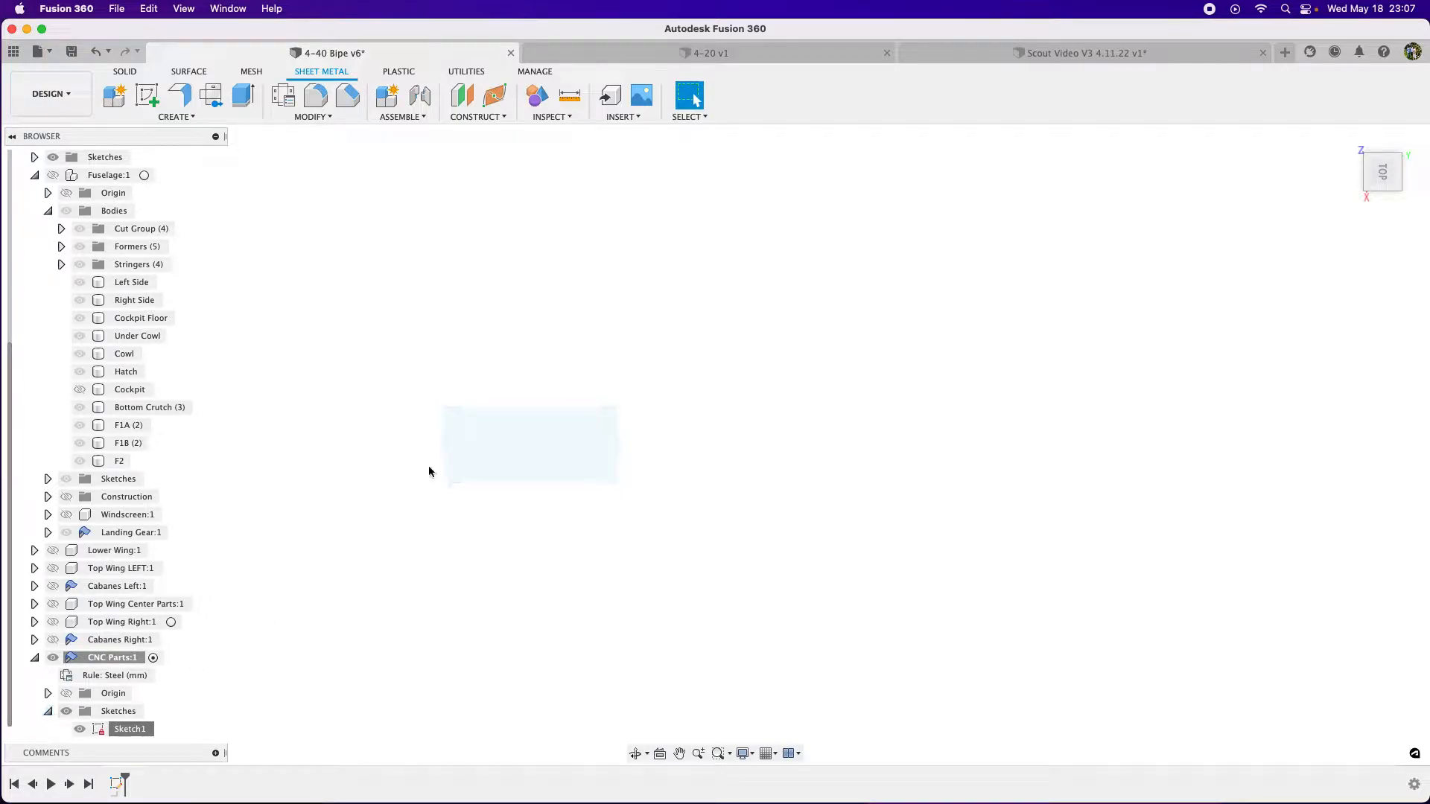
Step: Show the fuselage bodies again and pick out the Left Side body
click(464, 441)
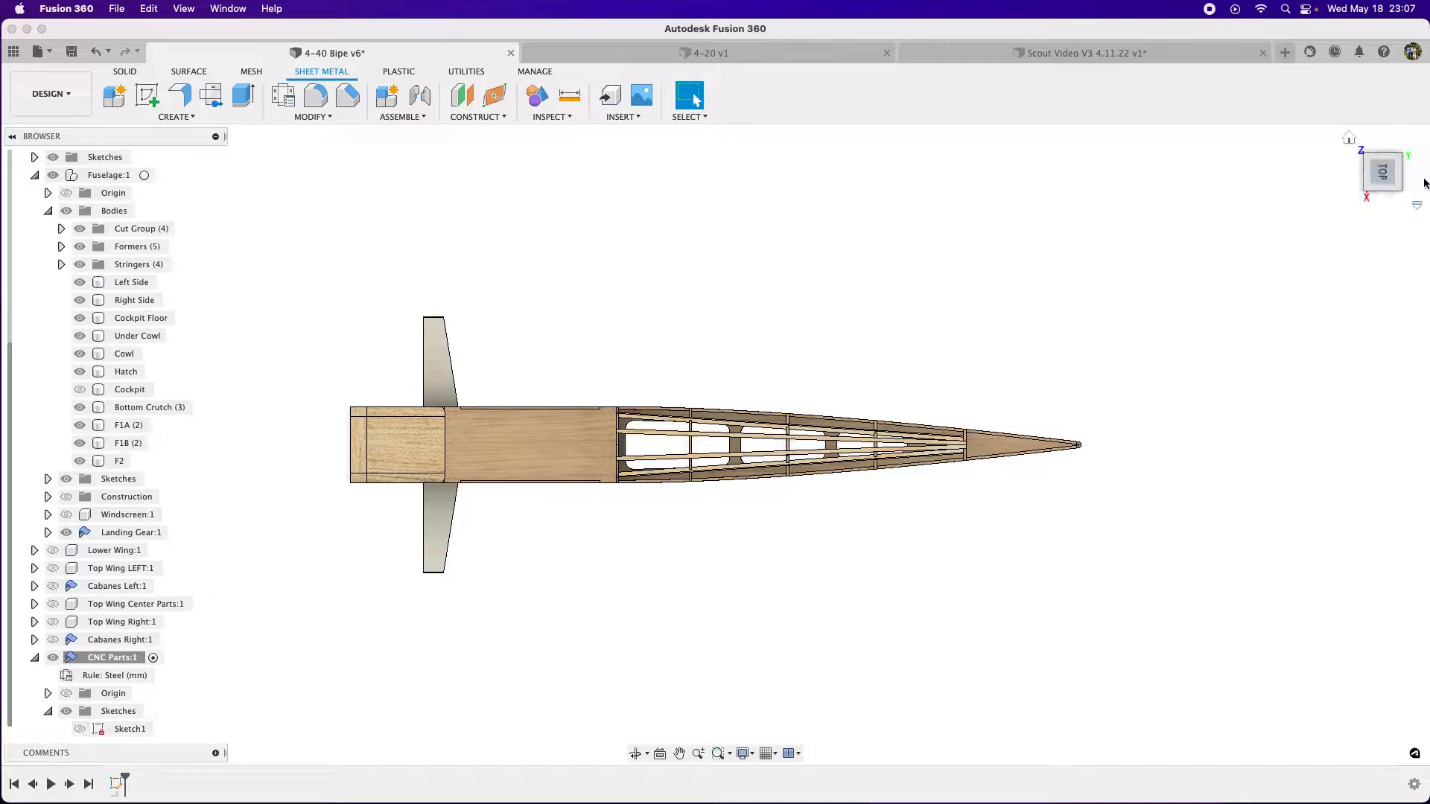
click(131, 283)
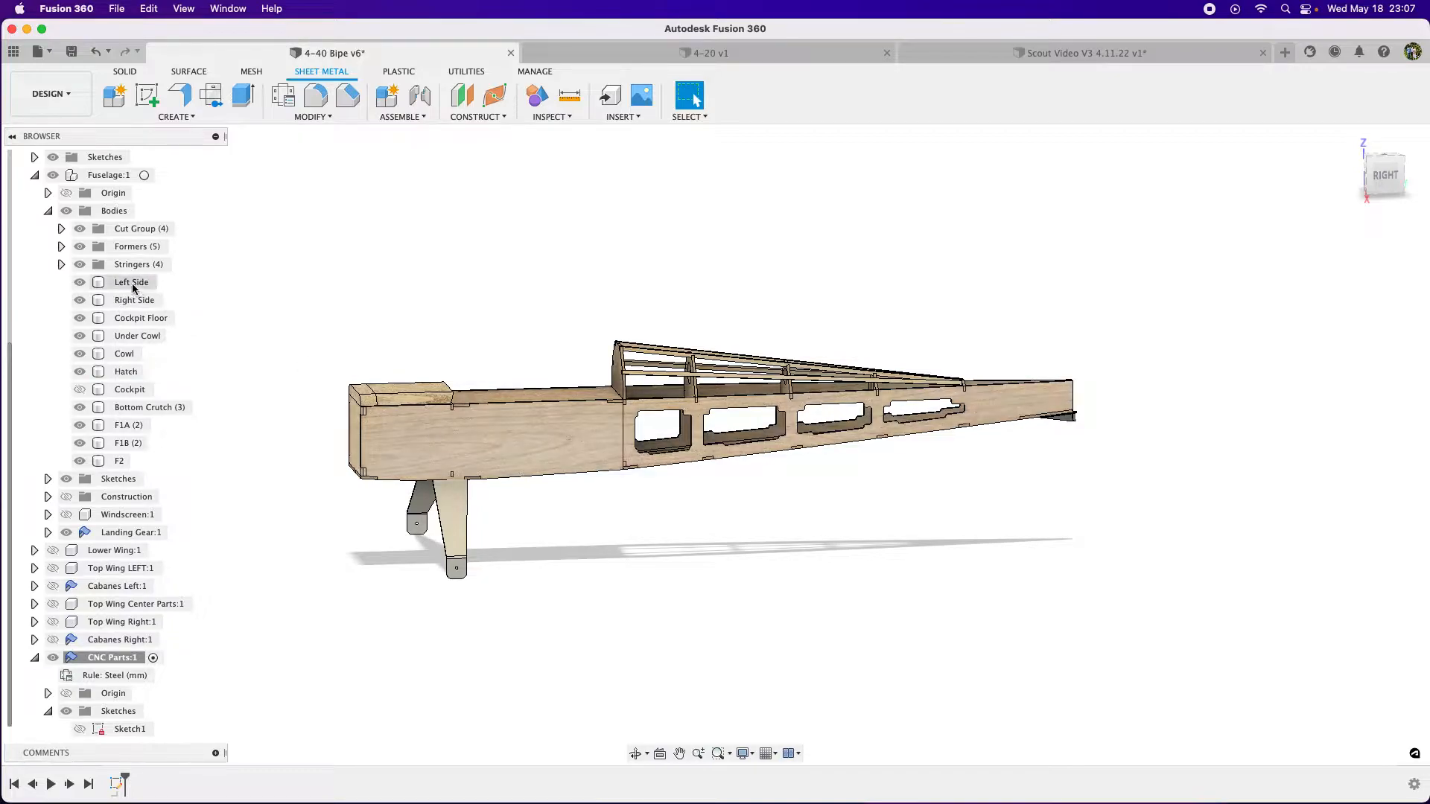
right_click(131, 283)
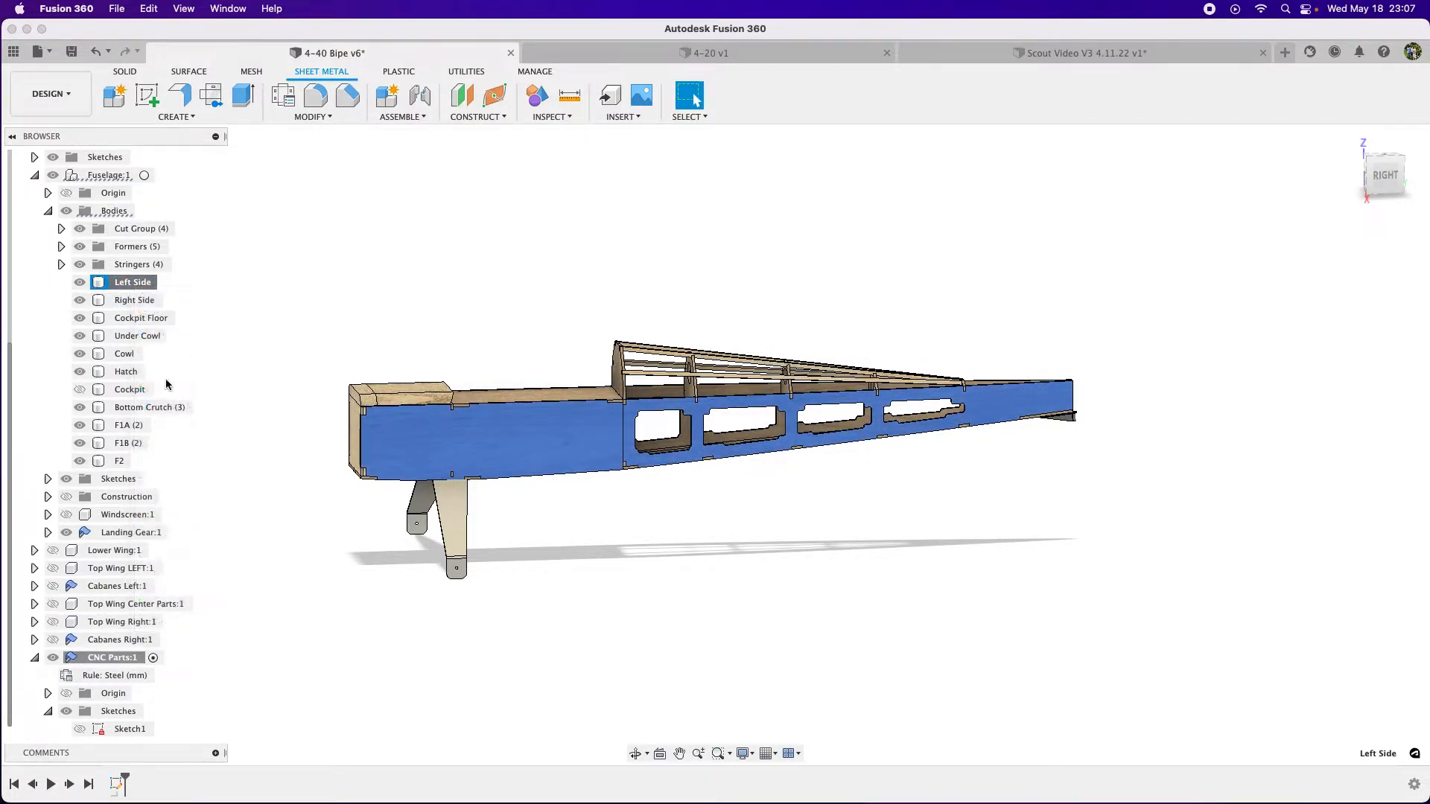
Step: Move the Left Side body into the CNC Parts component
right_click(133, 281)
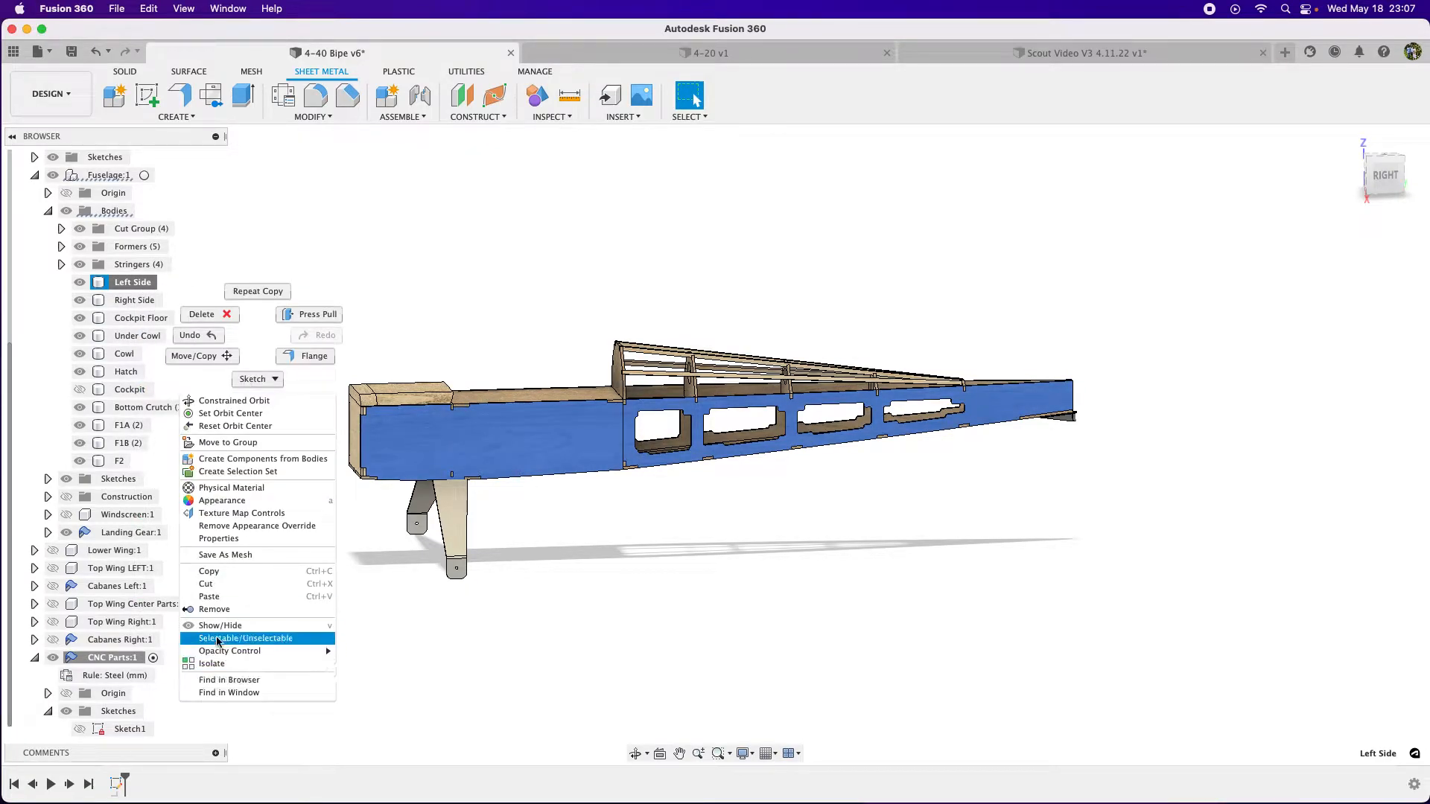
click(197, 356)
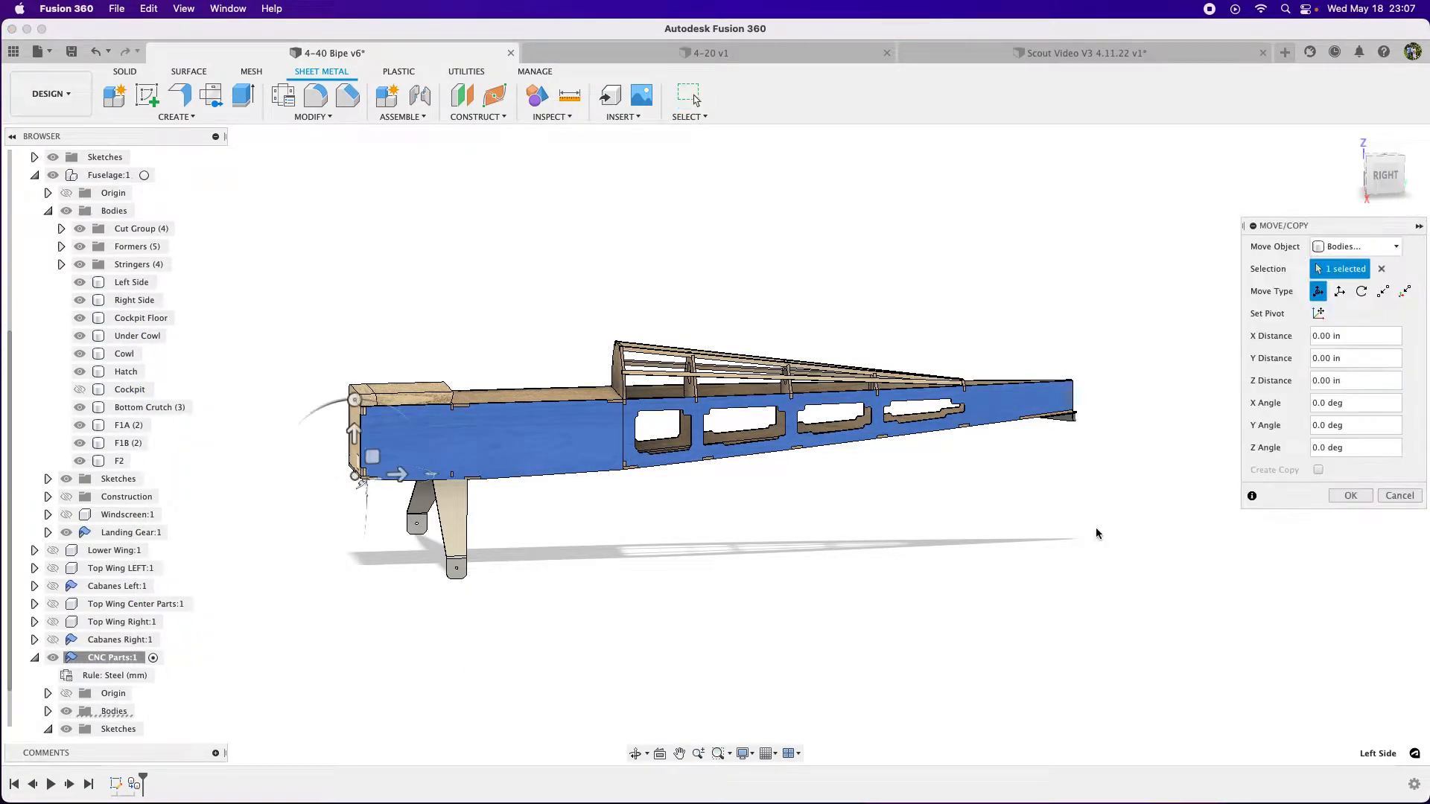
click(1400, 496)
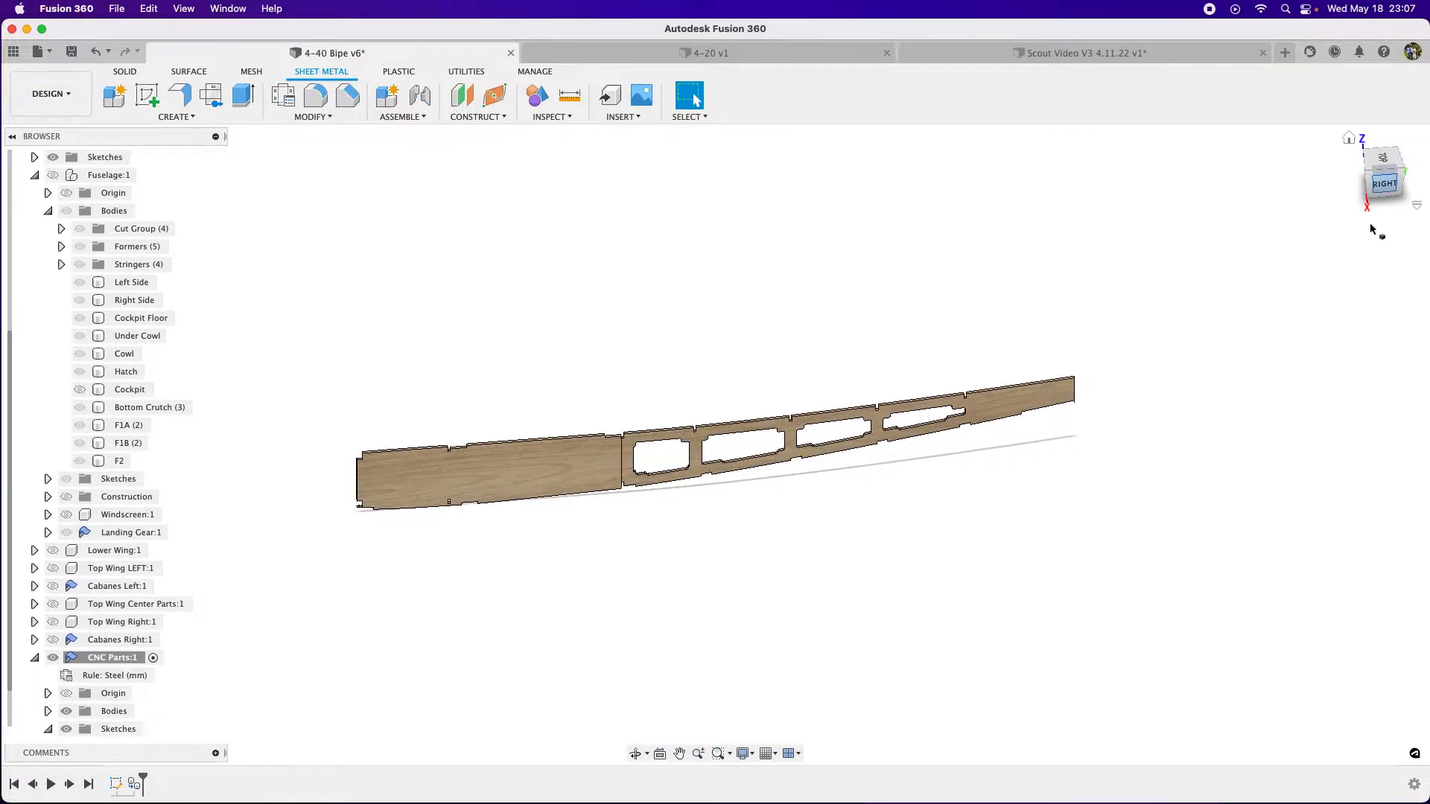
mouse_move(284, 96)
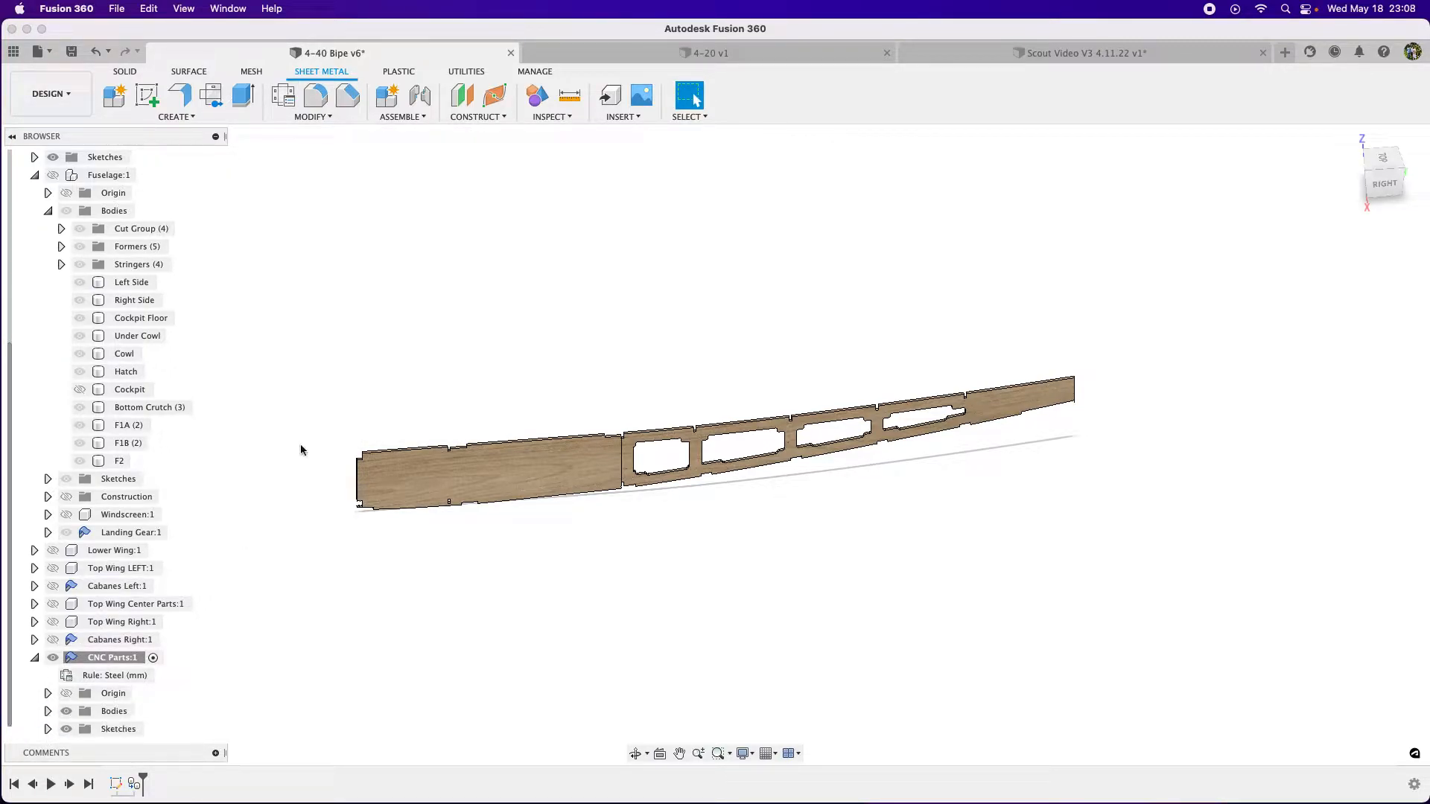
mouse_move(283, 96)
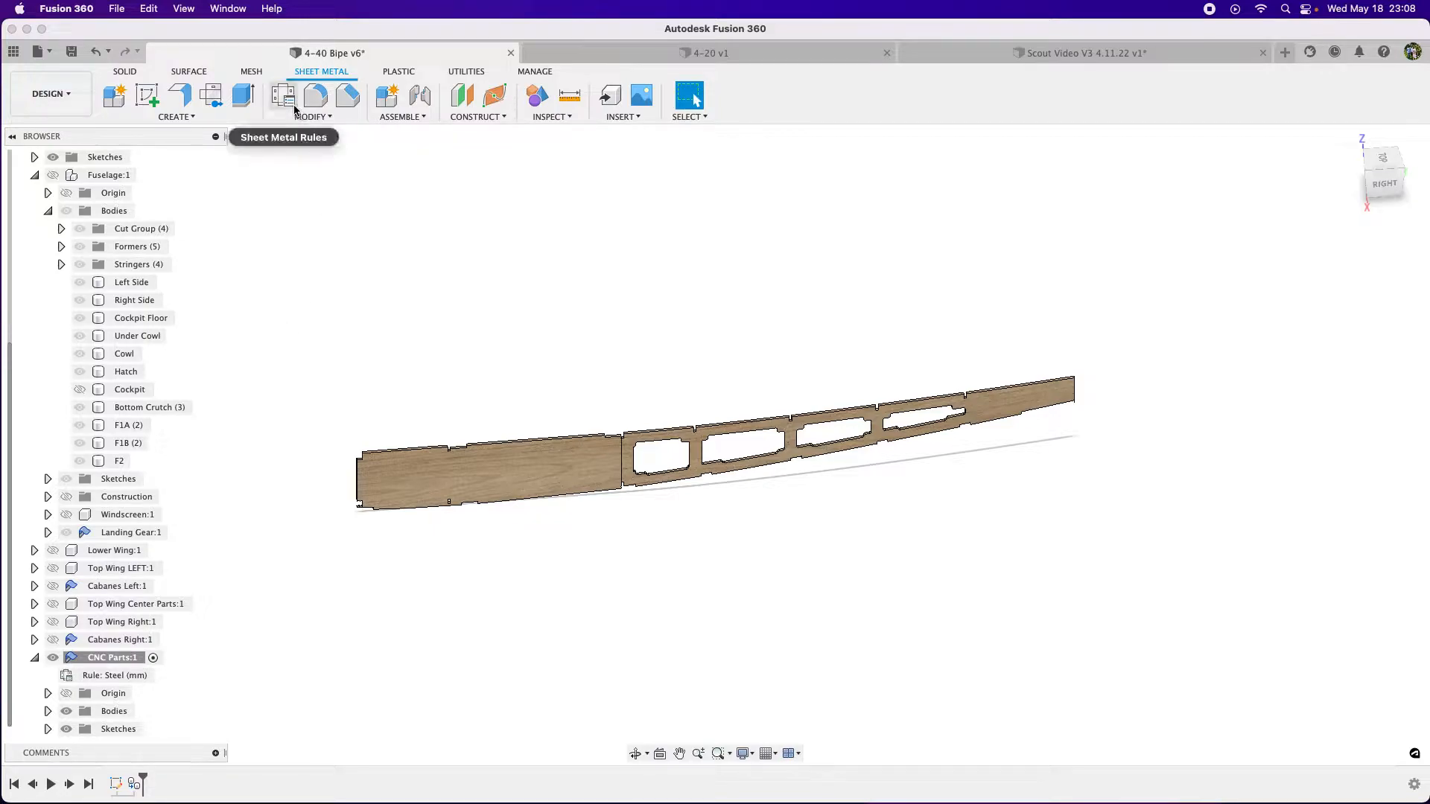
mouse_move(488, 463)
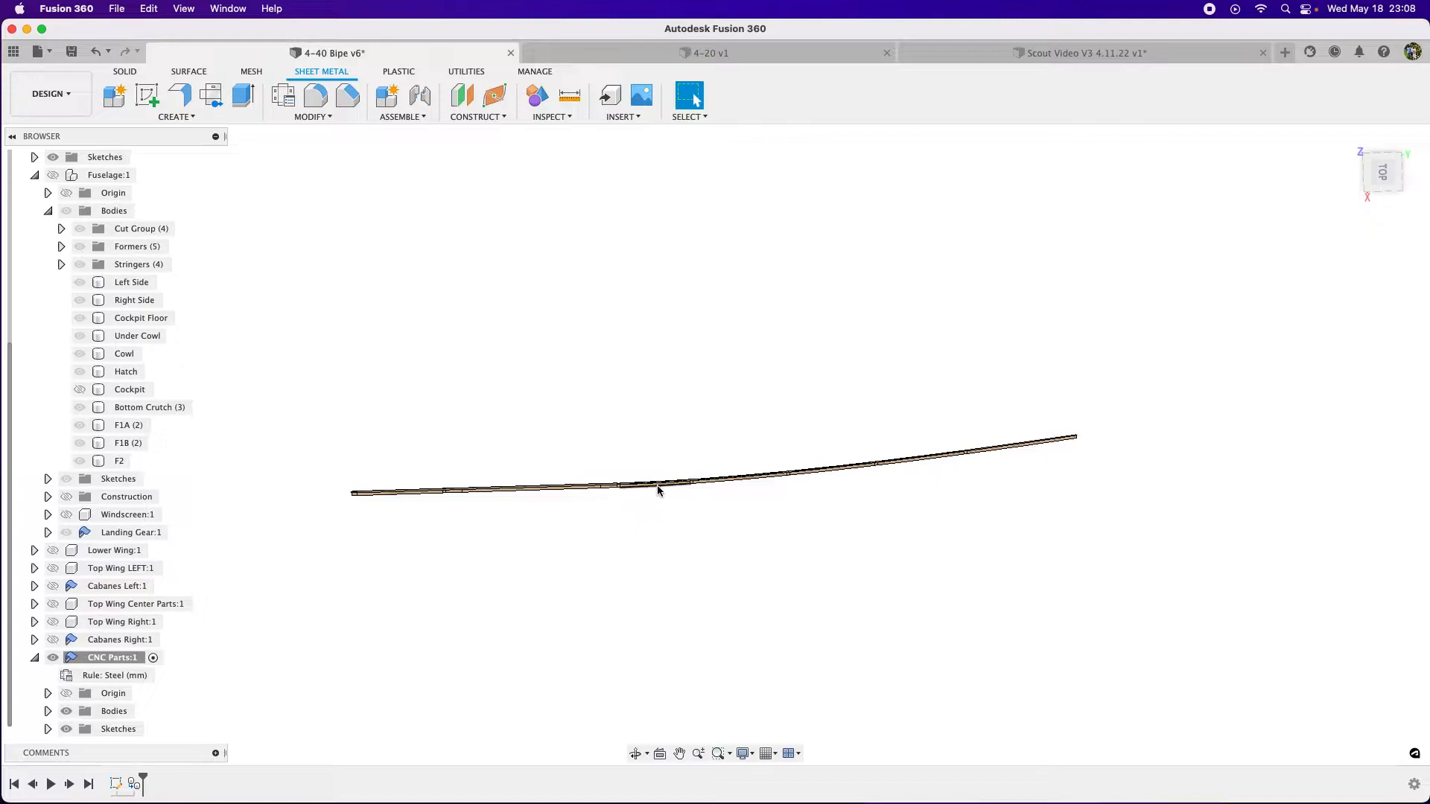
mouse_move(688, 488)
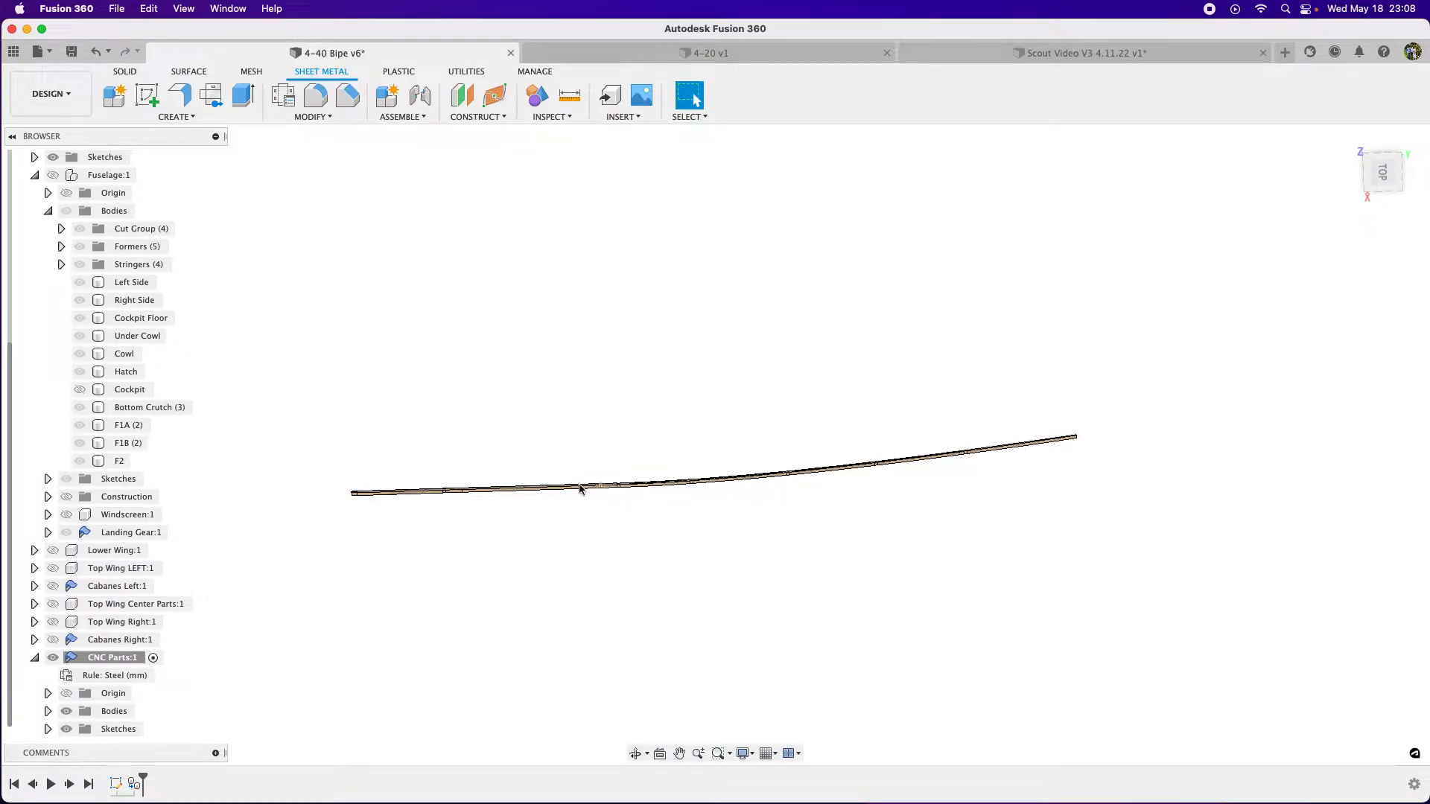
mouse_move(394, 479)
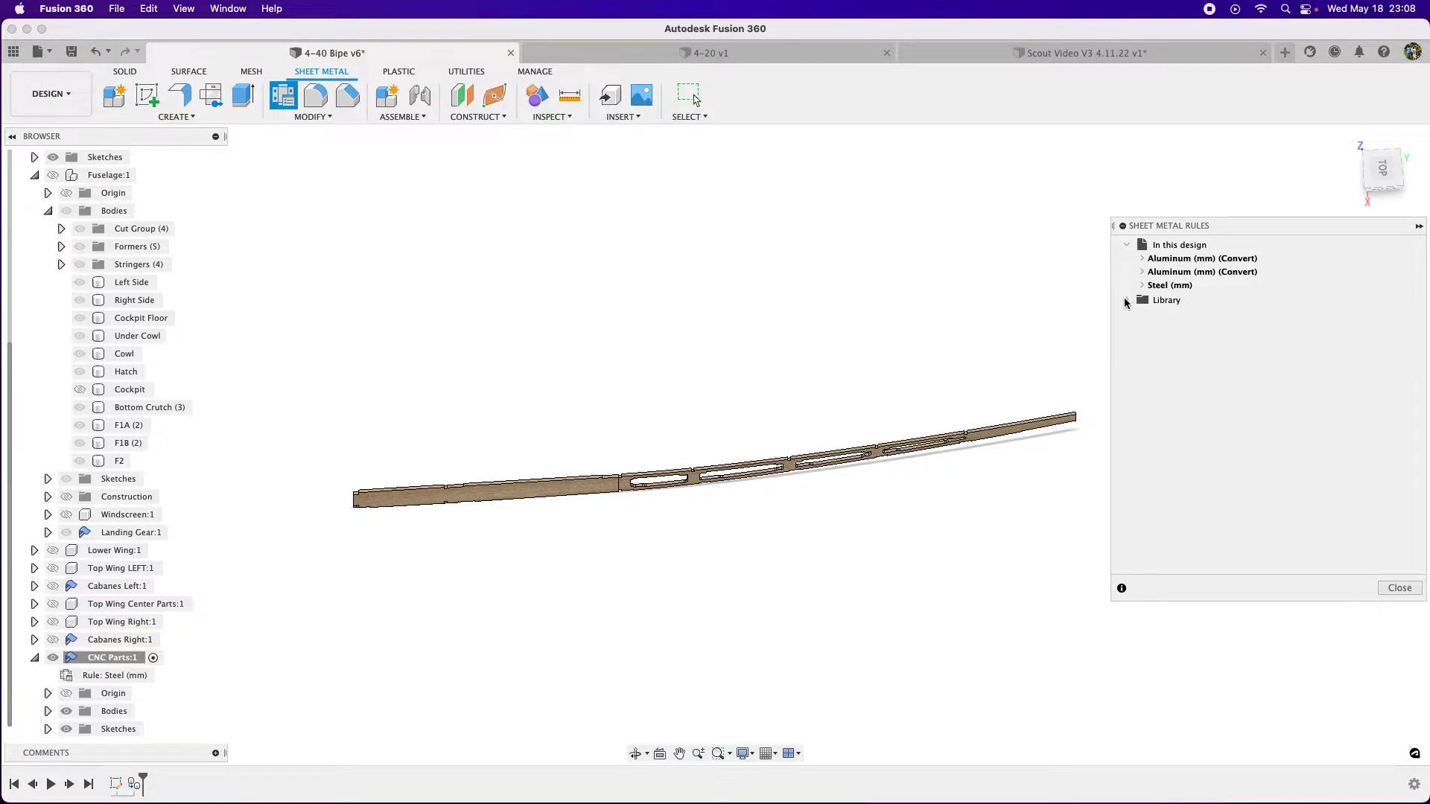
Step: Review the Plywood rule's 0.125 thickness and K factor 1 in the library, then cancel
click(1126, 301)
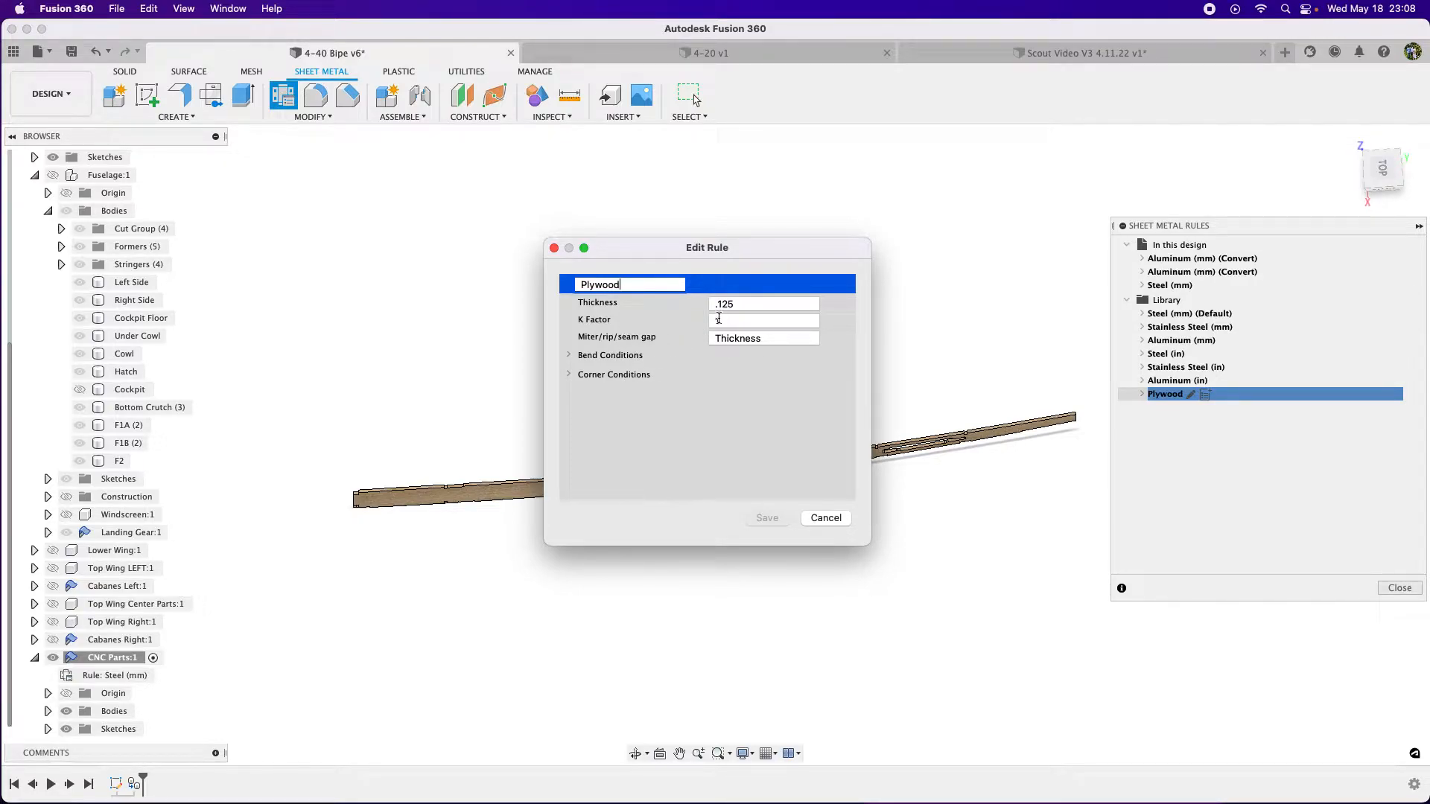
click(569, 355)
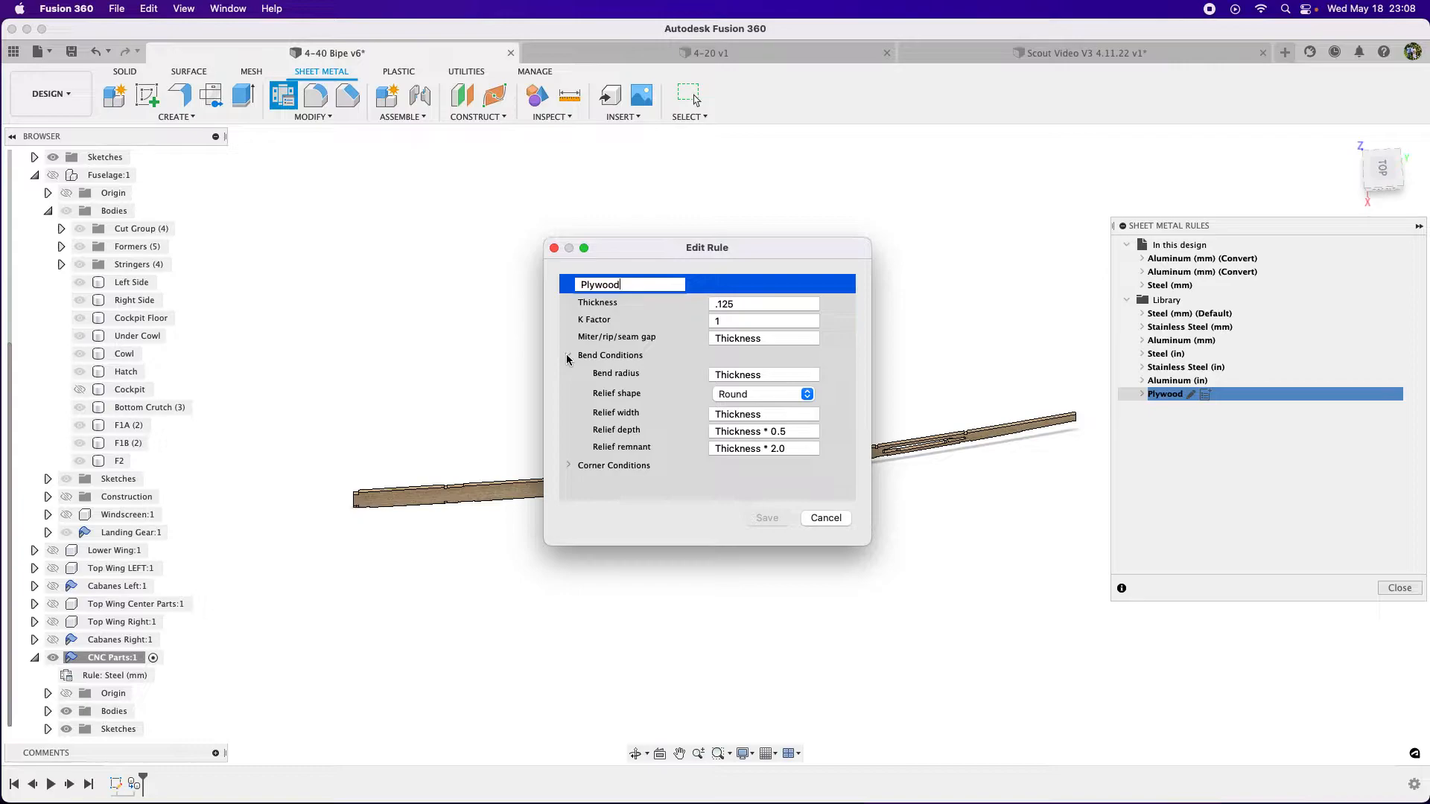
click(569, 355)
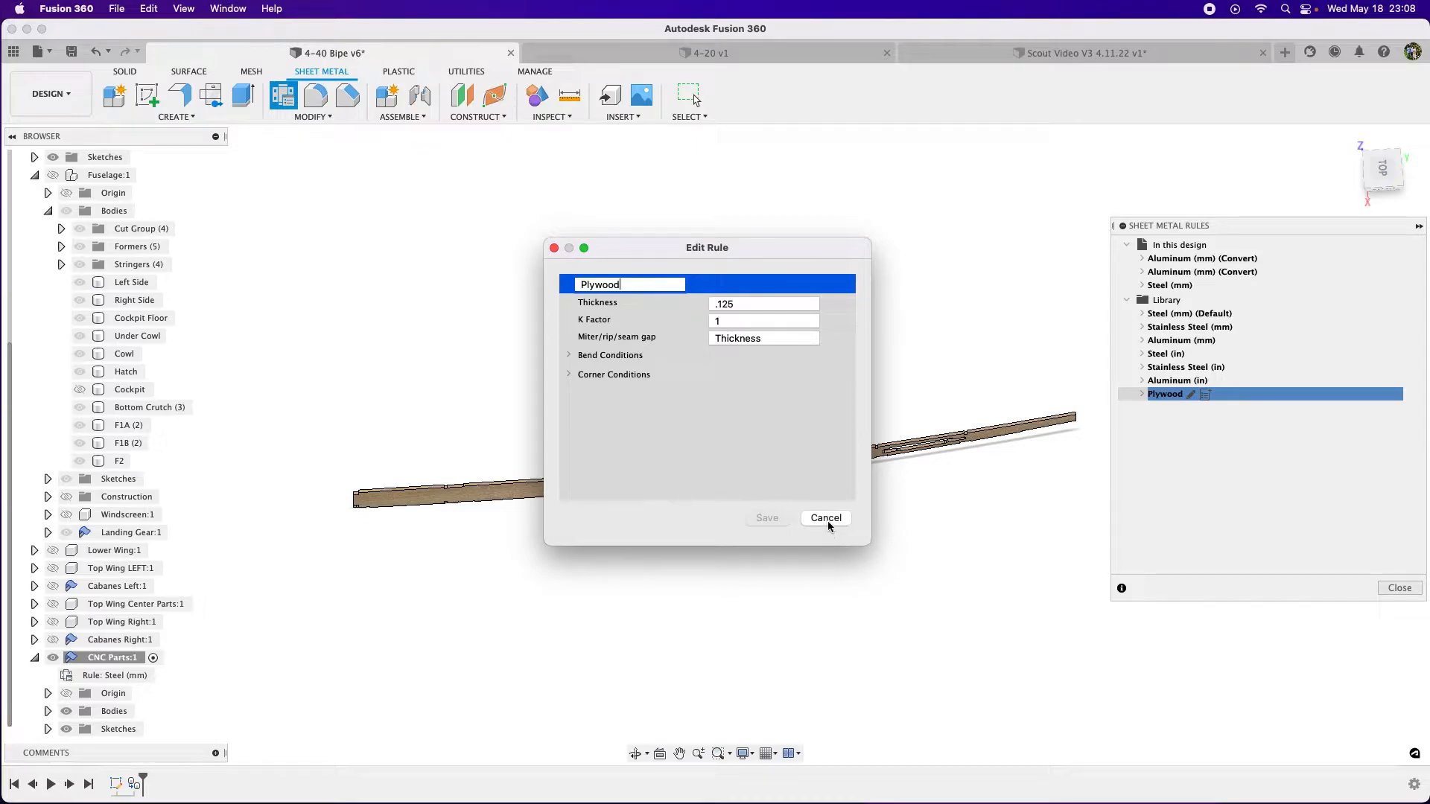
mouse_move(884, 502)
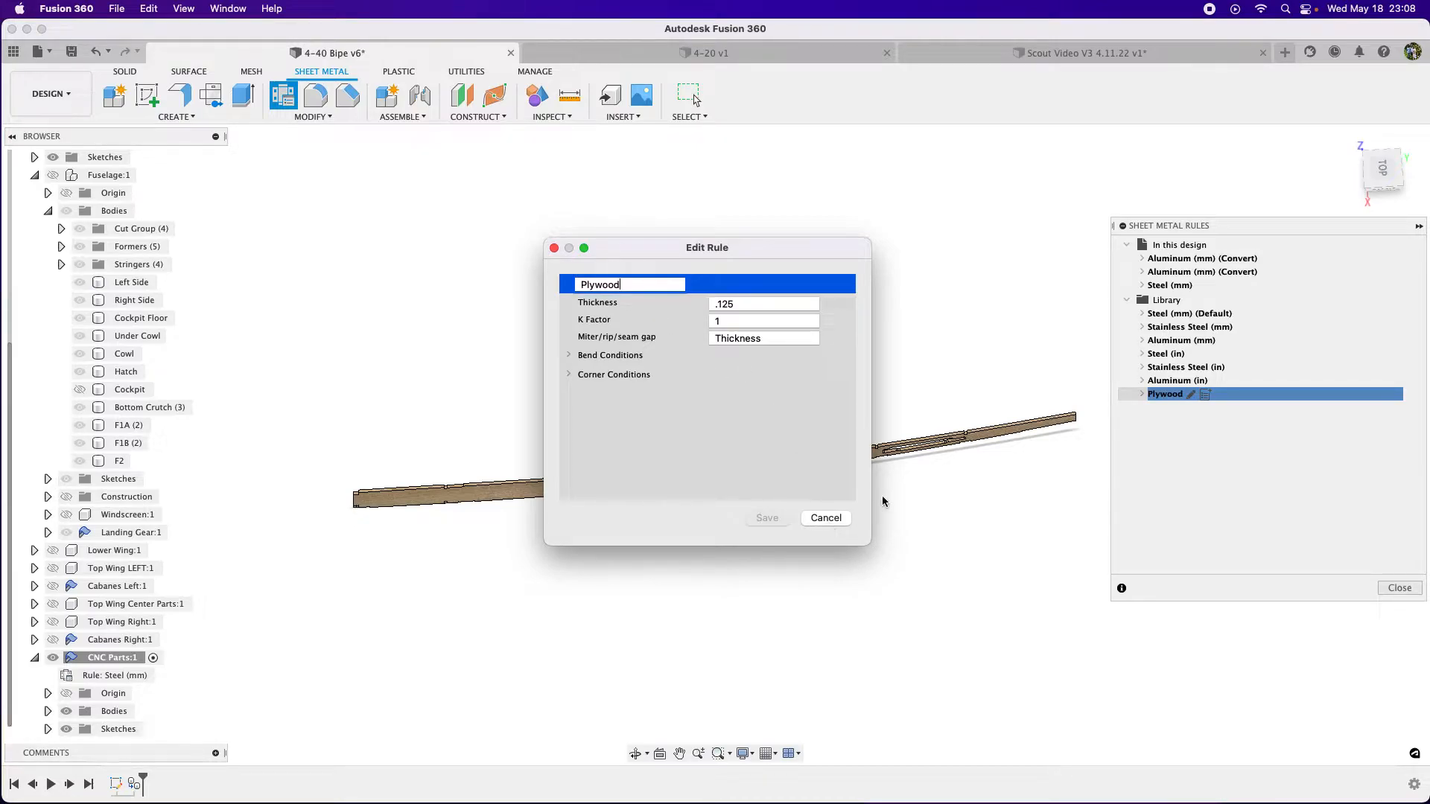
click(825, 518)
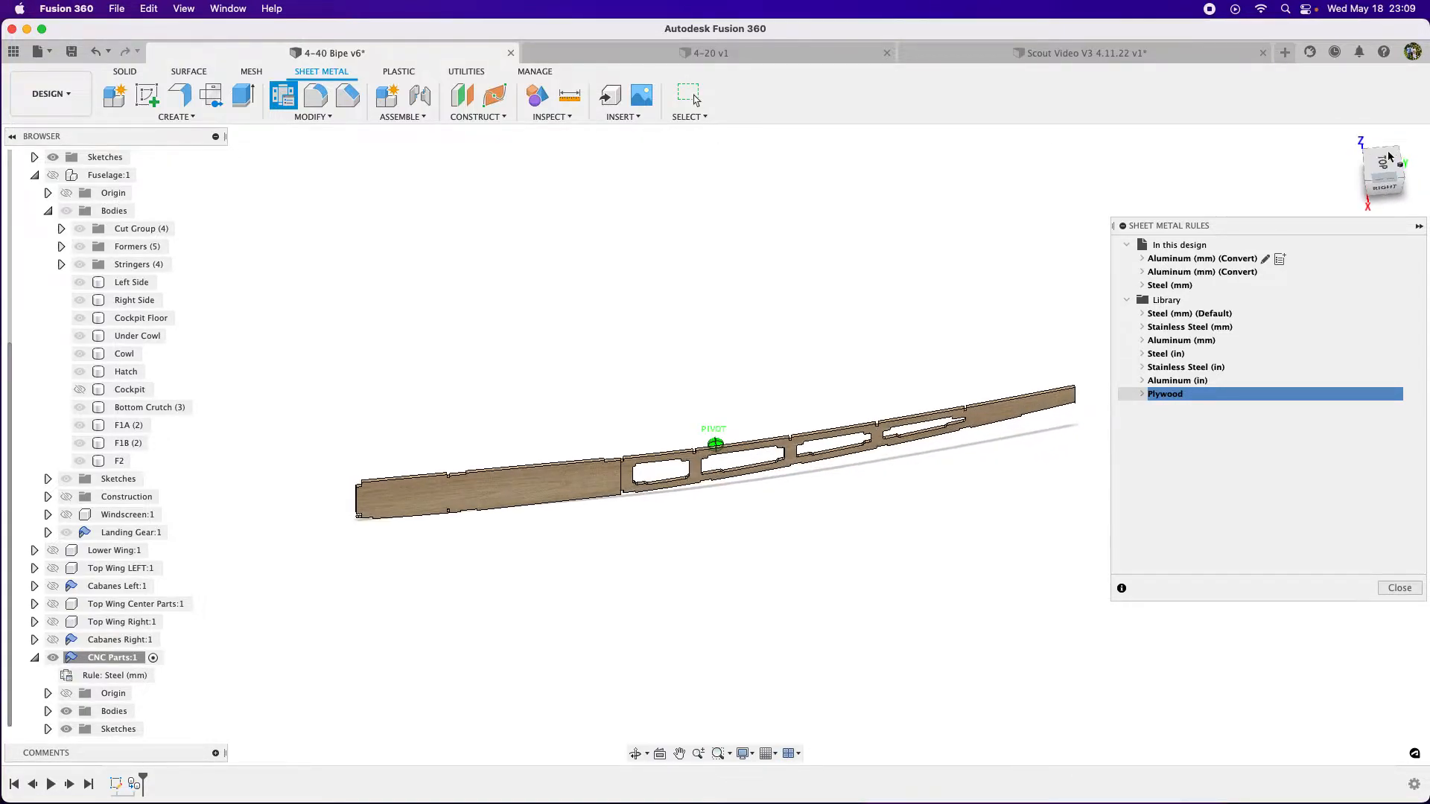
Step: Convert the Left Side panel's front face to sheet metal at 0.125 in thickness
click(1400, 589)
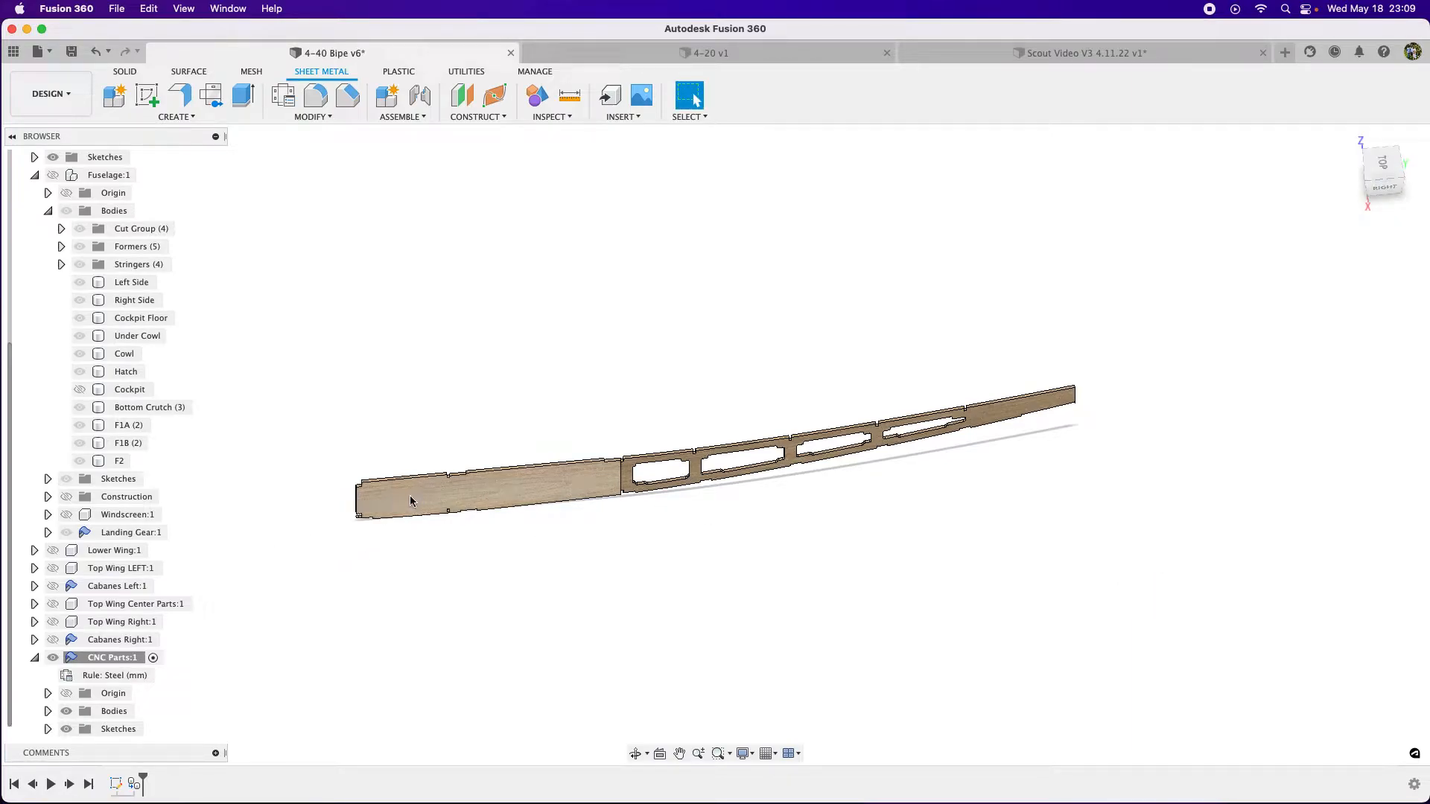
mouse_move(422, 496)
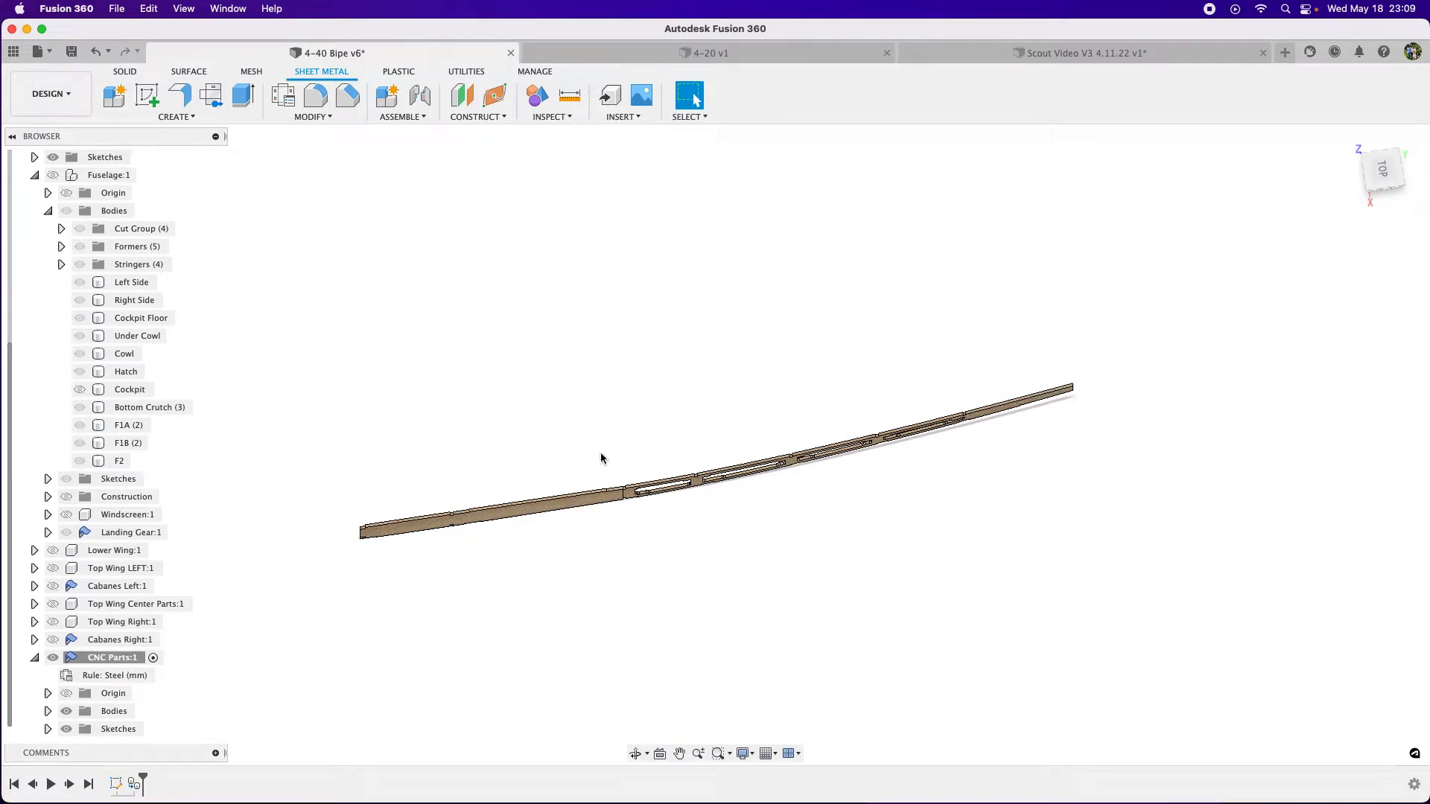
click(496, 519)
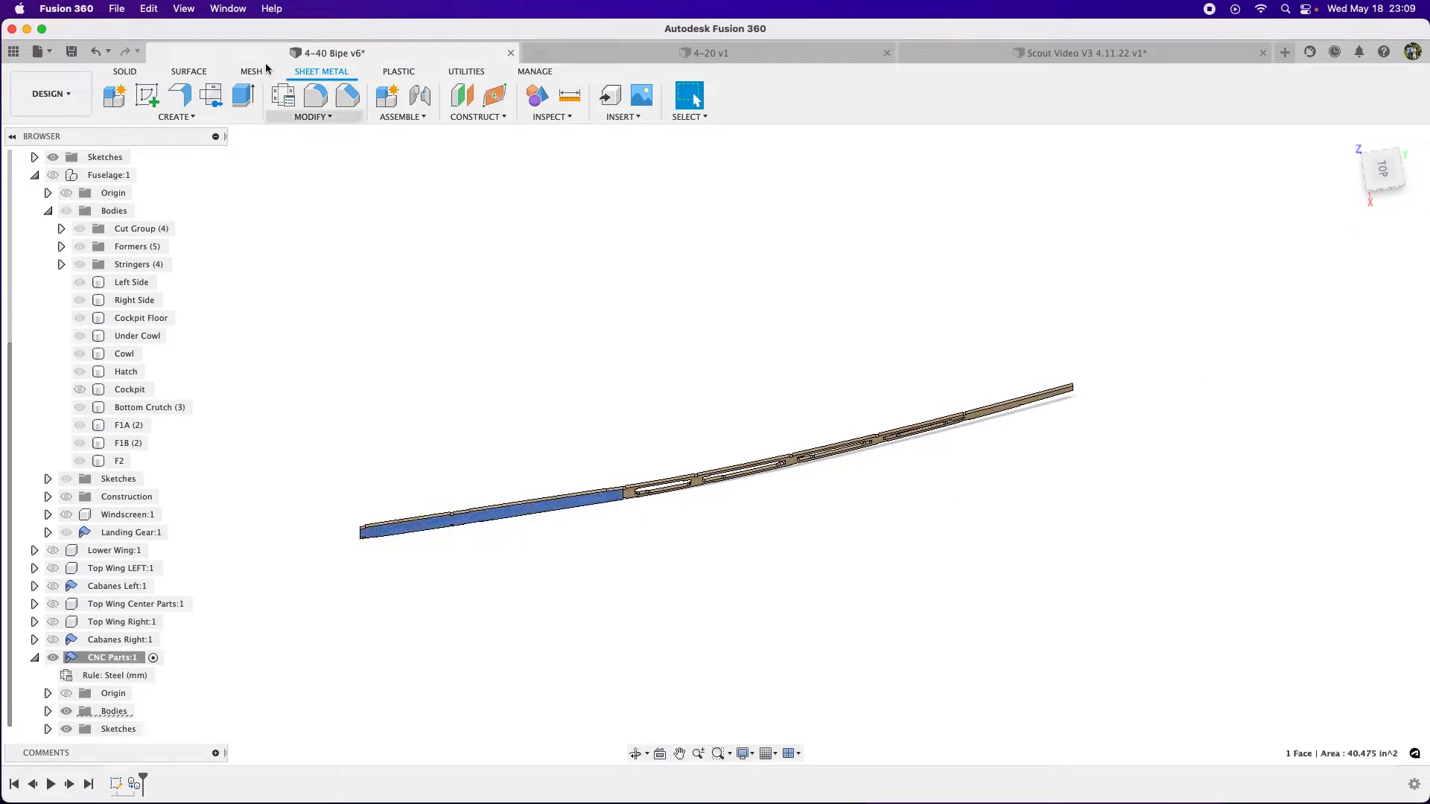
mouse_move(1391, 181)
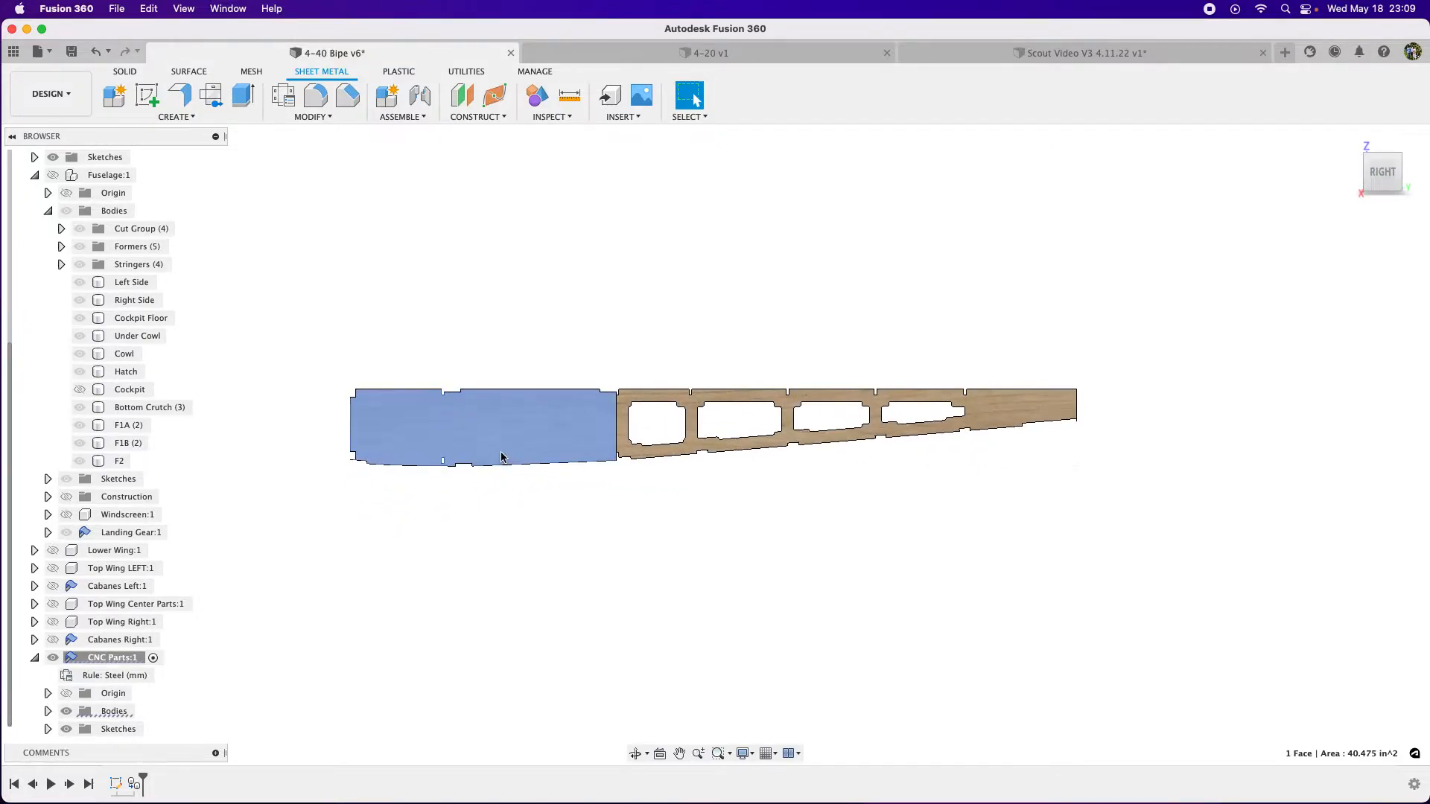
click(175, 117)
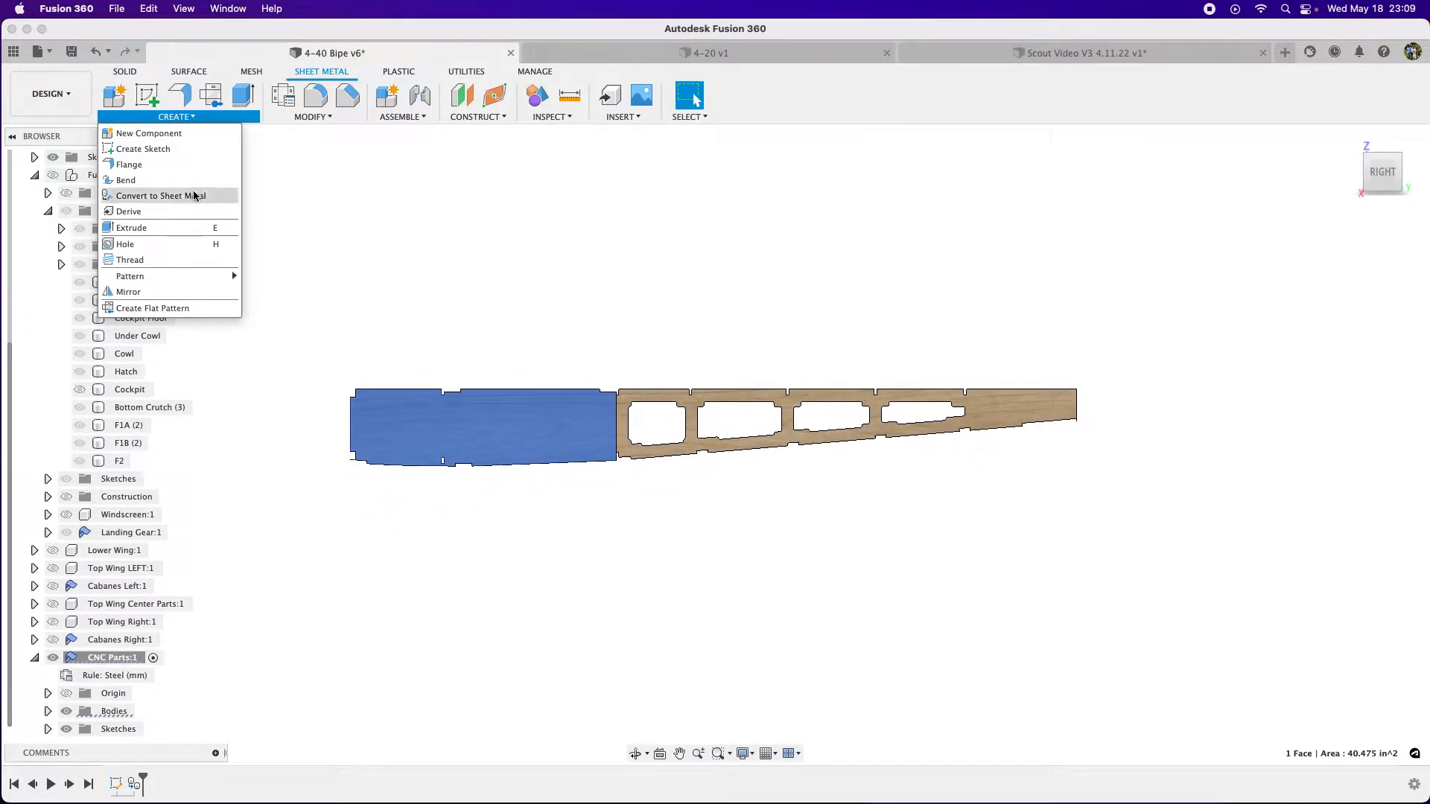
click(155, 195)
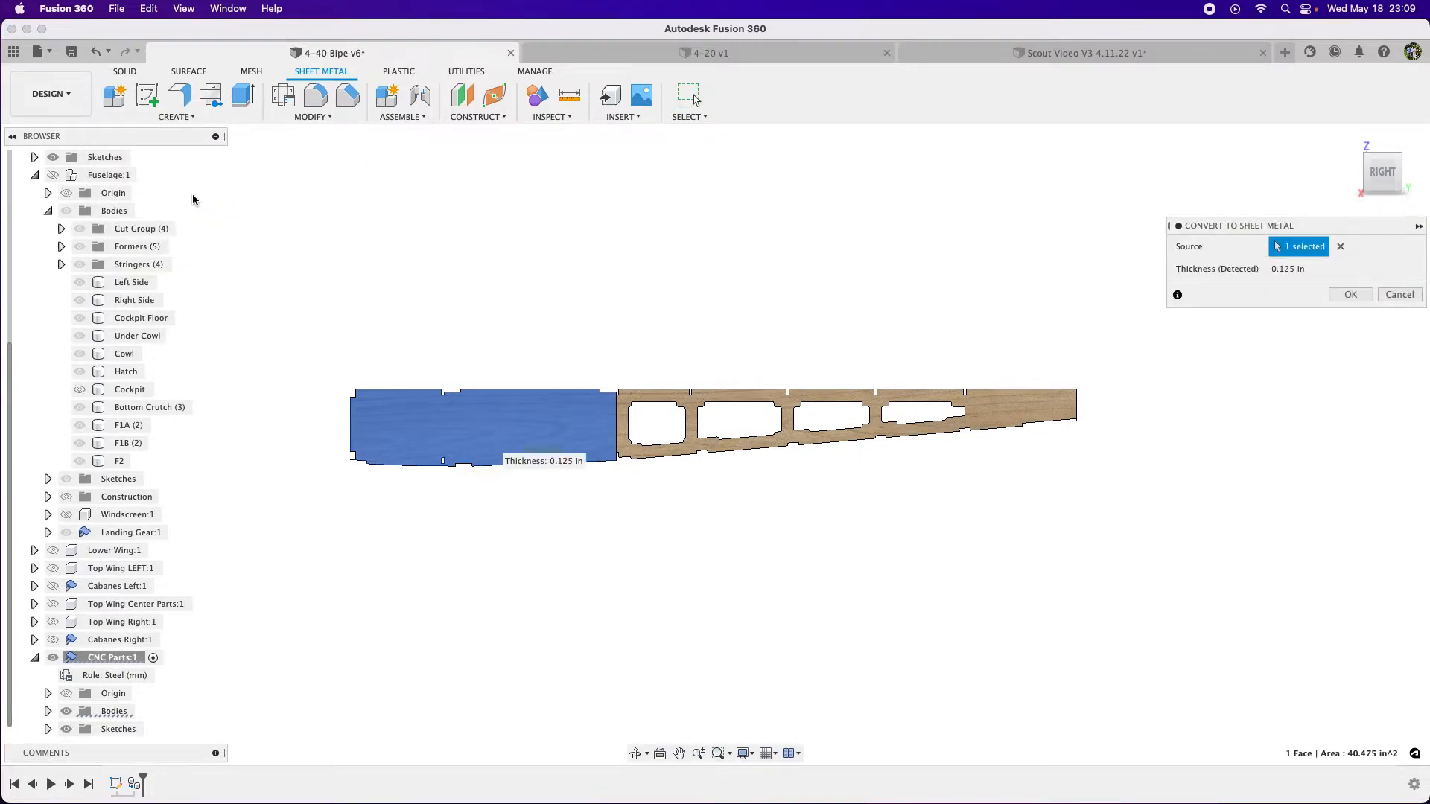
mouse_move(1206, 280)
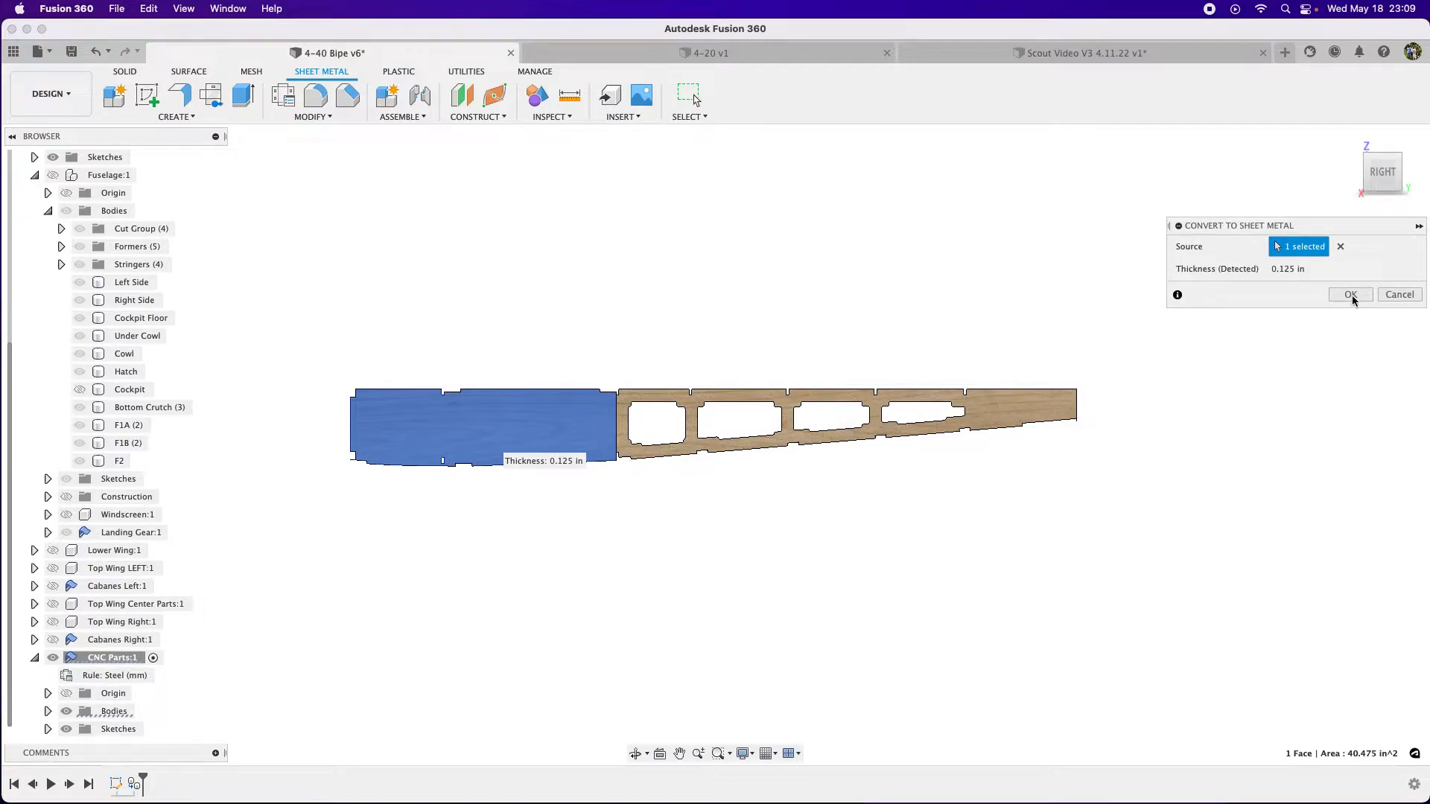
click(1349, 293)
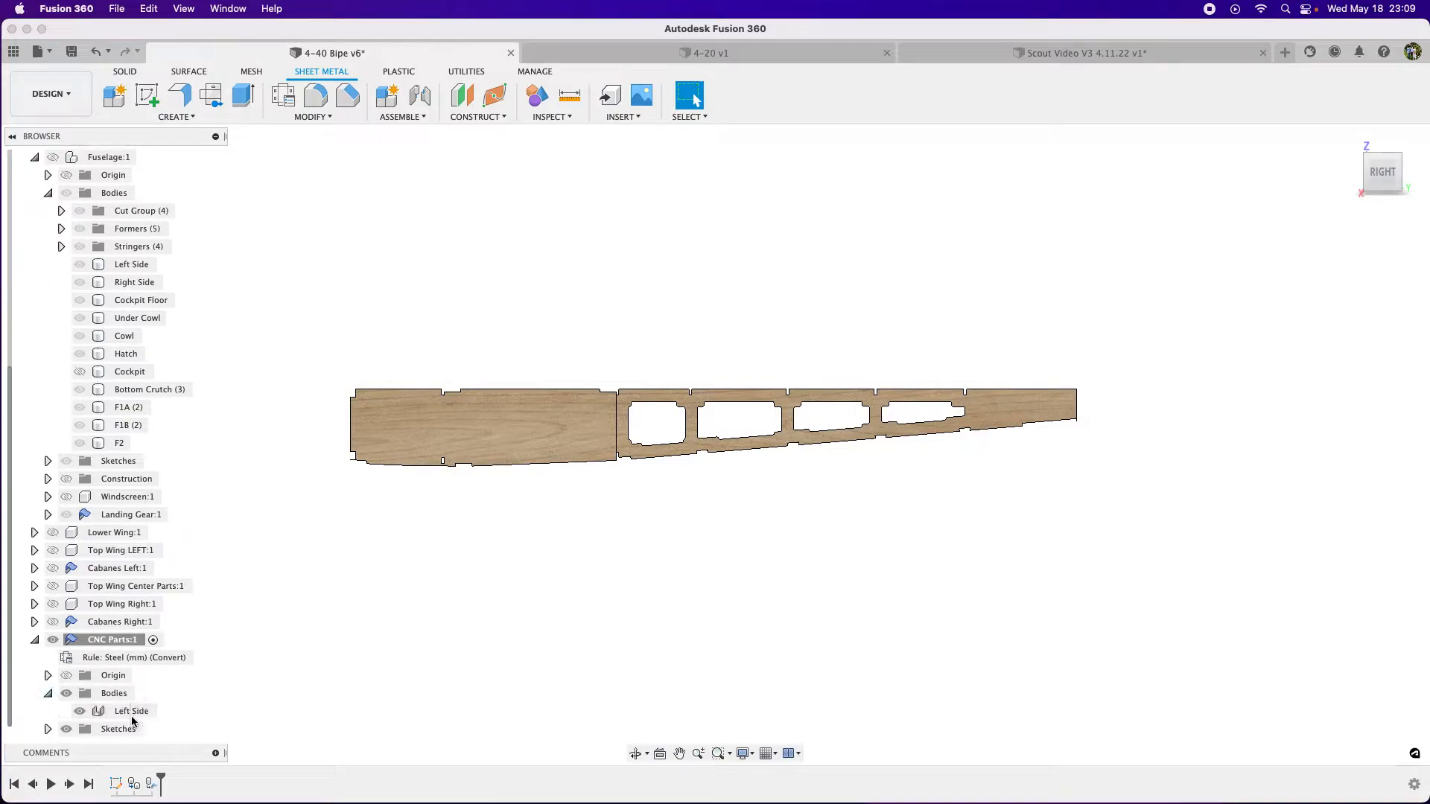
mouse_move(1382, 173)
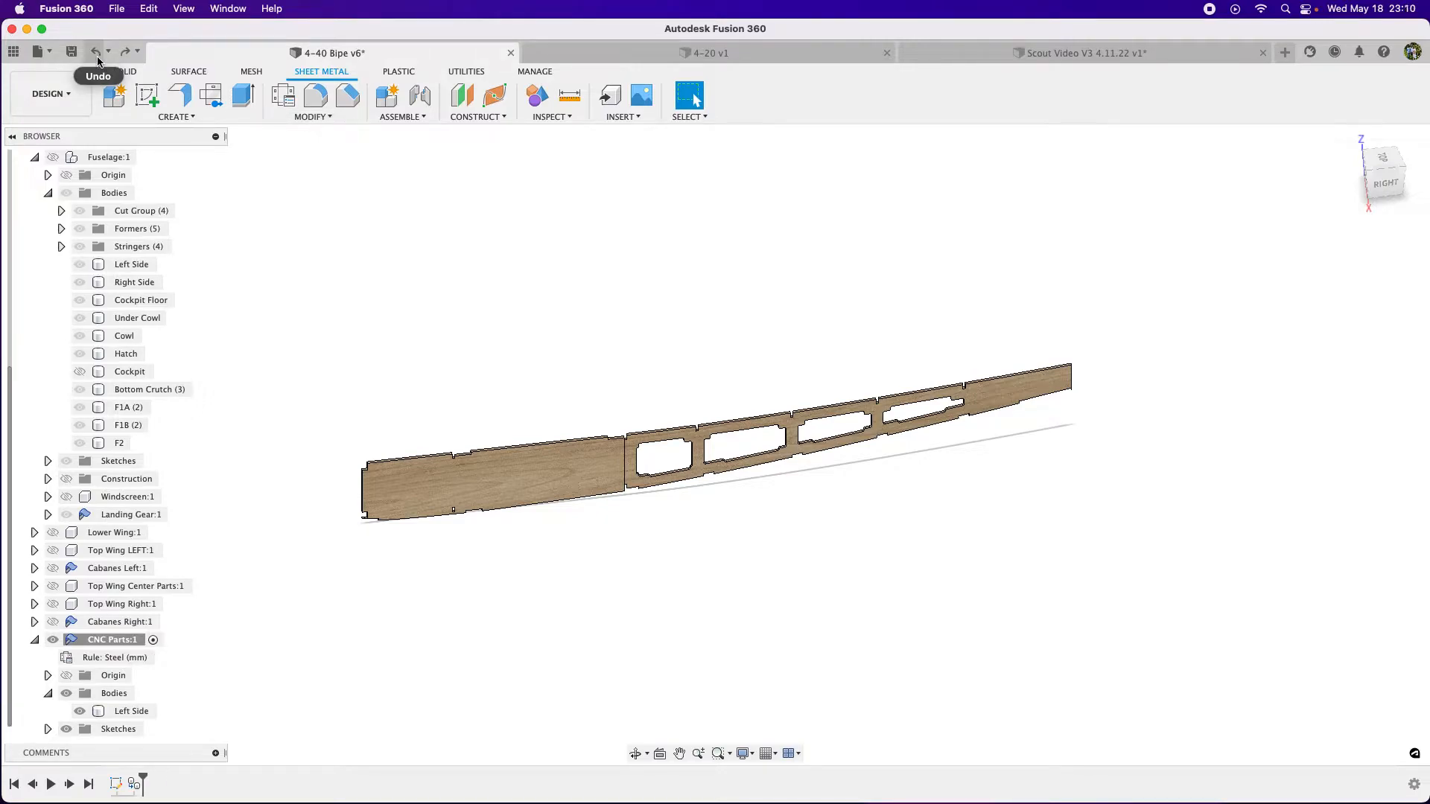
Step: Redo the Convert to Sheet Metal on the Left Side at 0.125 in
click(175, 116)
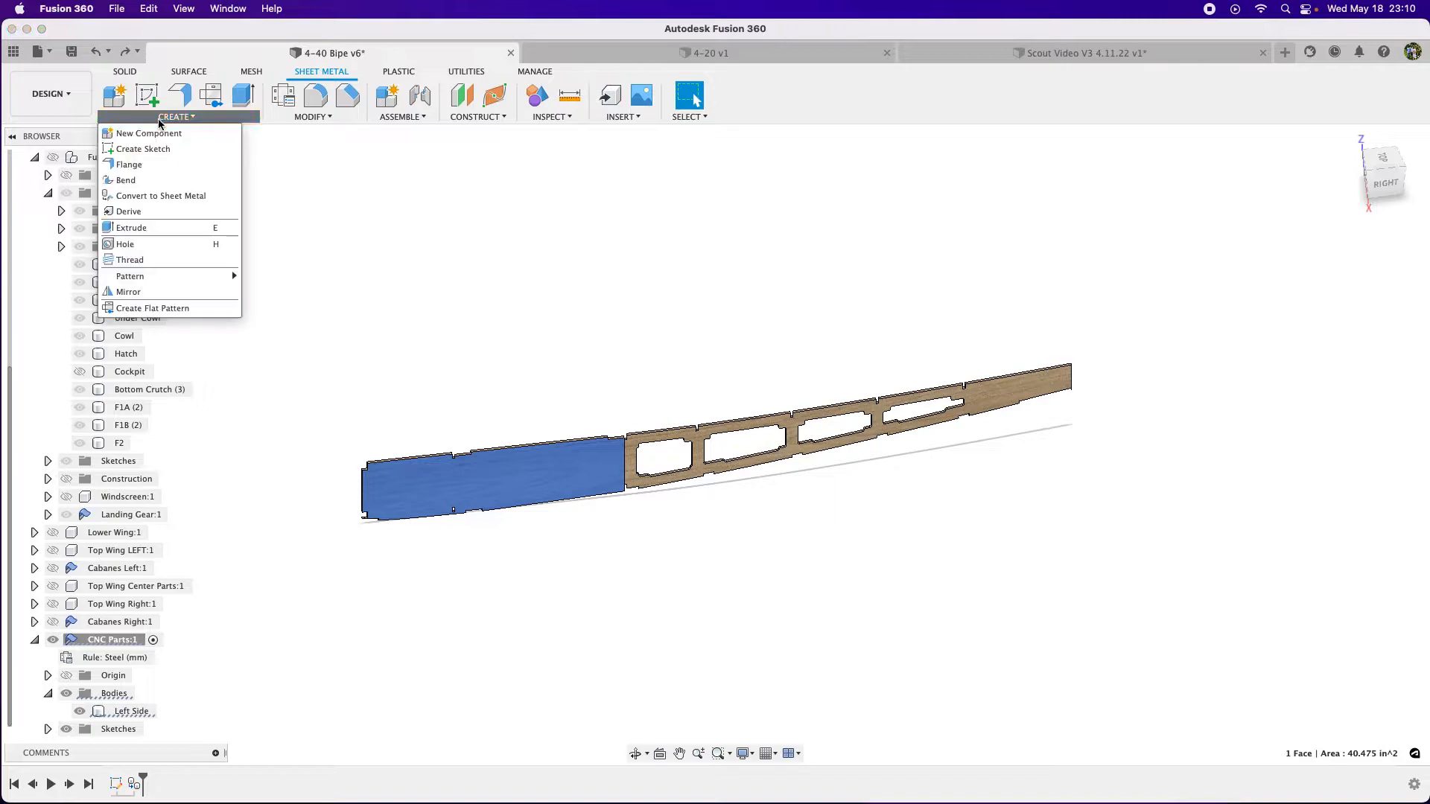
click(161, 197)
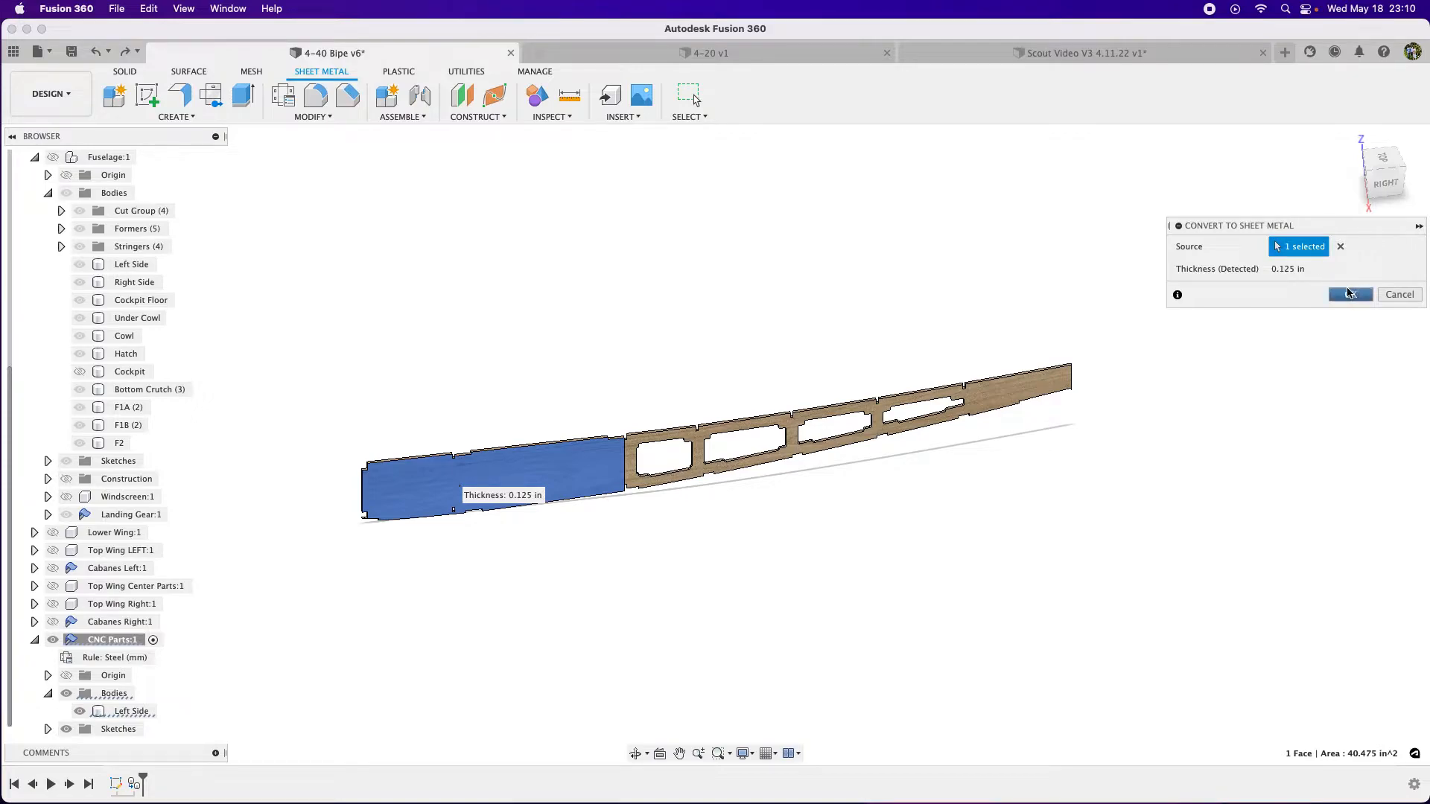
click(1350, 293)
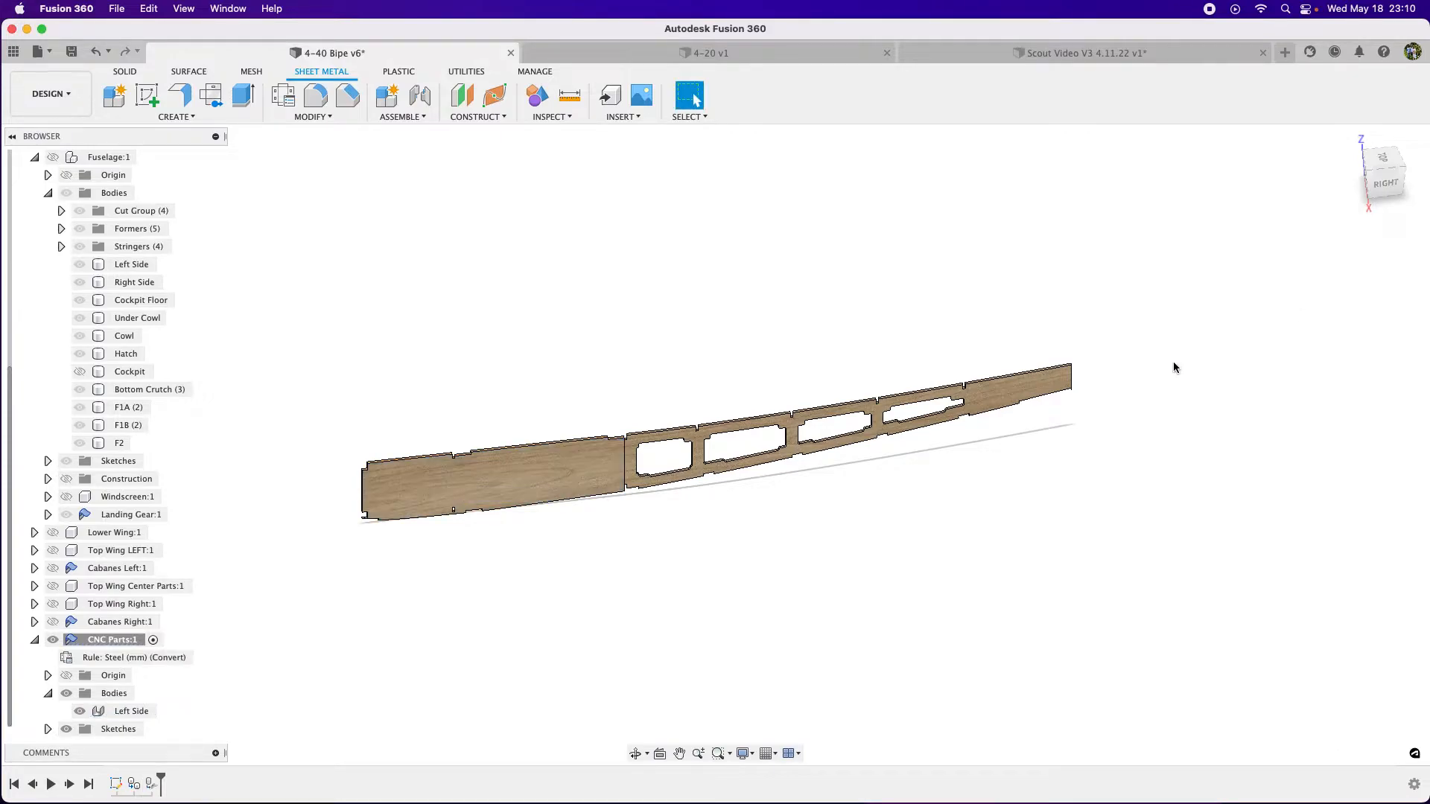
Step: Select the plain solid side panel and its entry in the browser
click(283, 95)
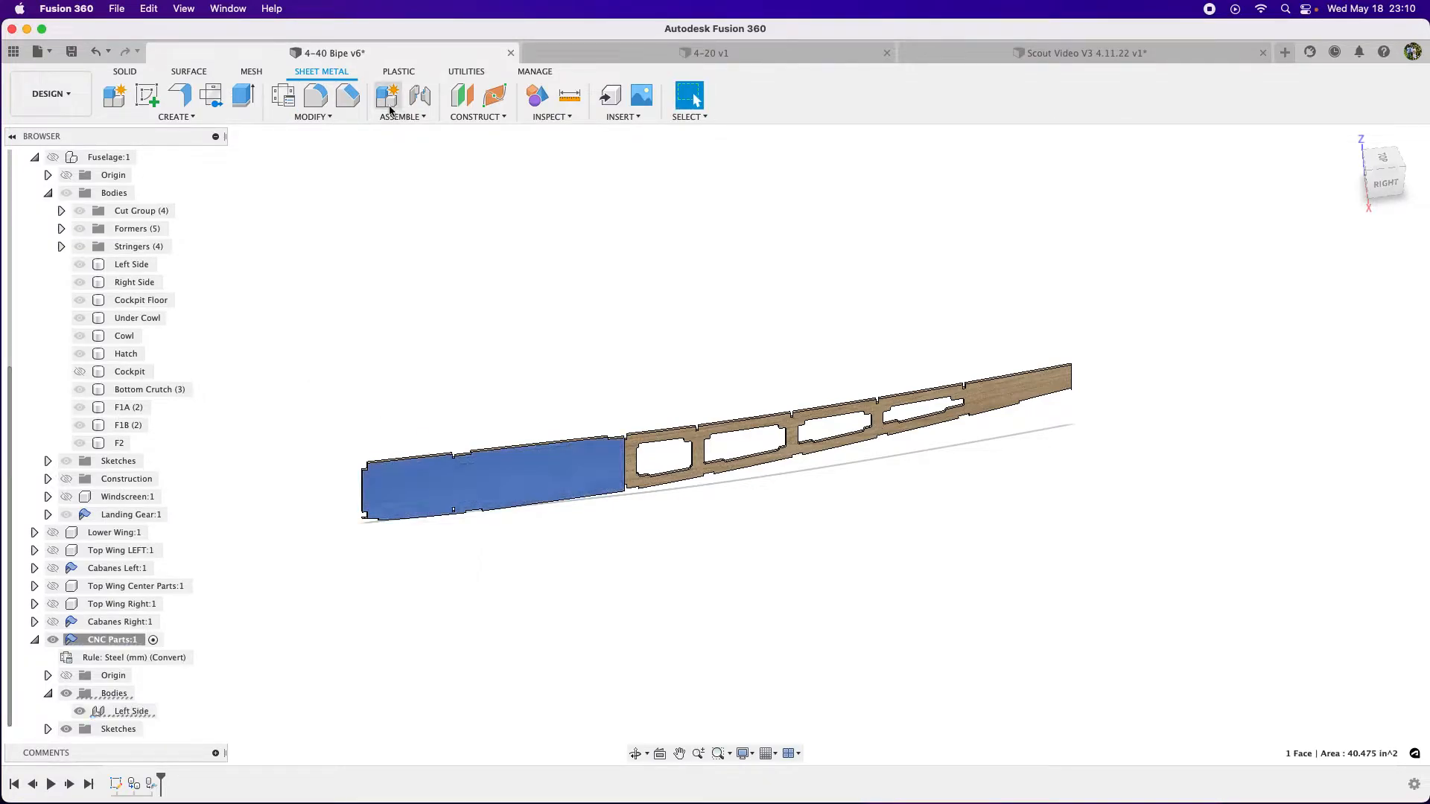
click(313, 116)
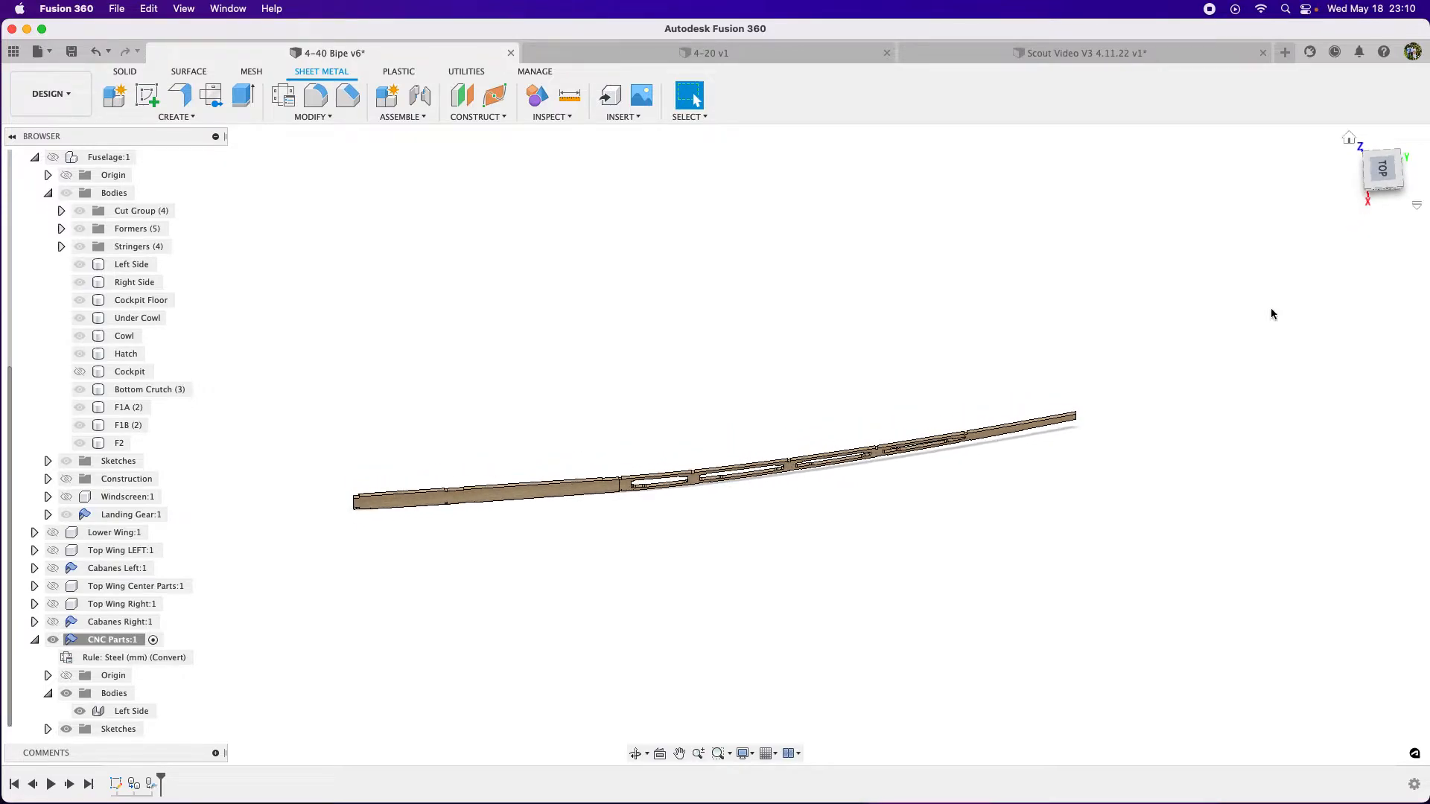
click(131, 710)
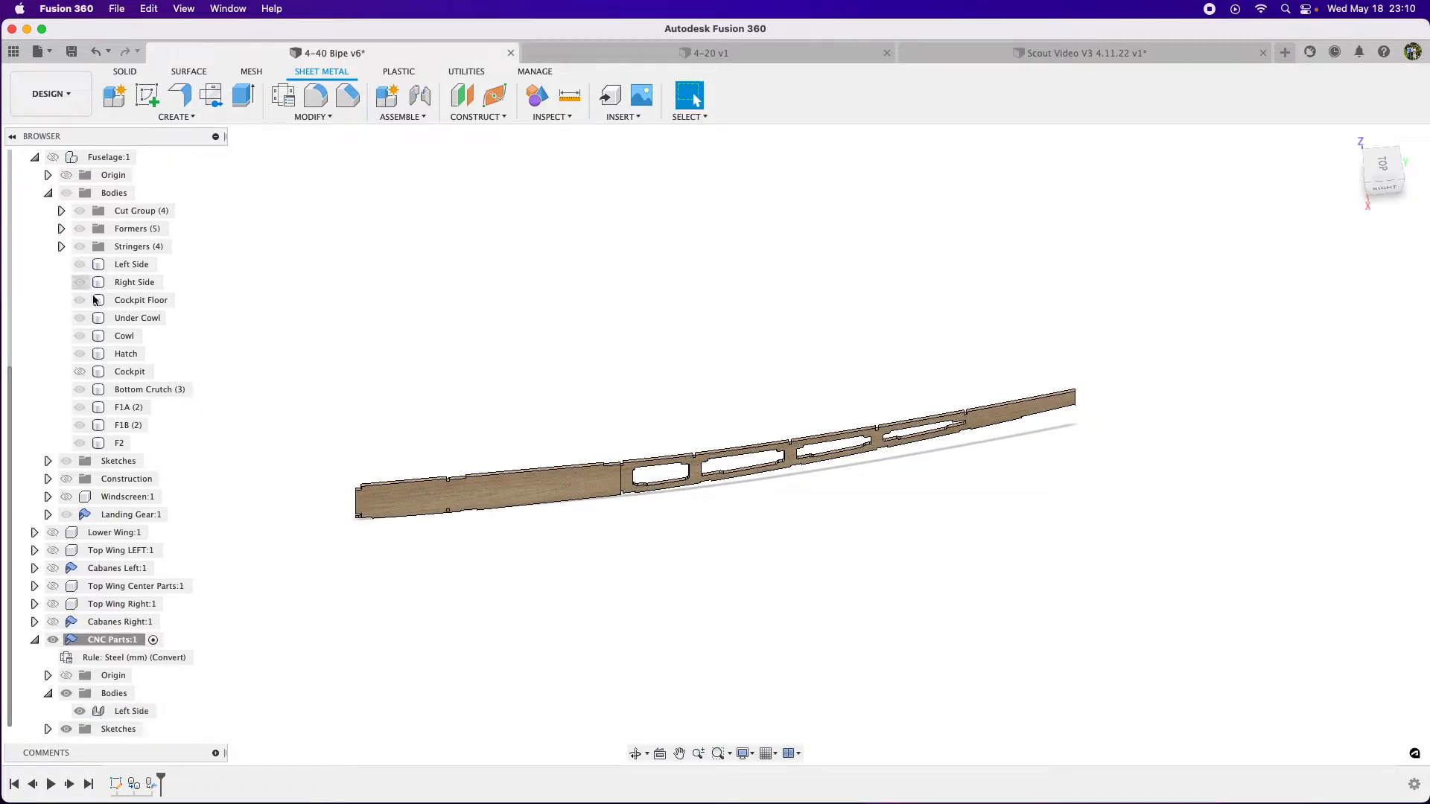
Step: Unfold all bends of the Left Side with the solid panel as stationary face
click(313, 116)
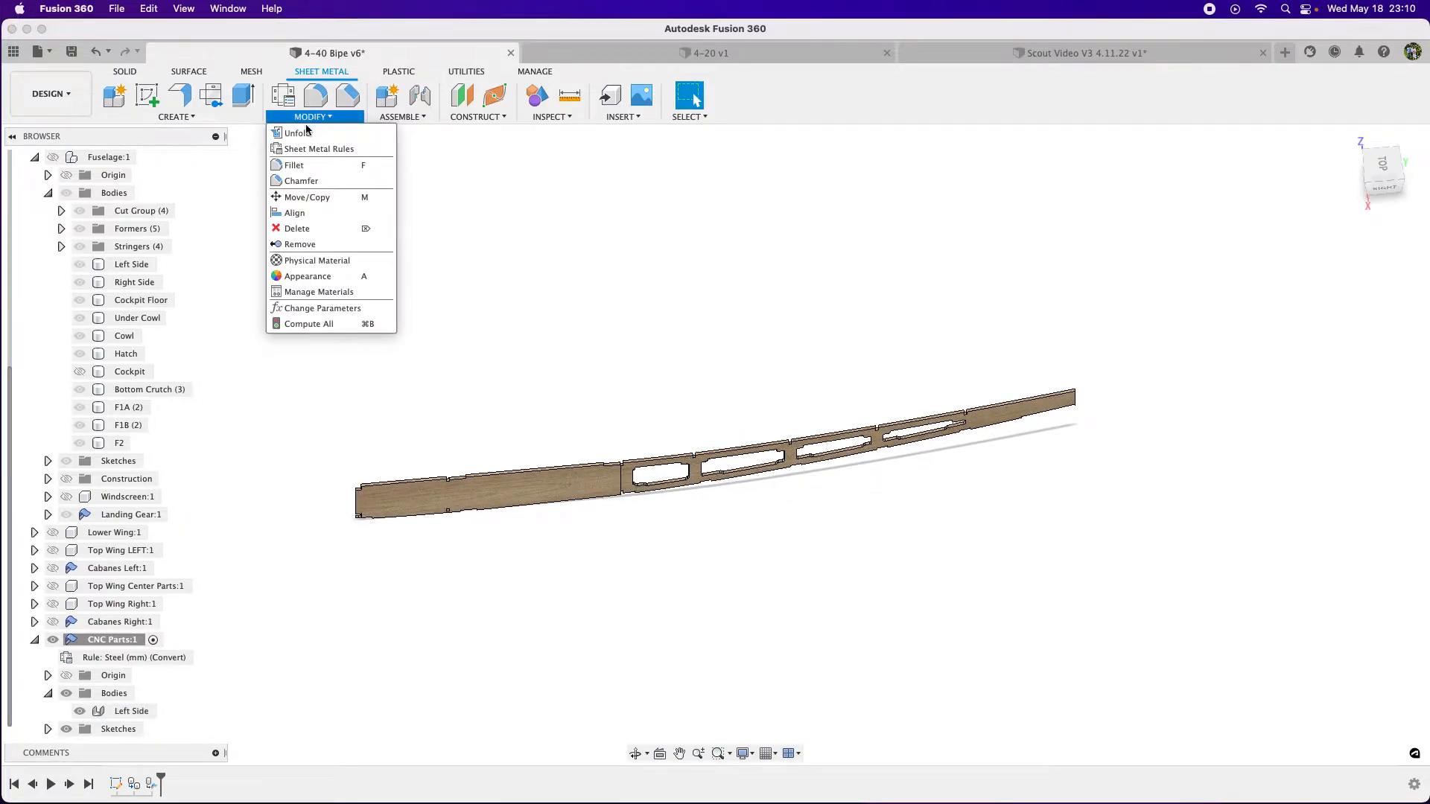
click(297, 132)
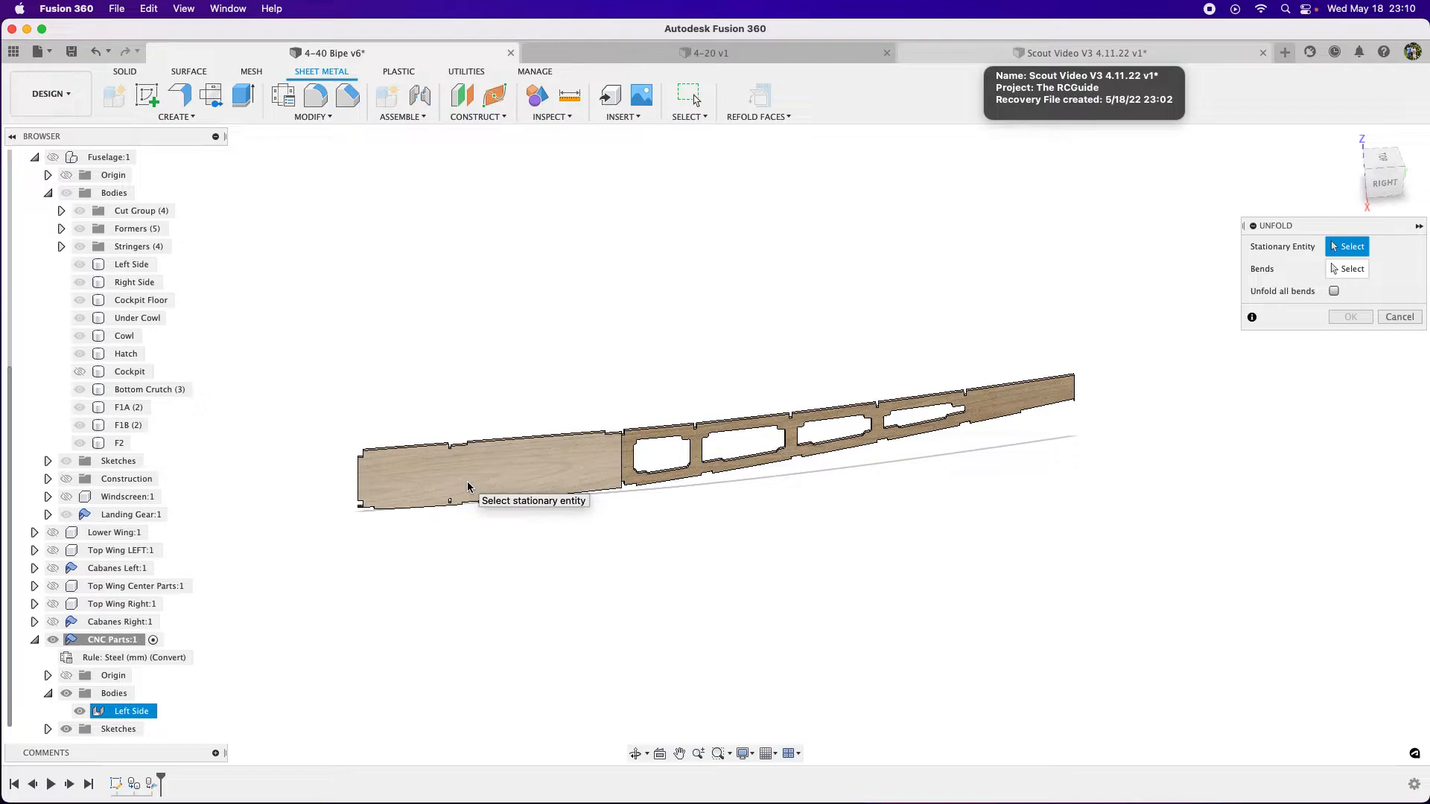
click(468, 487)
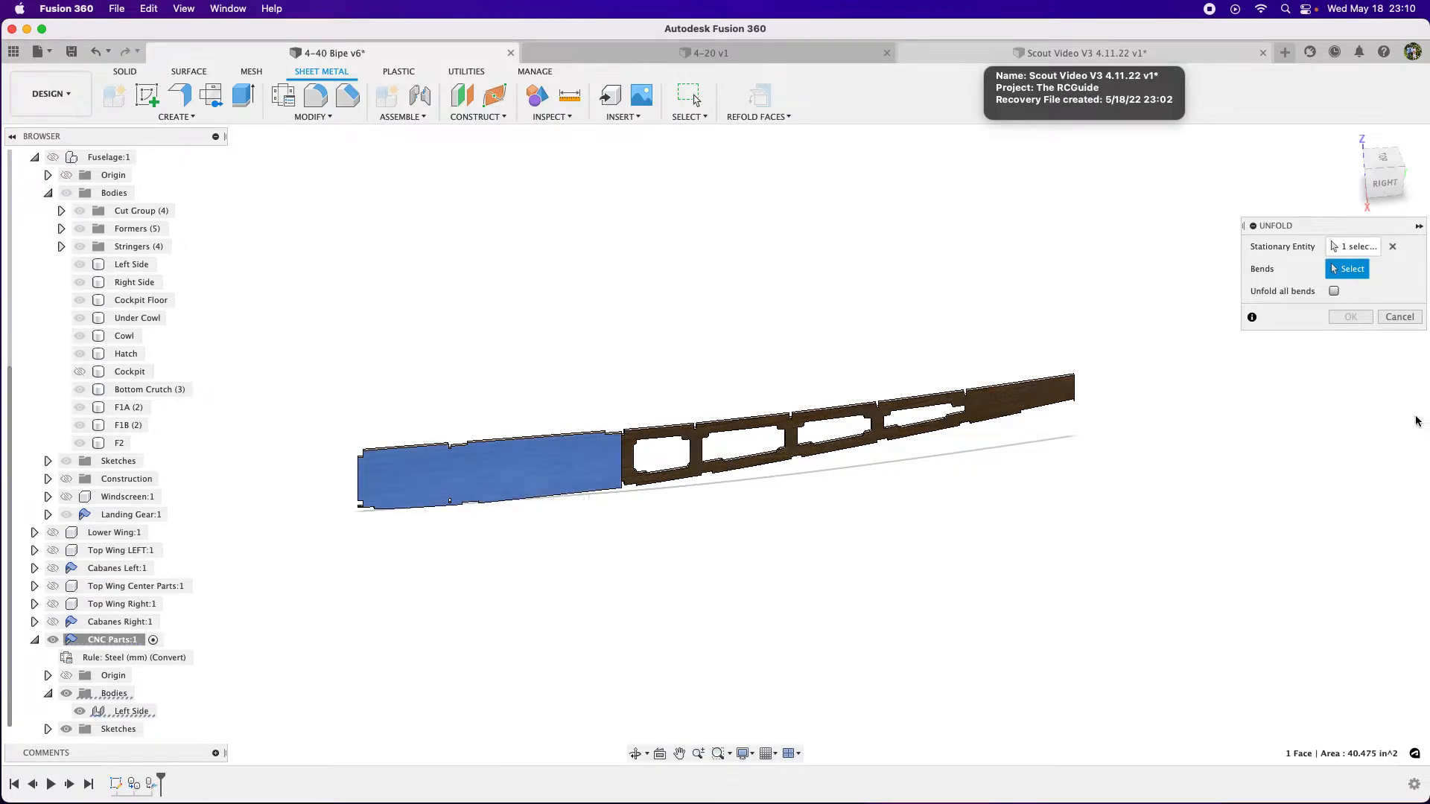
click(1333, 292)
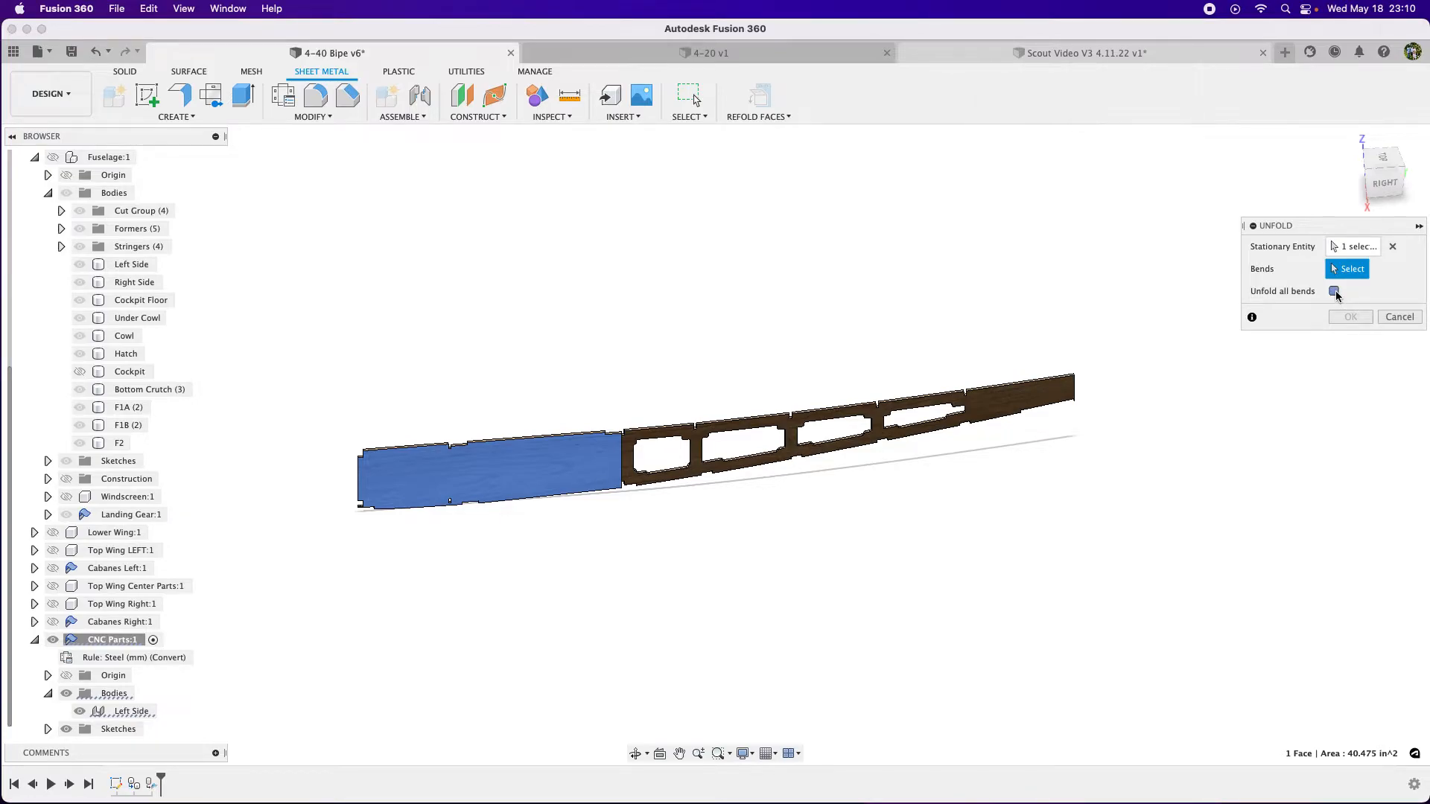
click(1333, 291)
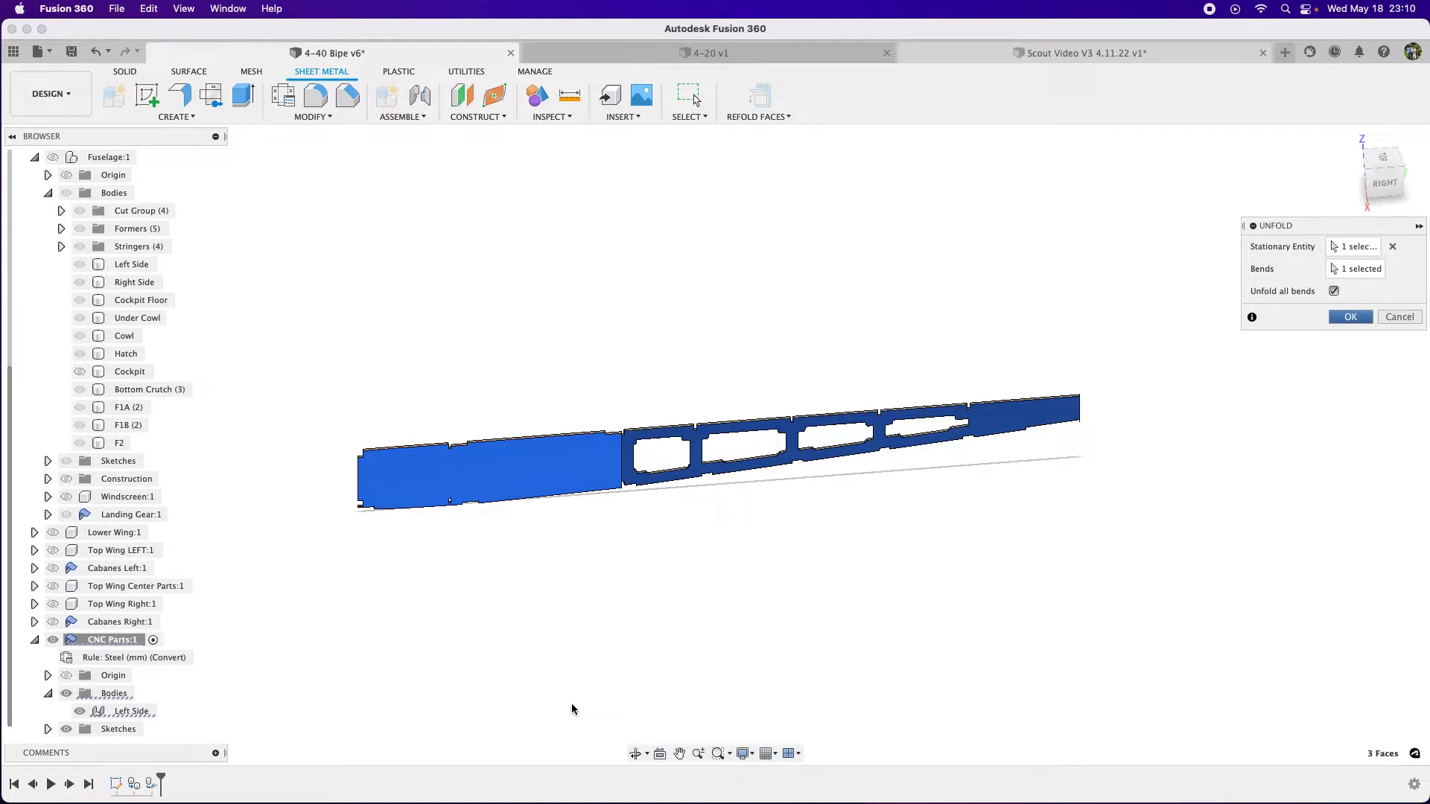
click(1349, 316)
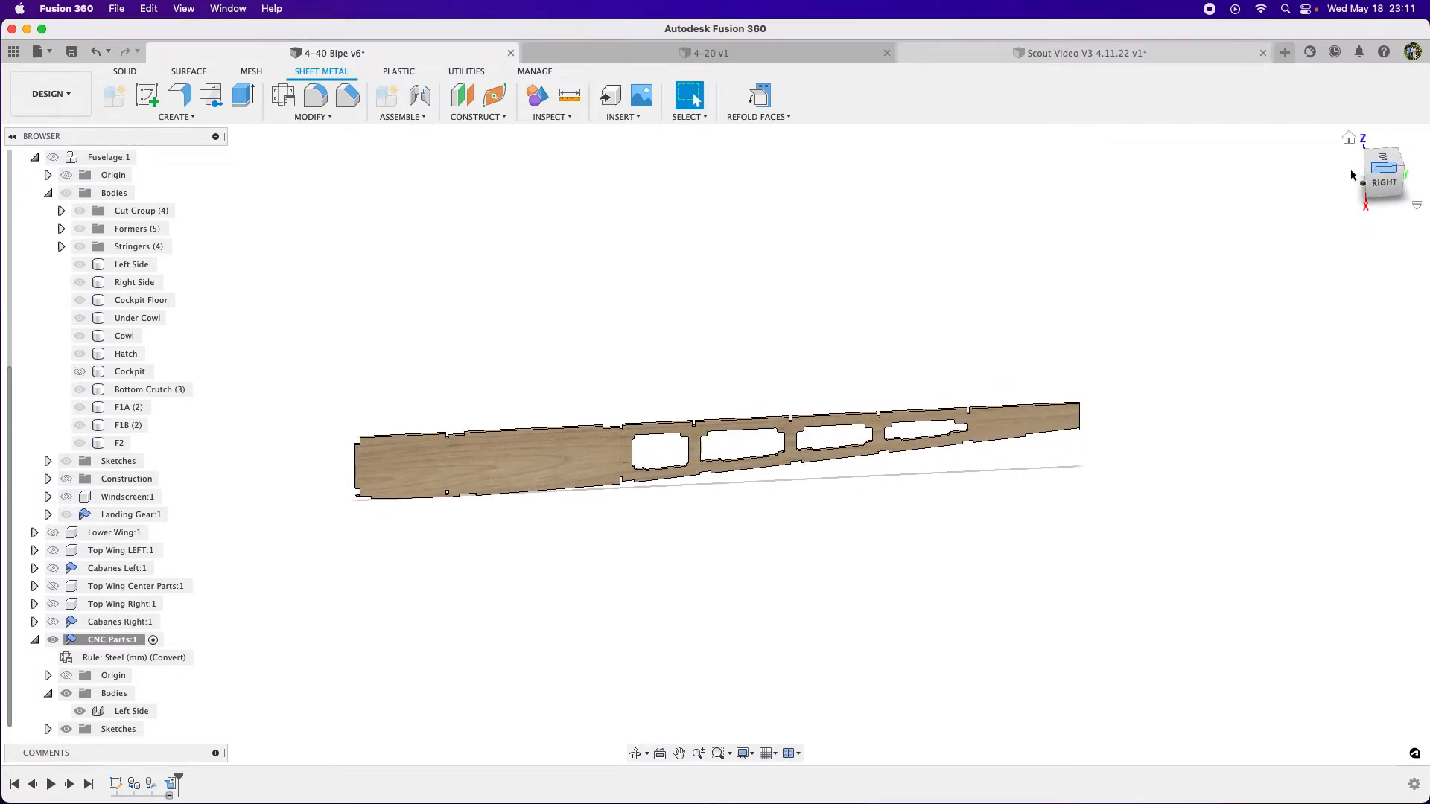
Step: Project both faces of the unfolded Left Side panel into a new sketch and confirm
click(141, 98)
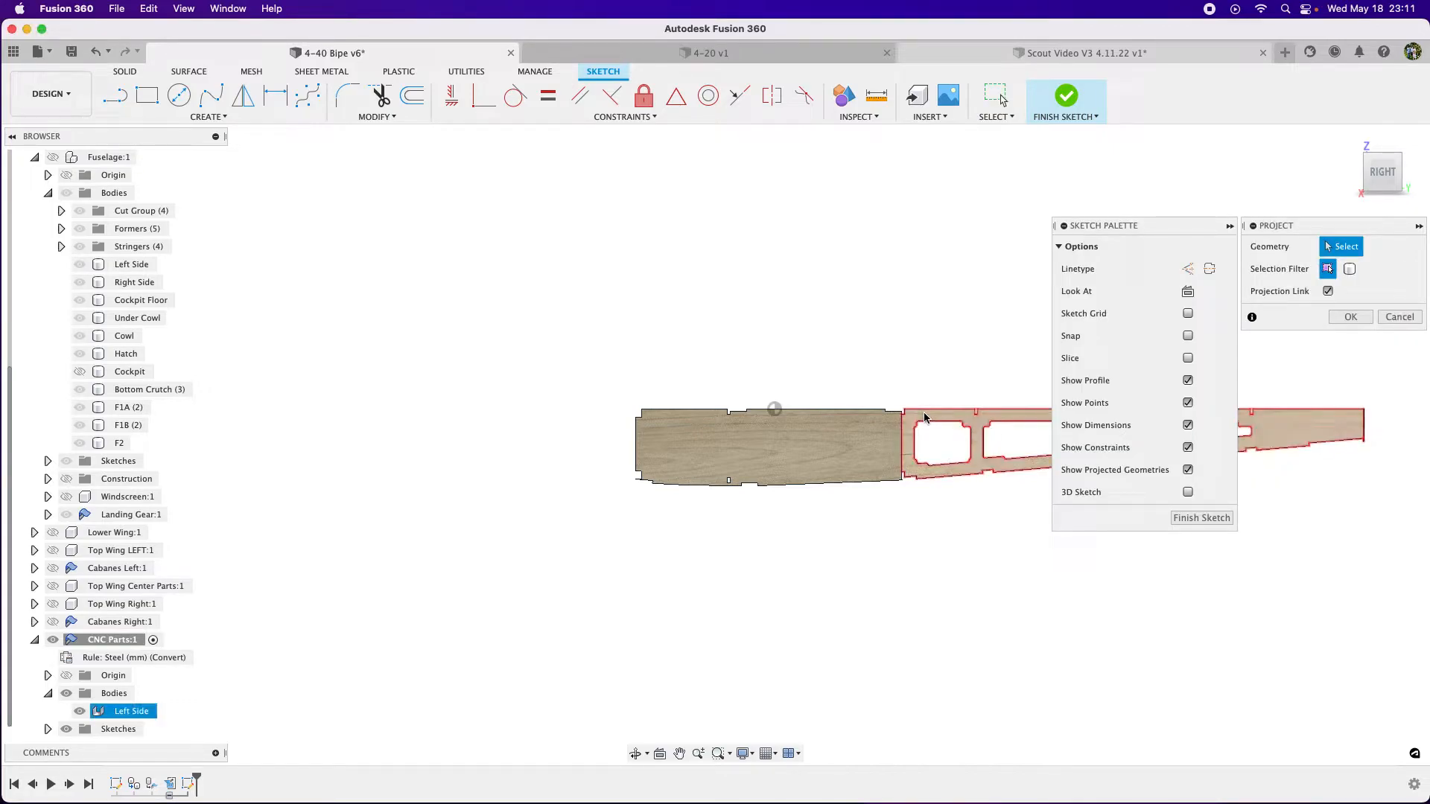
click(825, 455)
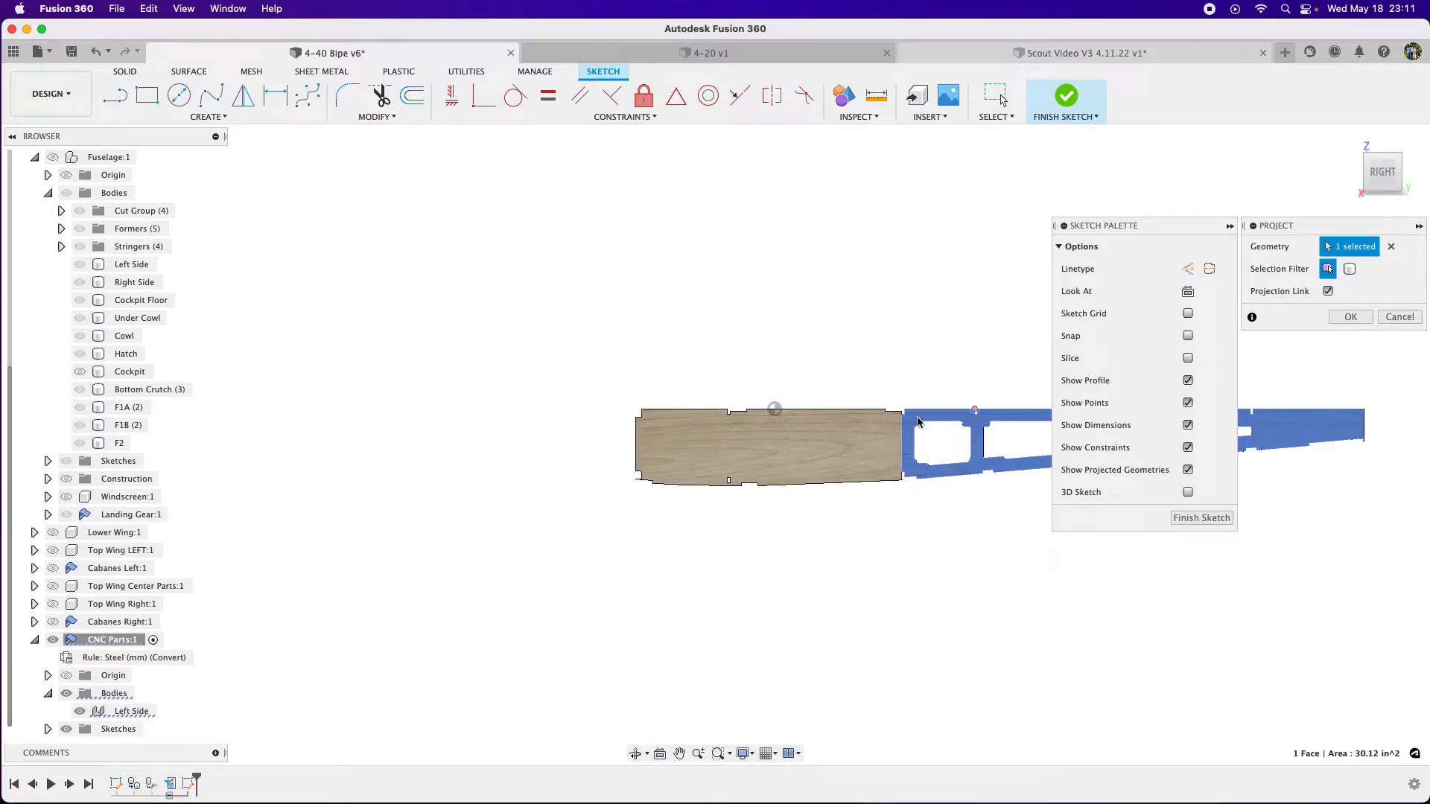
click(761, 458)
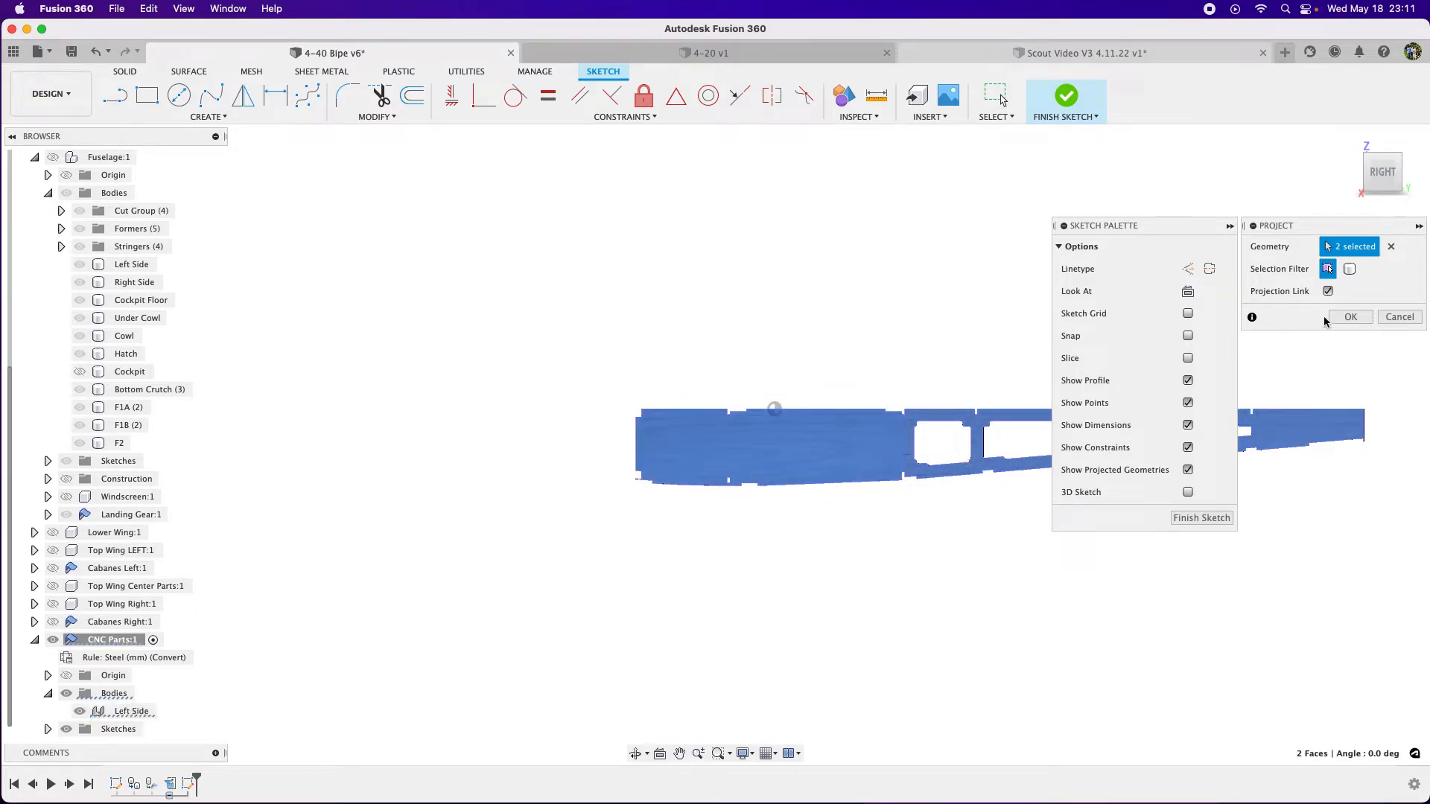
click(1349, 316)
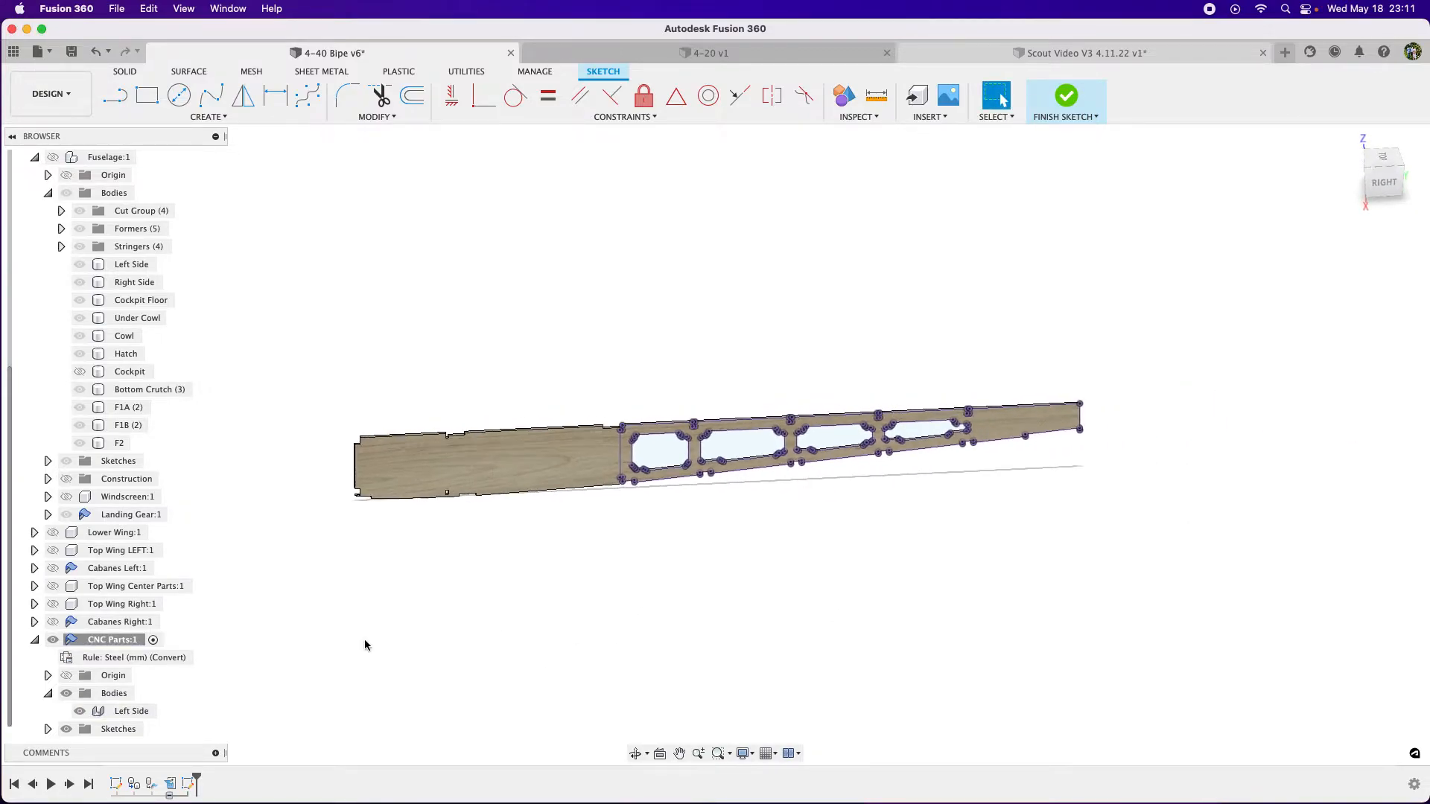
click(1065, 96)
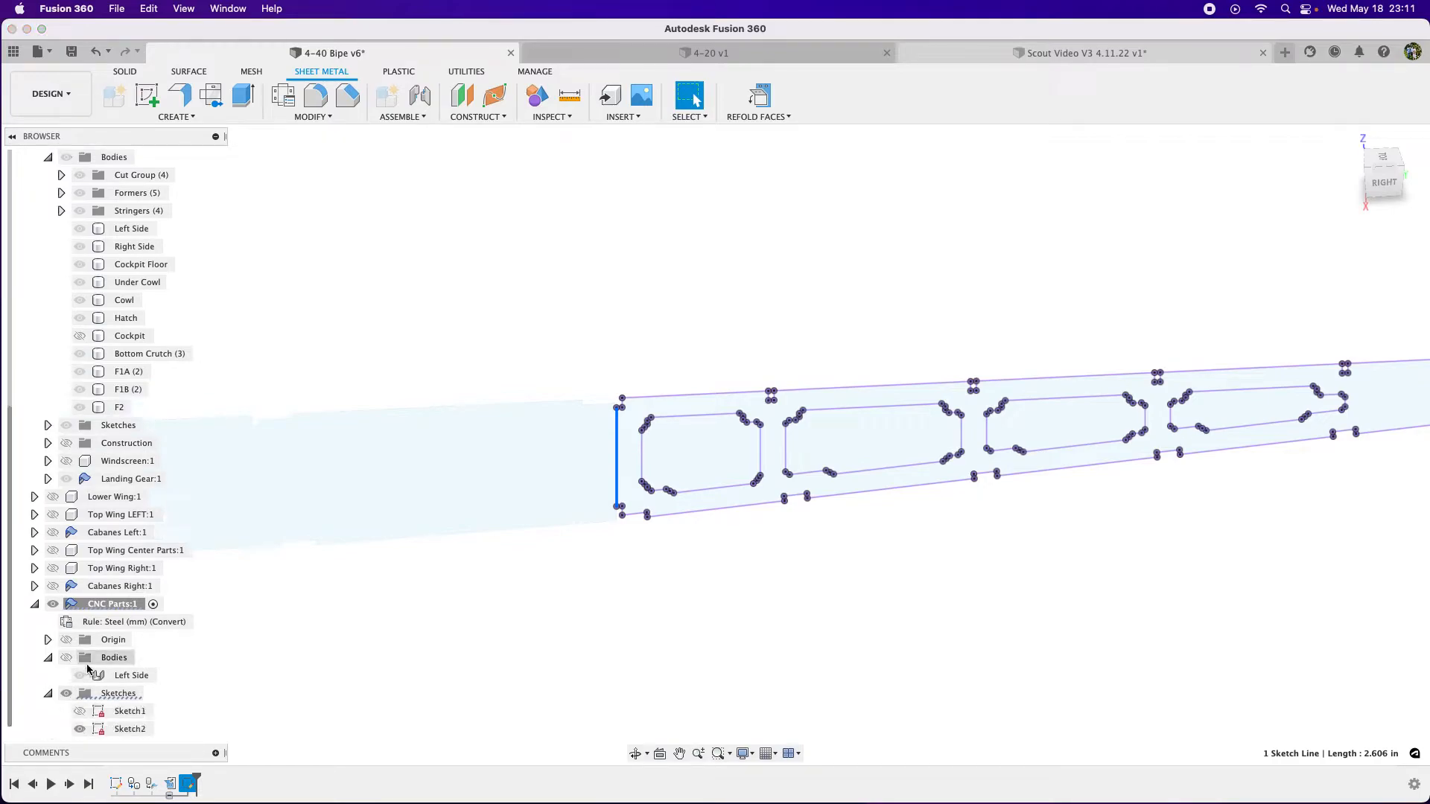
Step: Edit Sketch2, delete the vertical seam line between the two projected faces, and finish the sketch
right_click(130, 730)
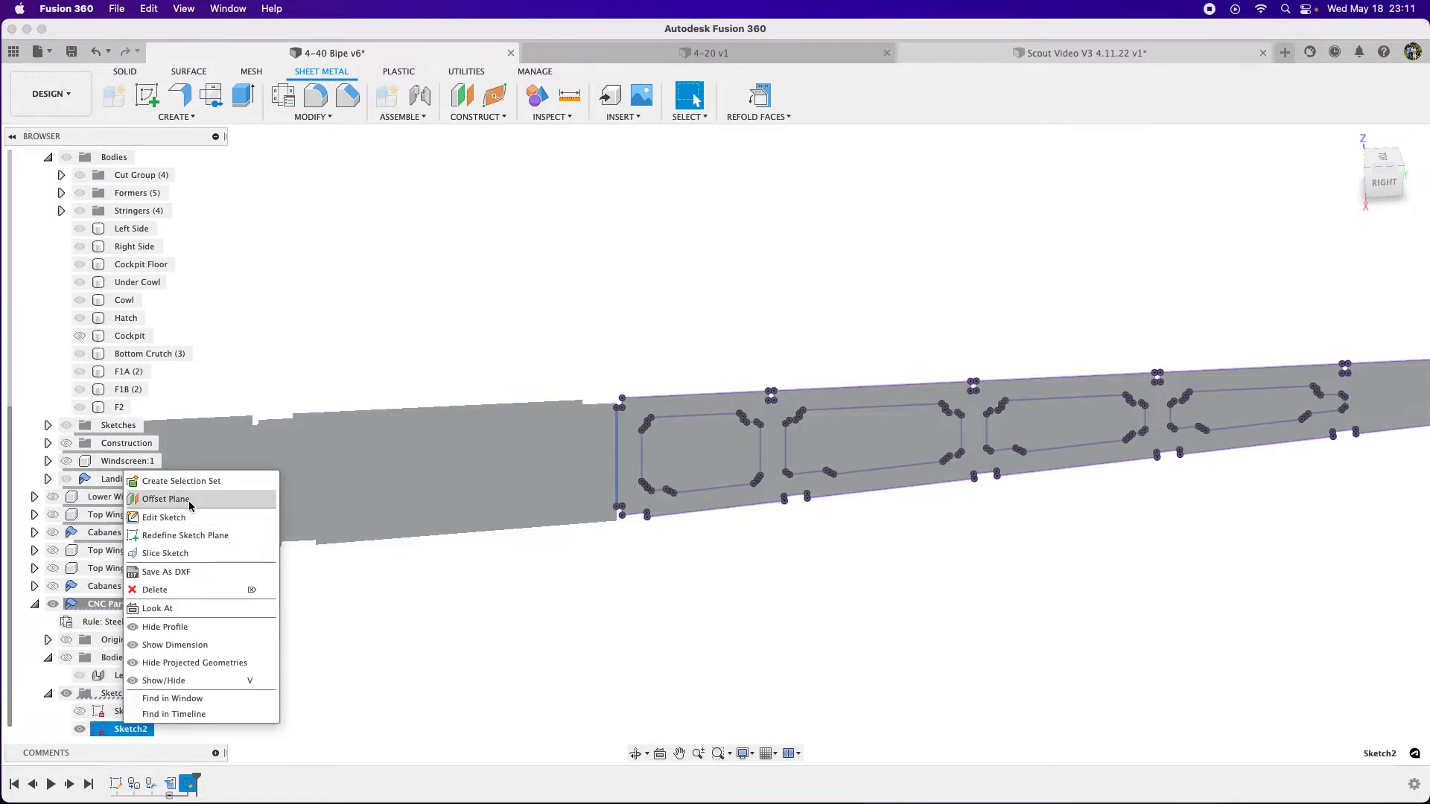
click(164, 519)
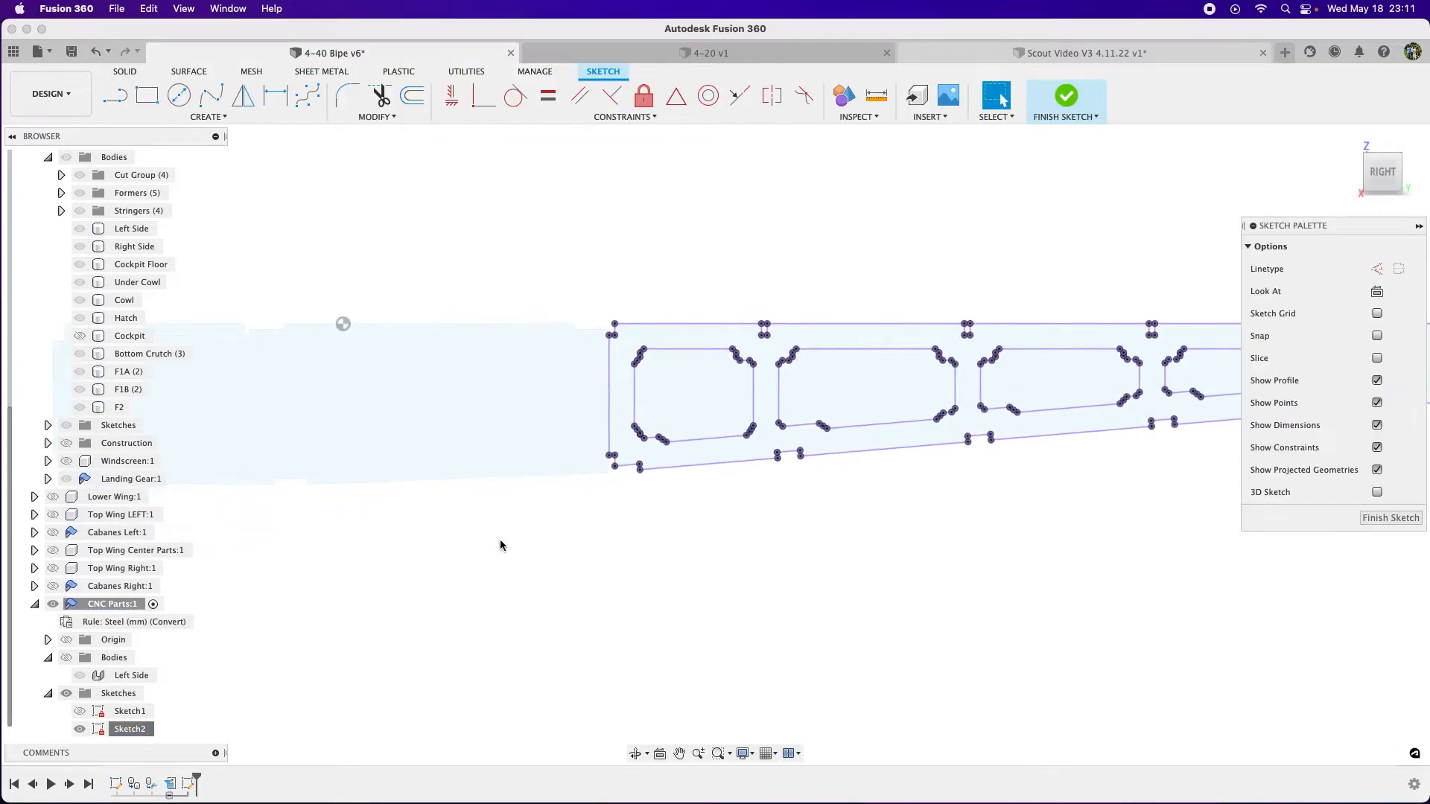
click(611, 399)
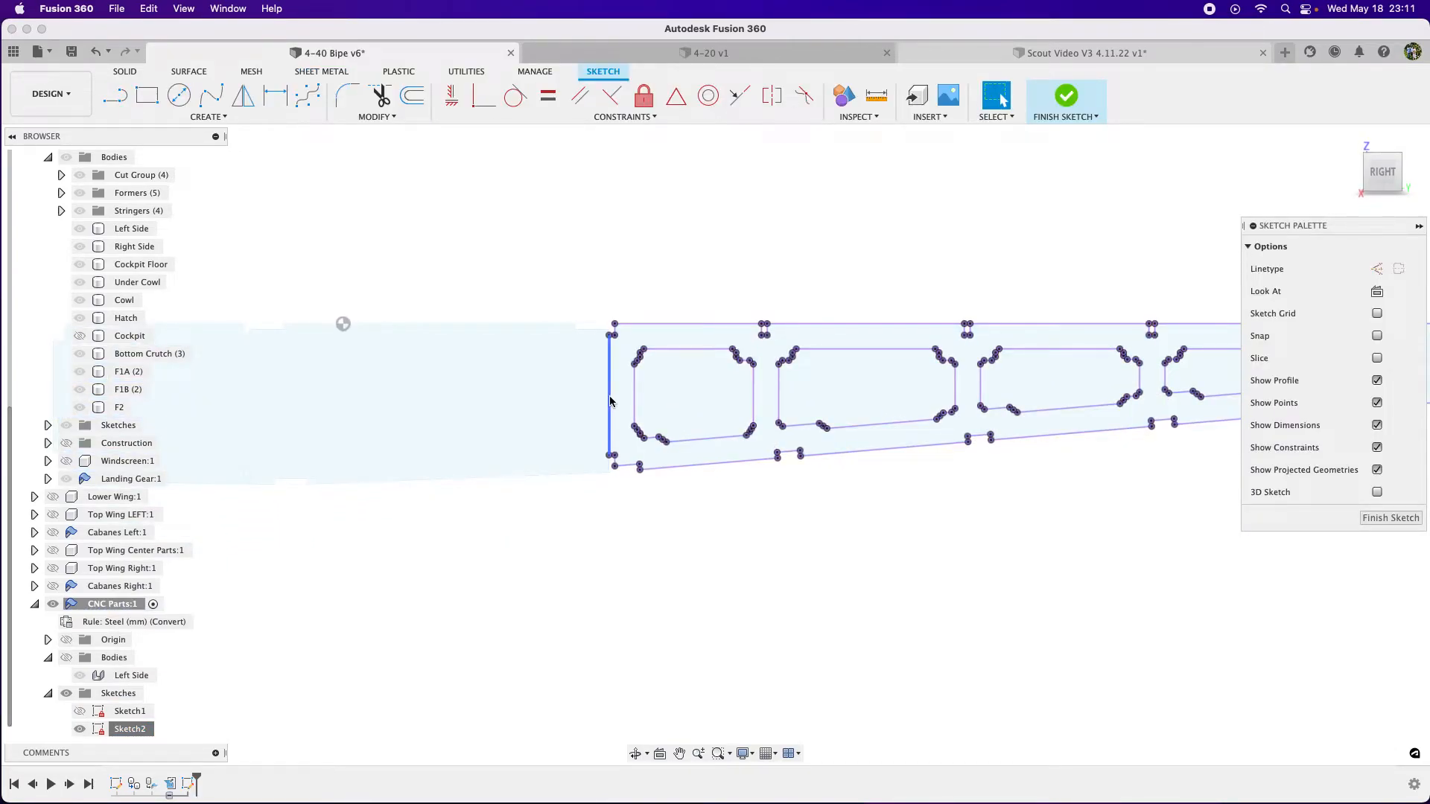
click(608, 402)
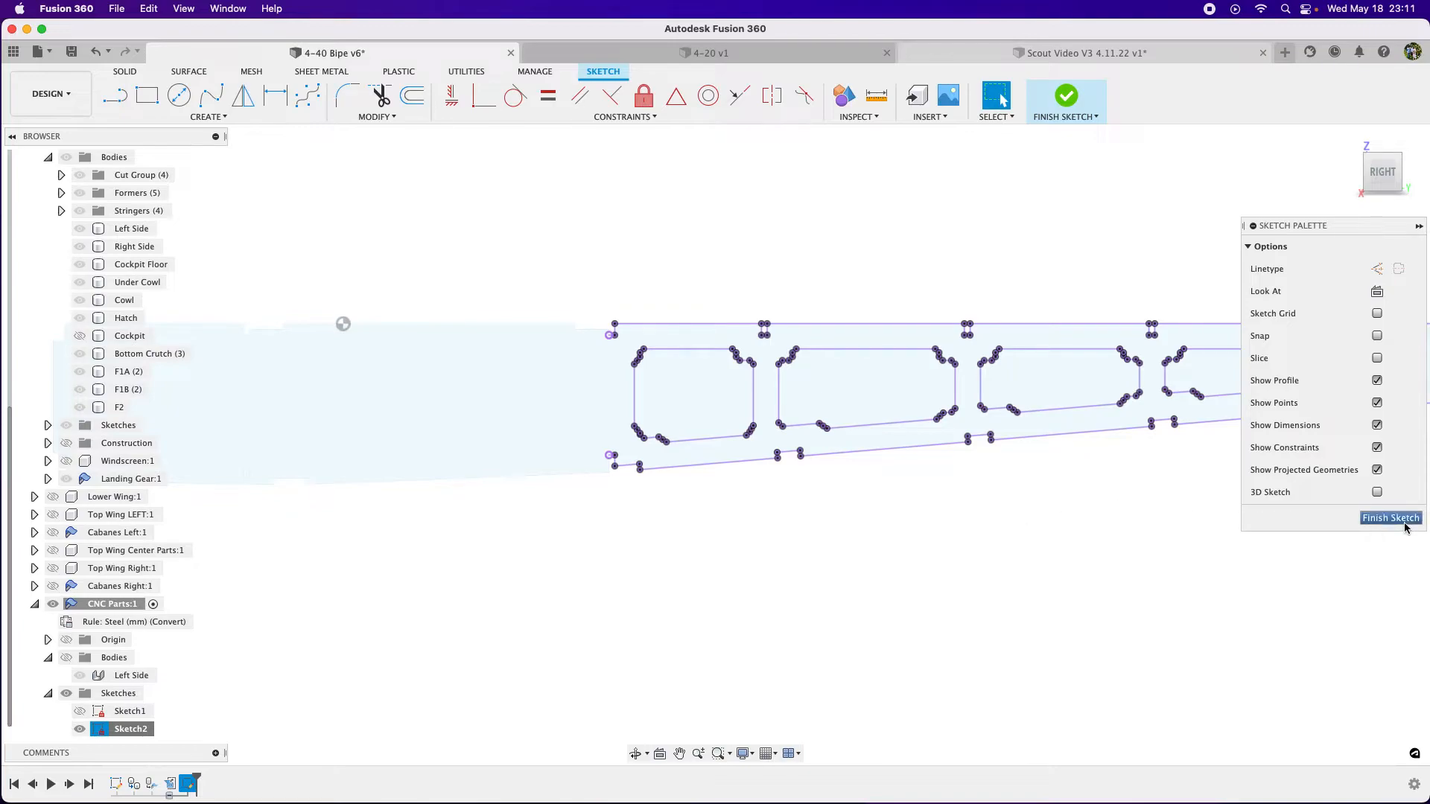
click(1391, 519)
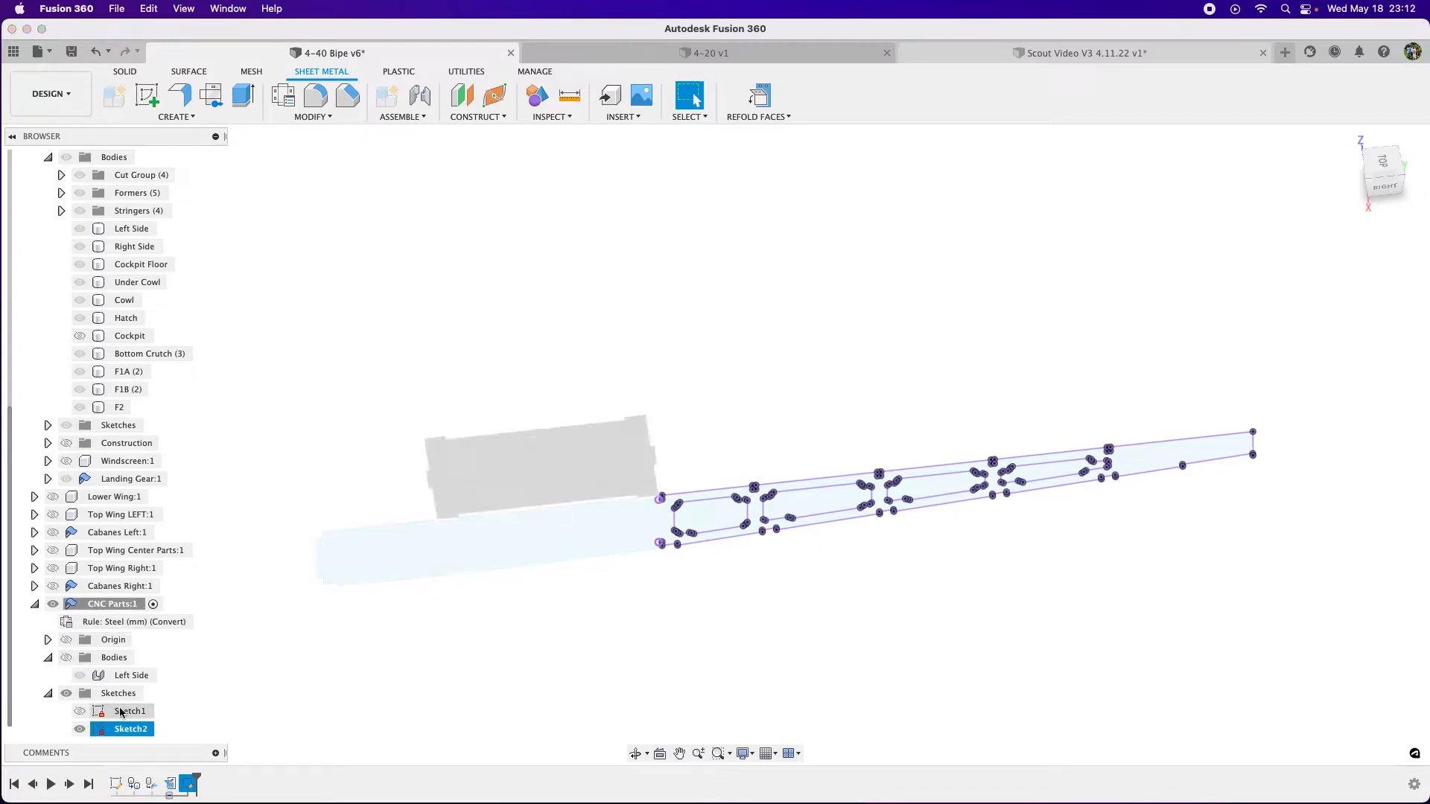
Step: Choose Sketch2's DXF export option, then refold to display the full fuselage assembly again
click(80, 730)
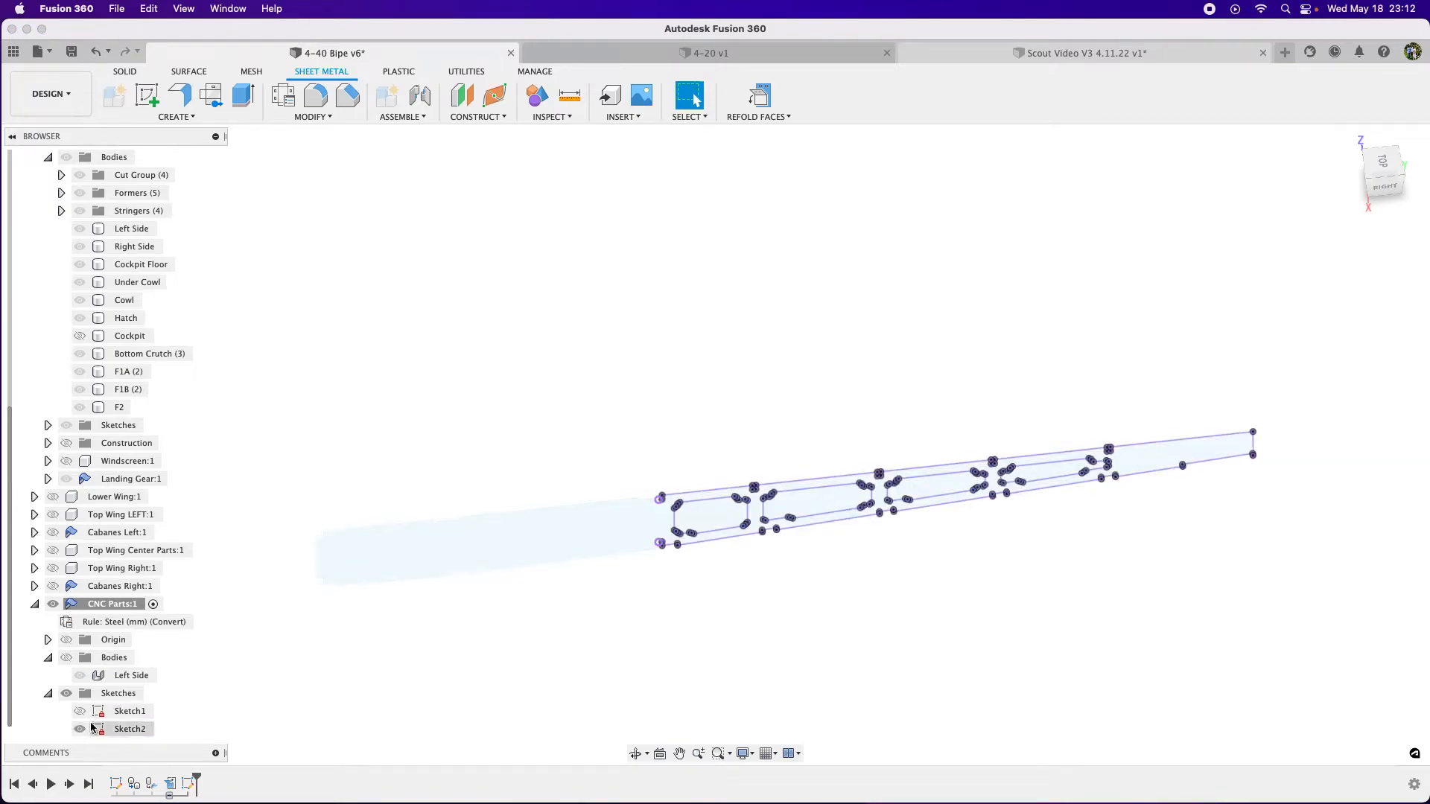
right_click(128, 730)
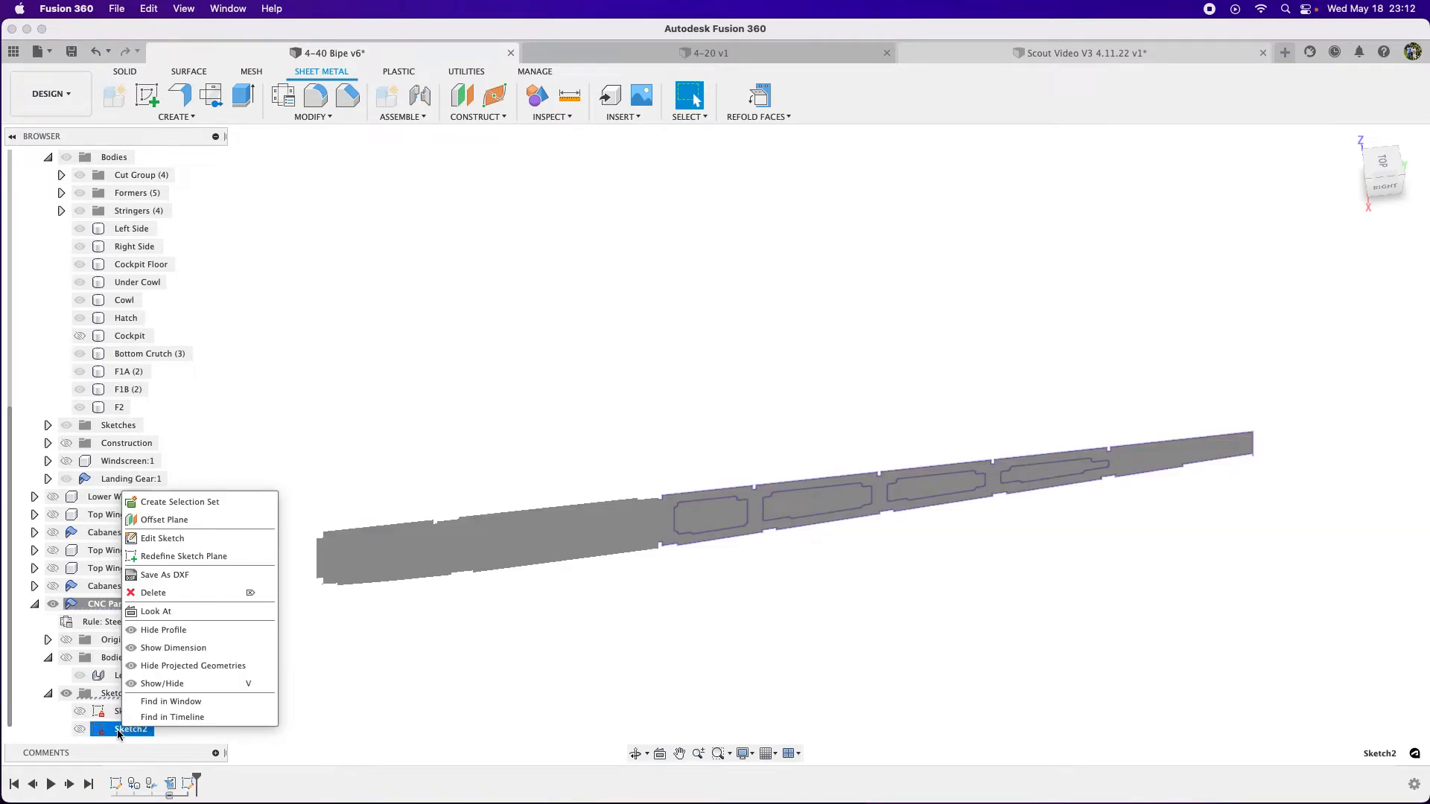
mouse_move(195, 575)
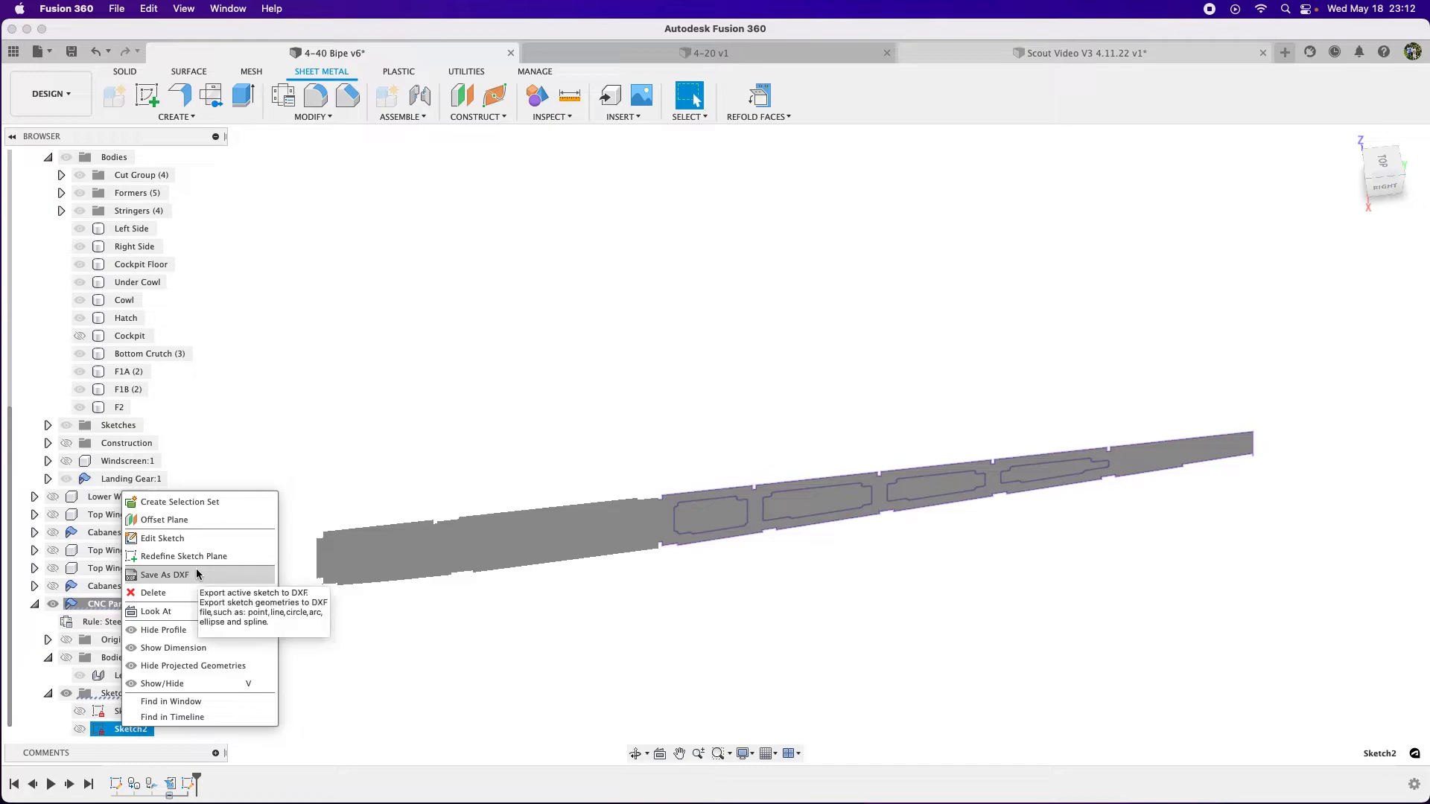
mouse_move(422, 405)
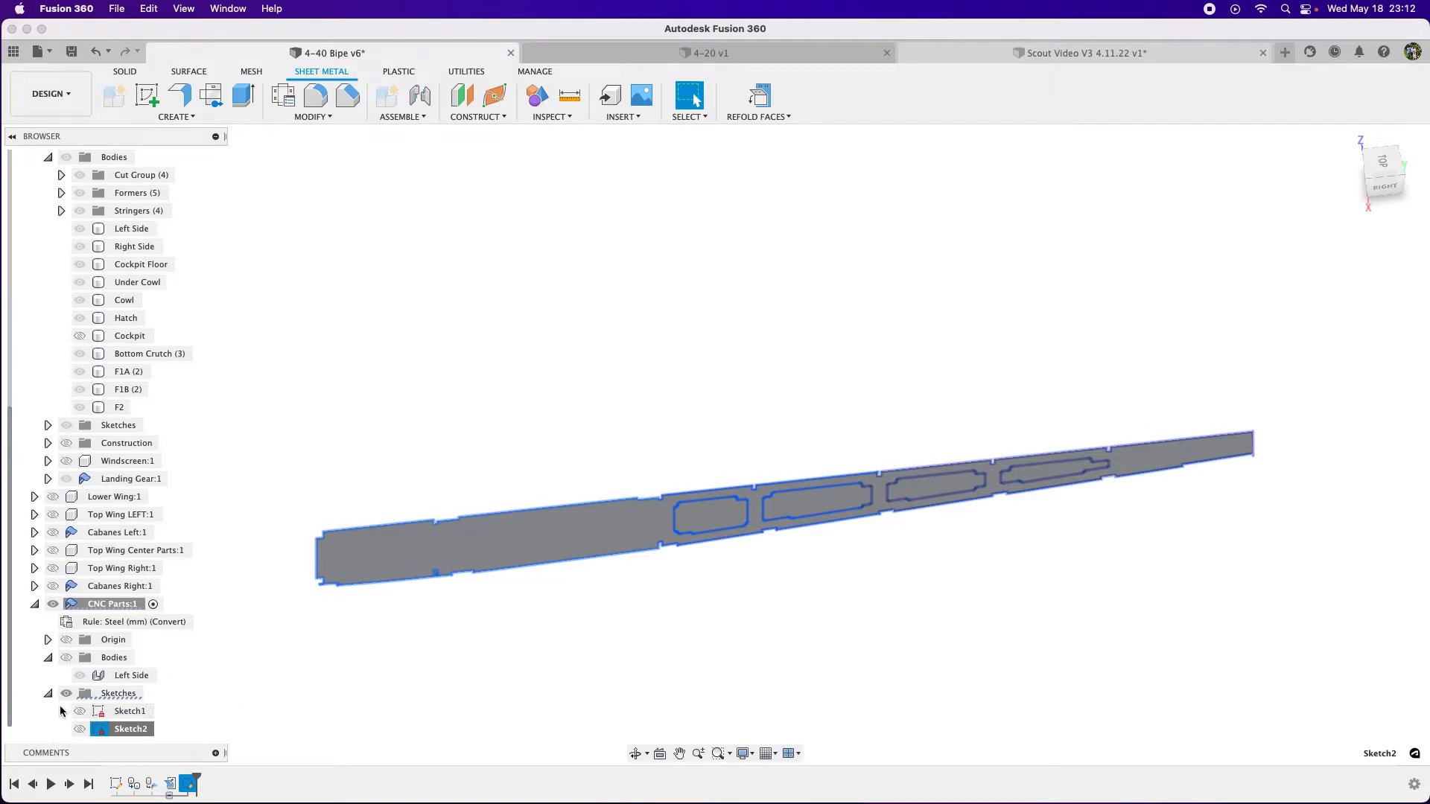
click(82, 711)
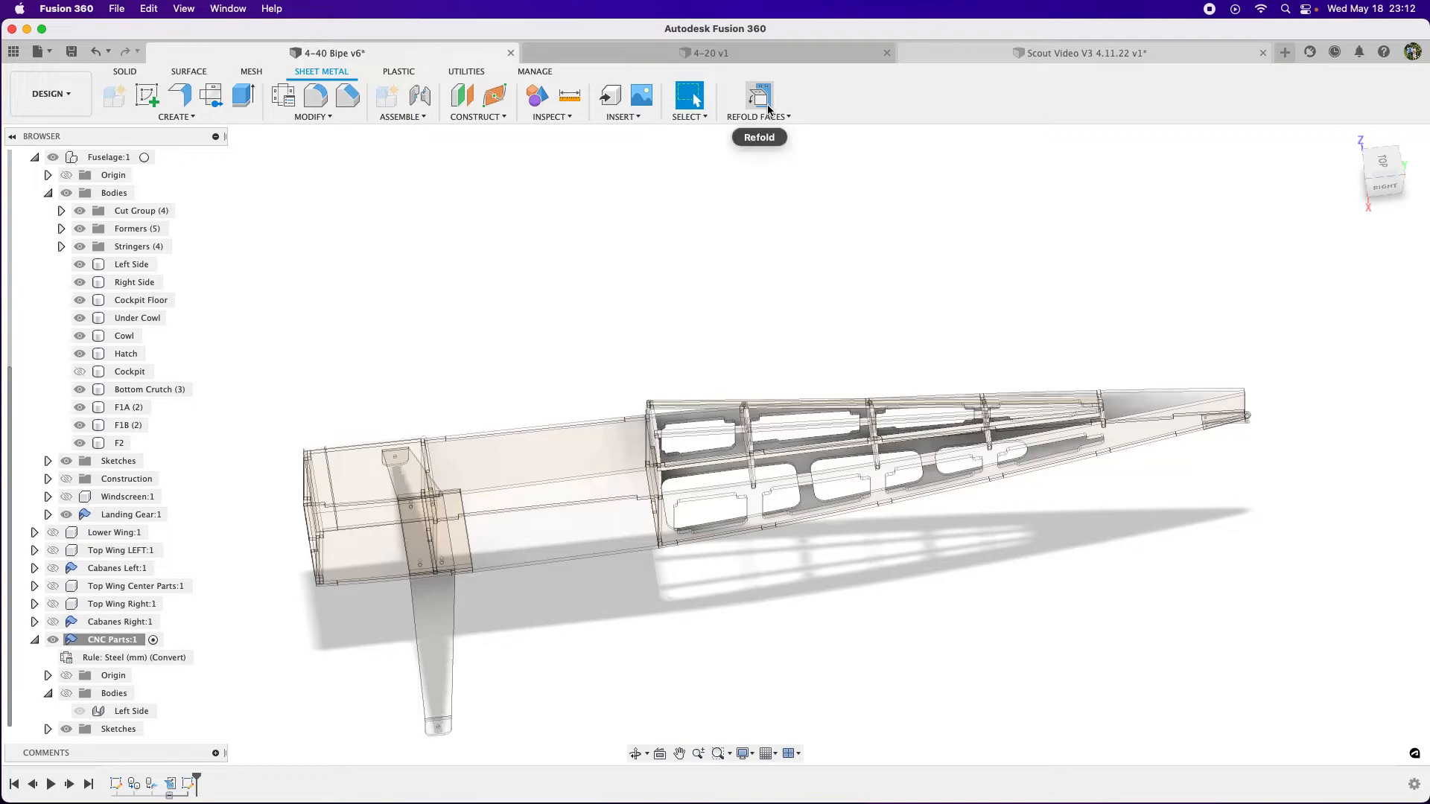
mouse_move(503, 393)
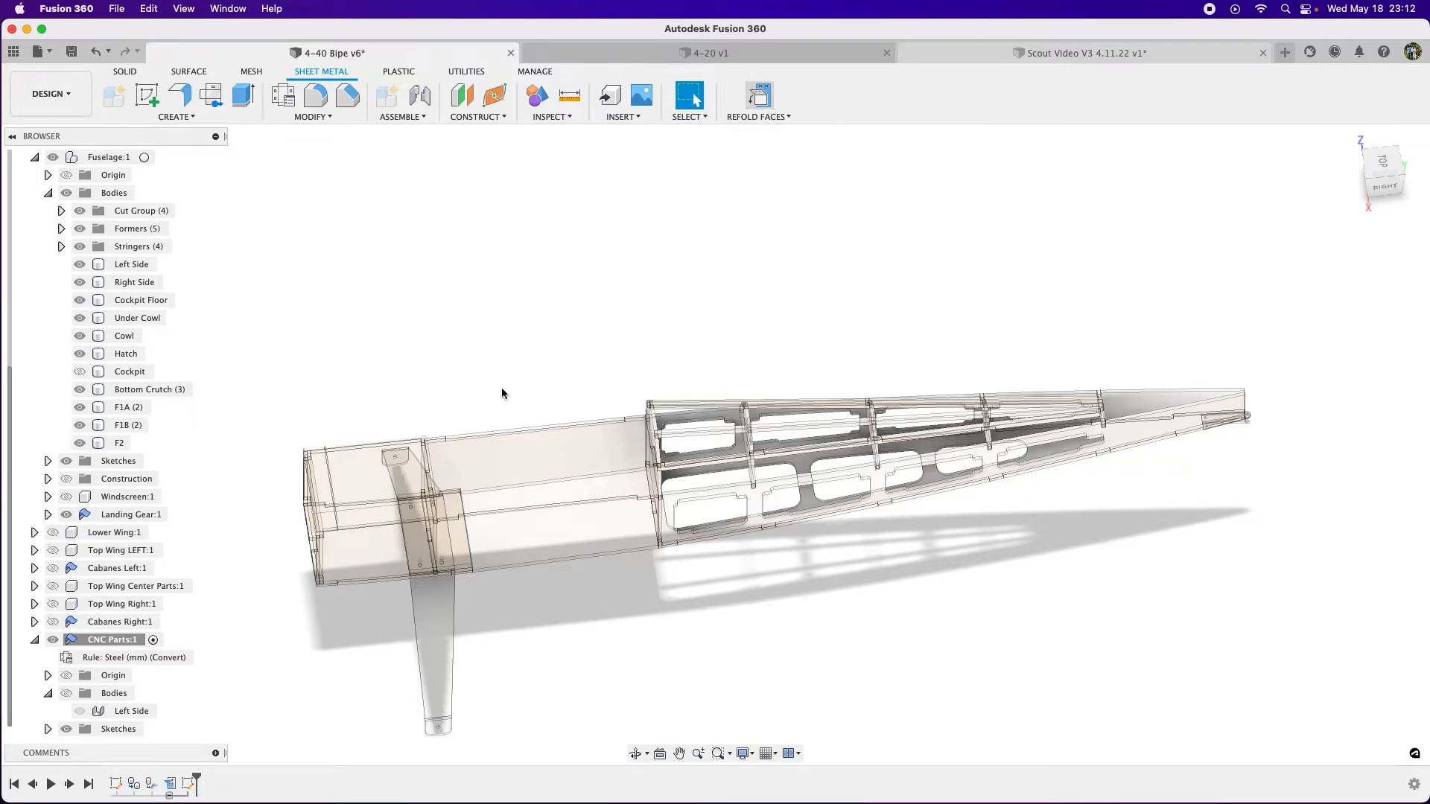
mouse_move(92, 710)
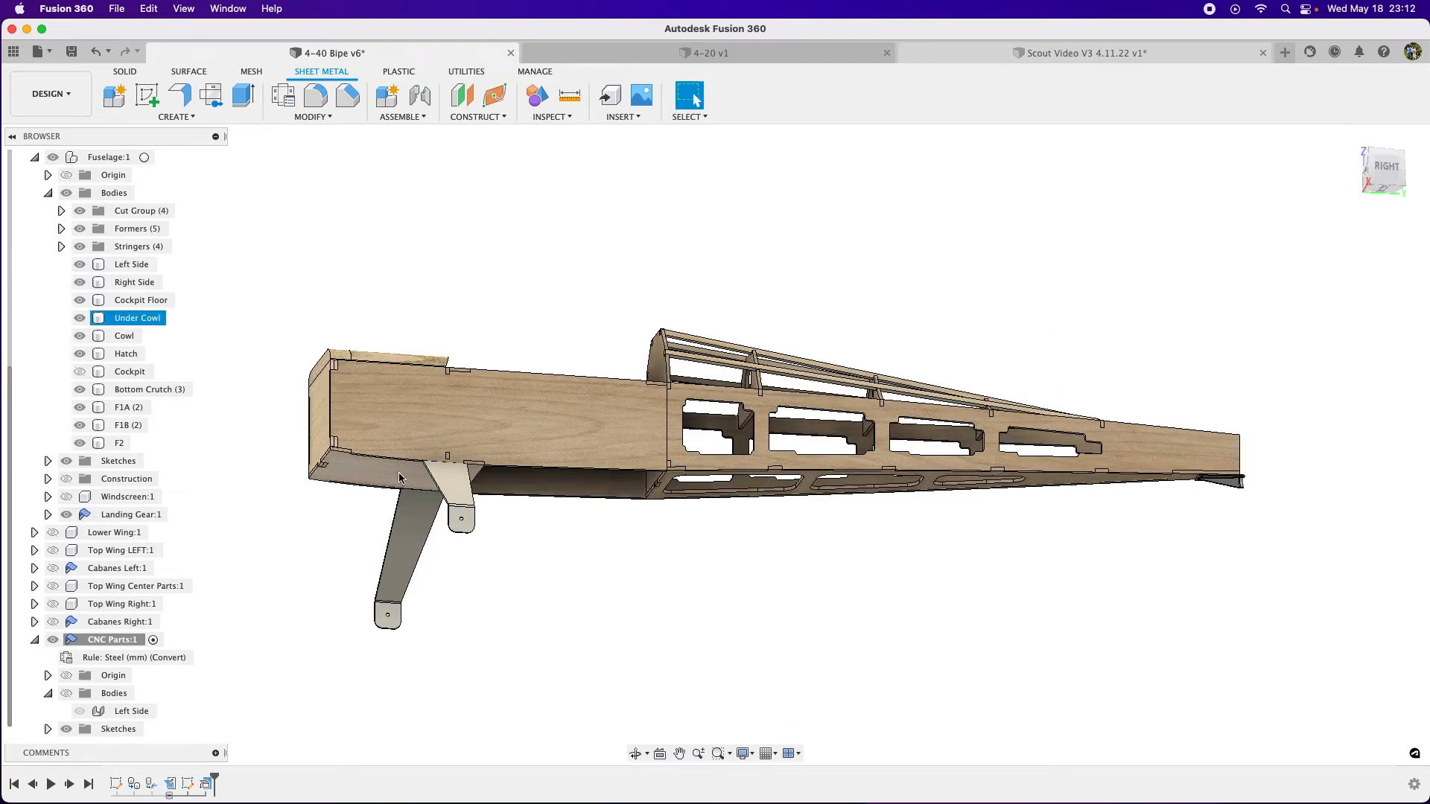
Step: Select the Under Cowl body in the browser and start moving it to a component
click(128, 407)
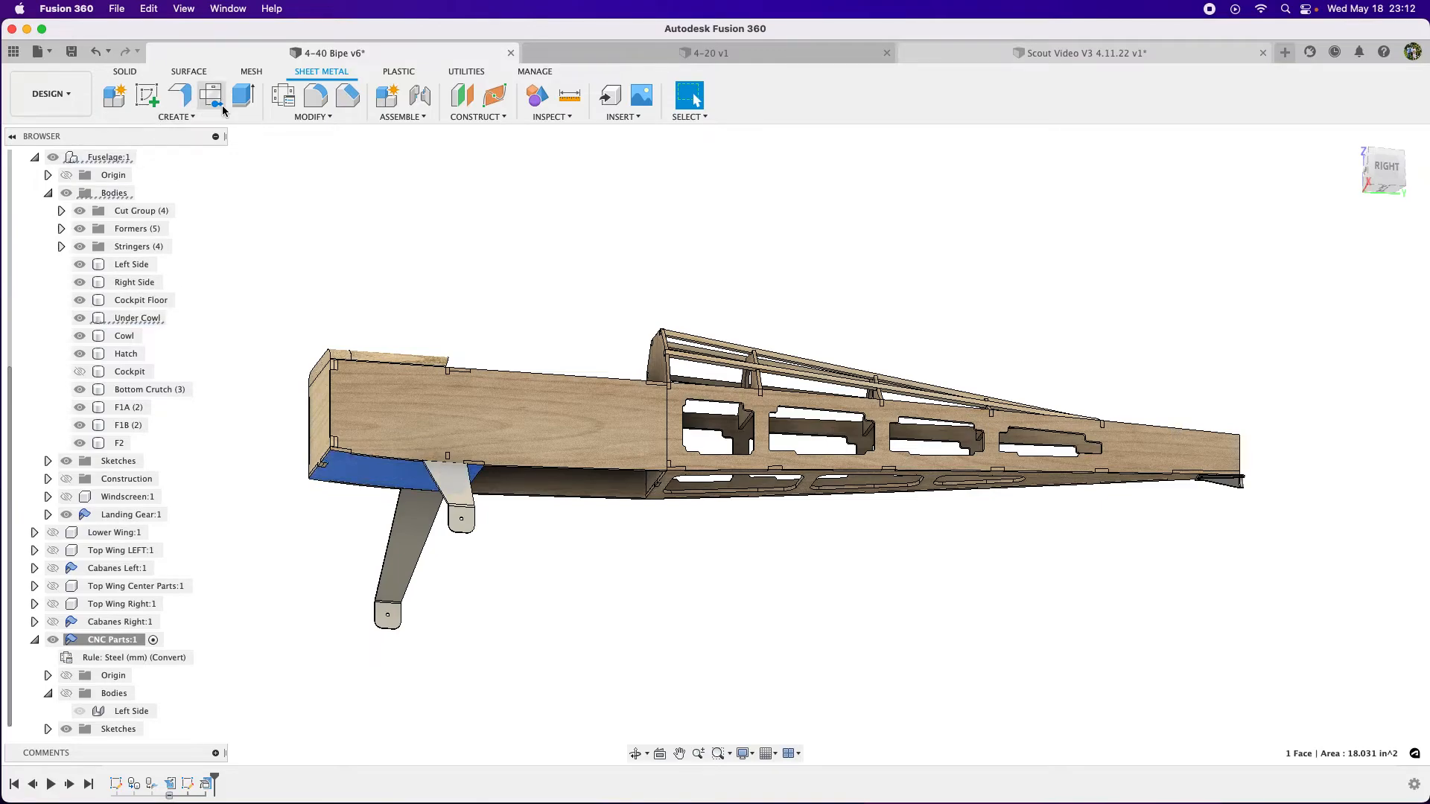
mouse_move(233, 202)
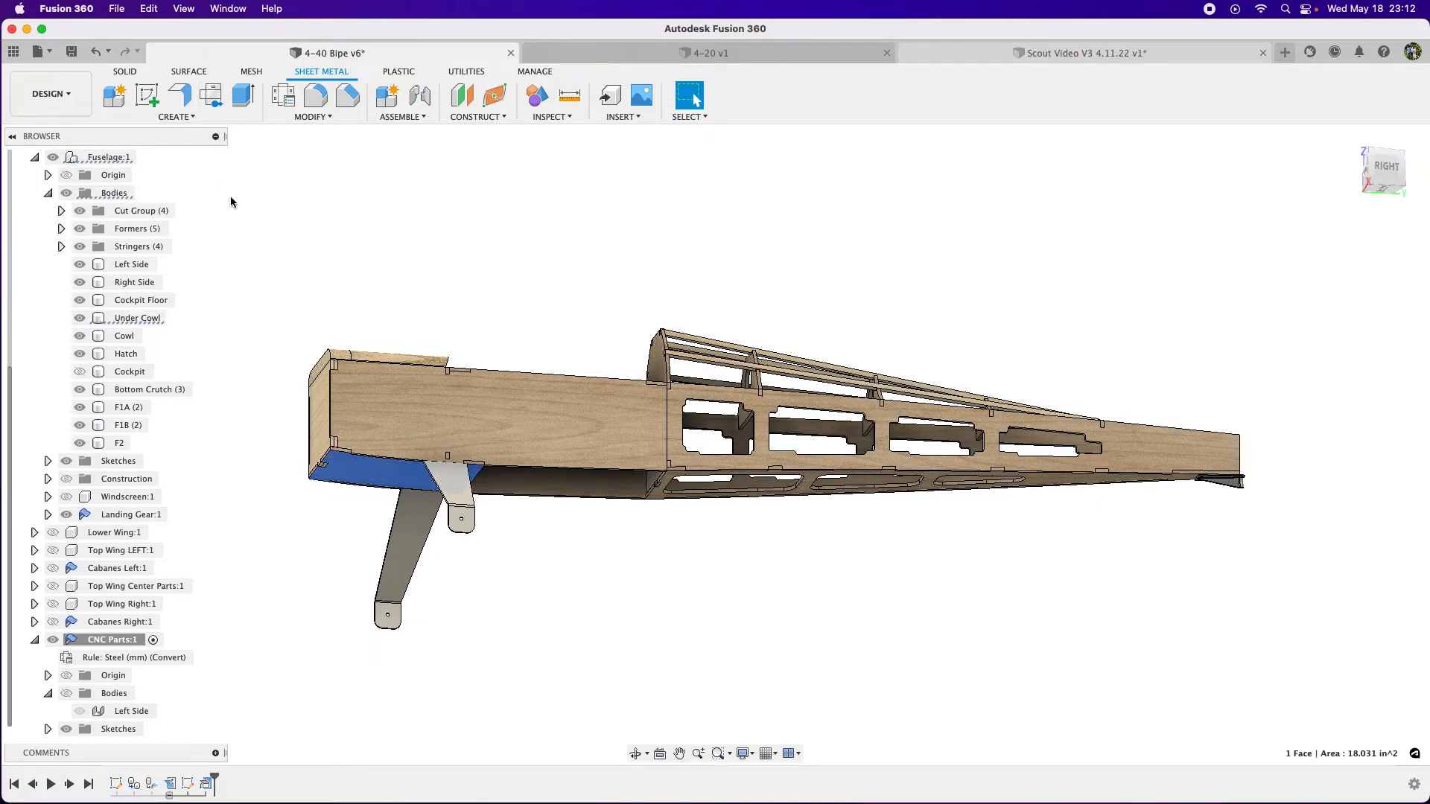
right_click(134, 317)
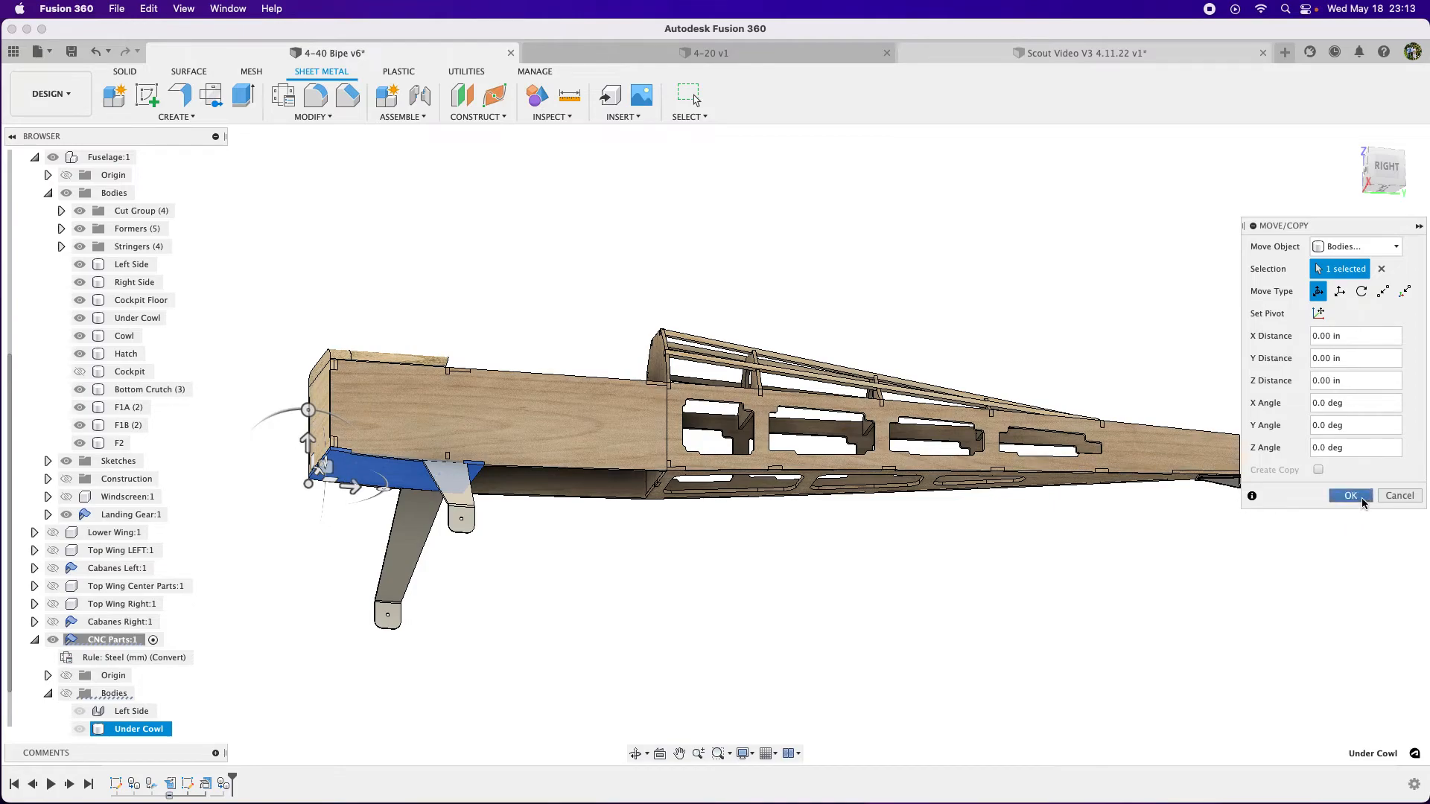
Step: Confirm moving the Under Cowl into CNC Parts and show its bodies with the fuselage hidden
click(1350, 496)
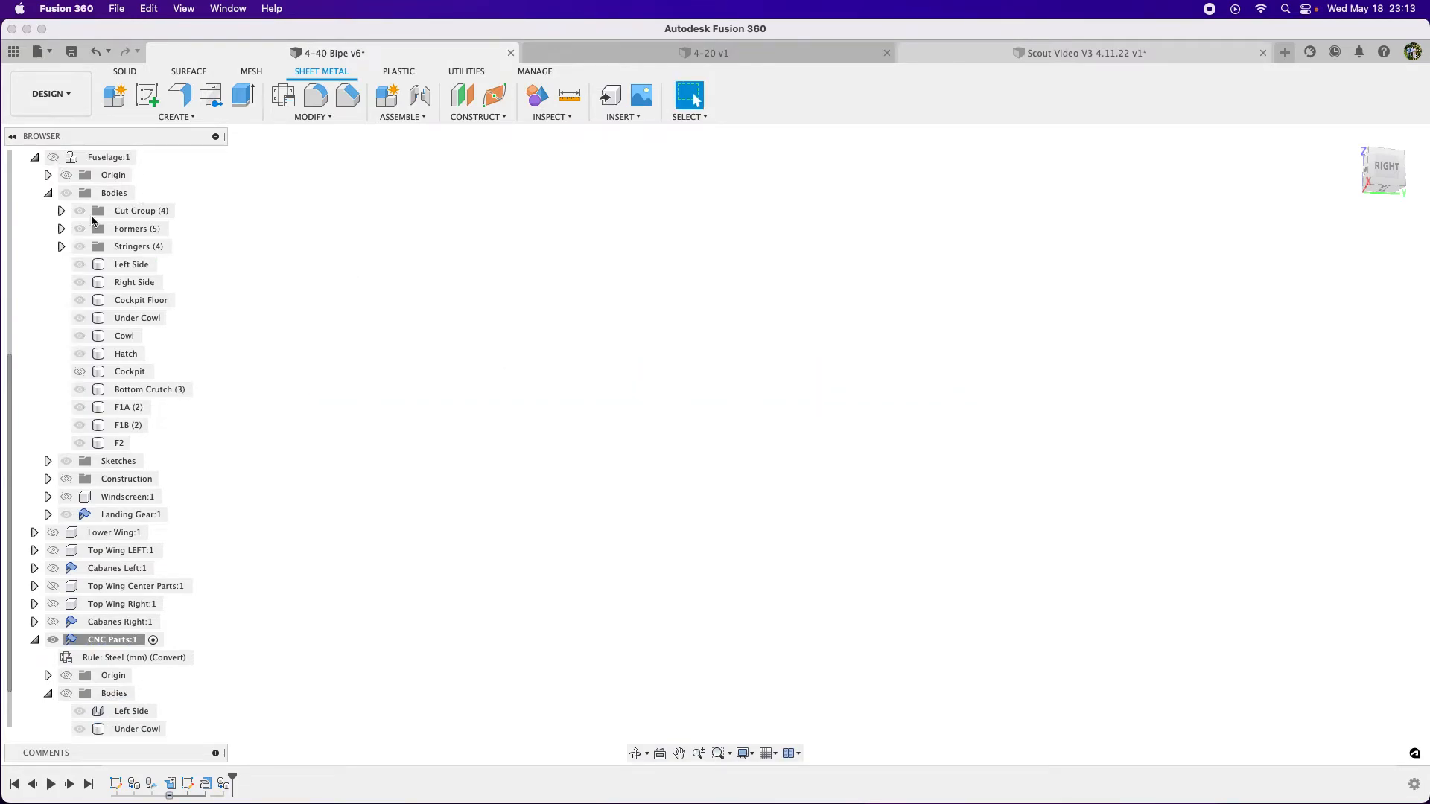
click(115, 692)
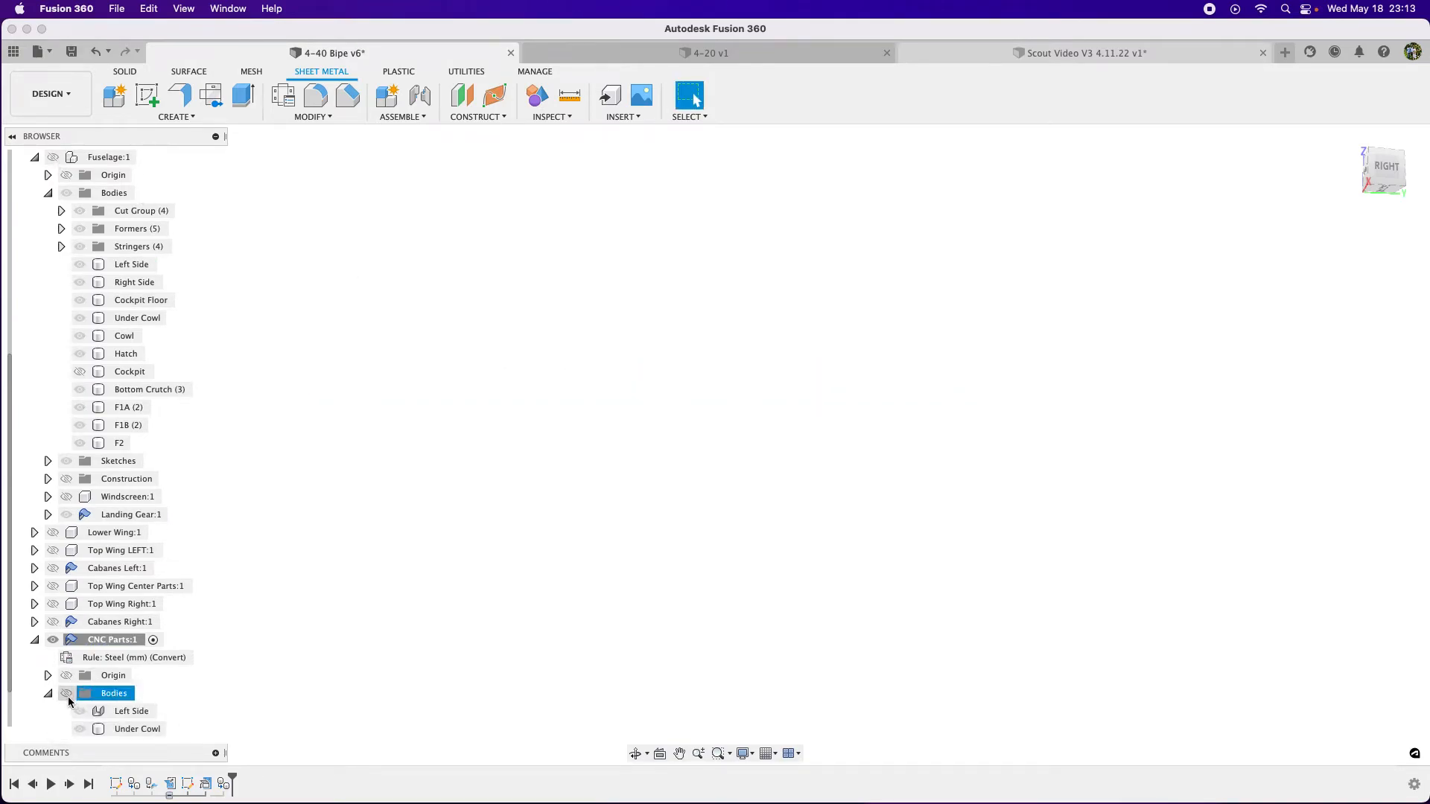
click(81, 730)
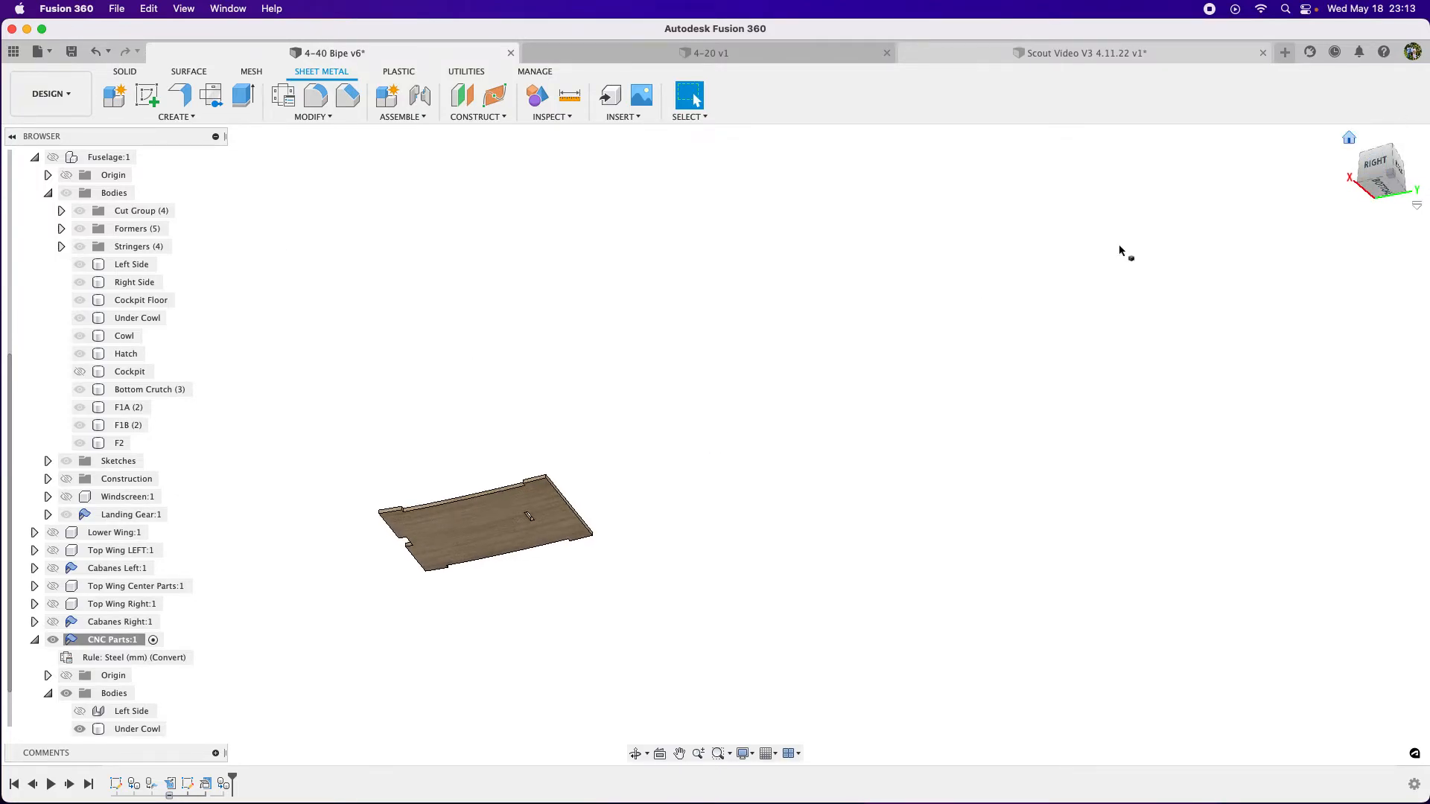
click(177, 116)
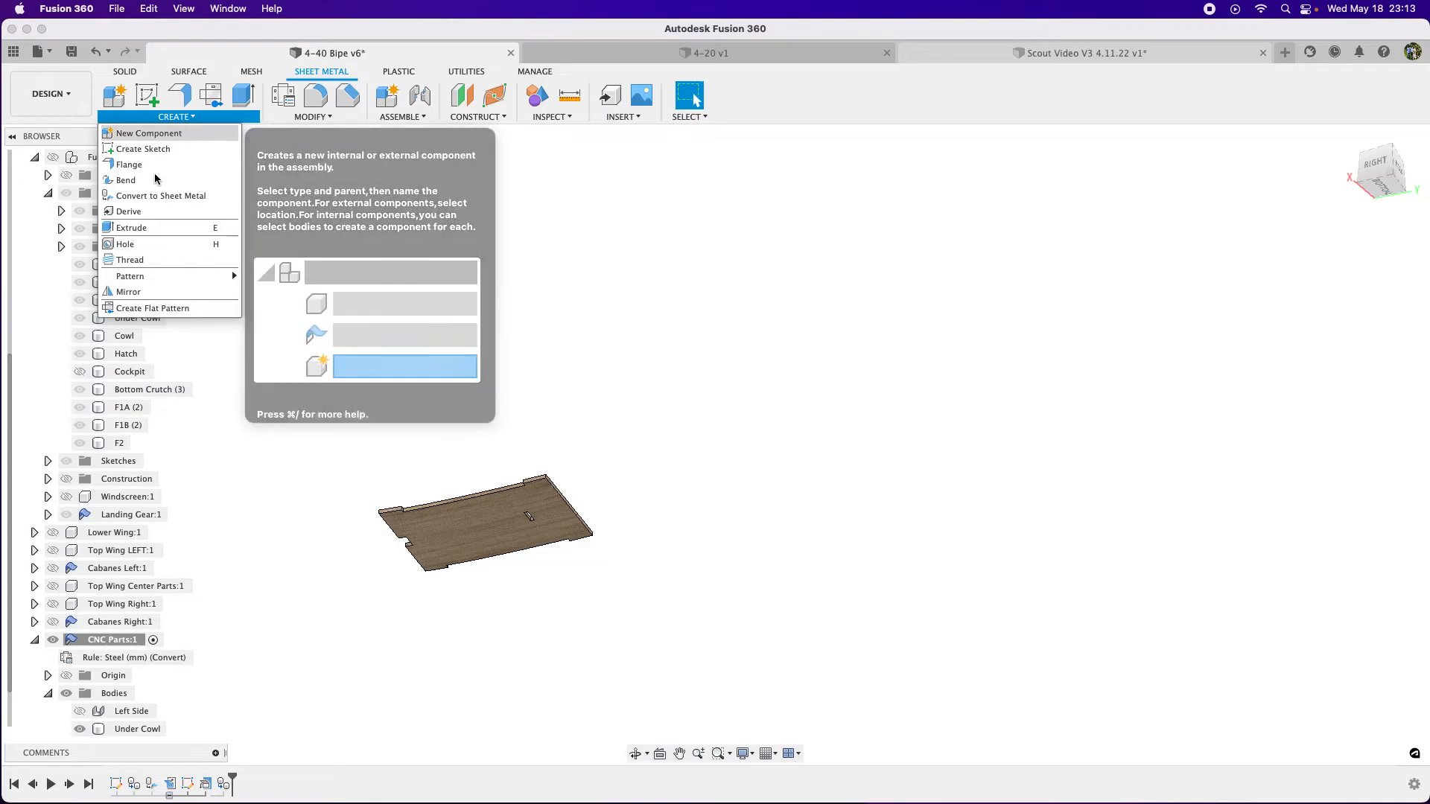
click(159, 197)
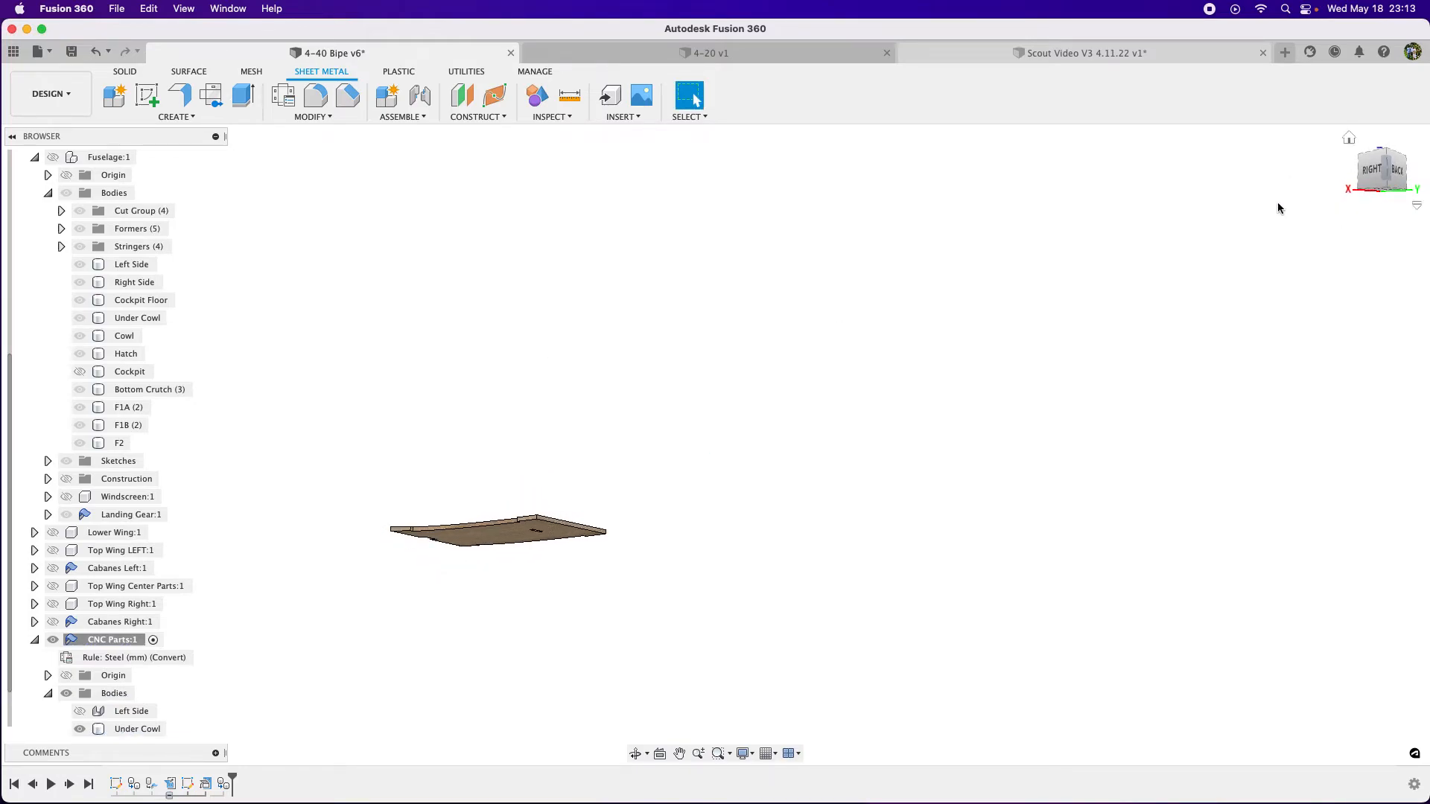
Step: Extrude the narrow edge face of the under cowl out about 0.042 in as a new body
click(241, 99)
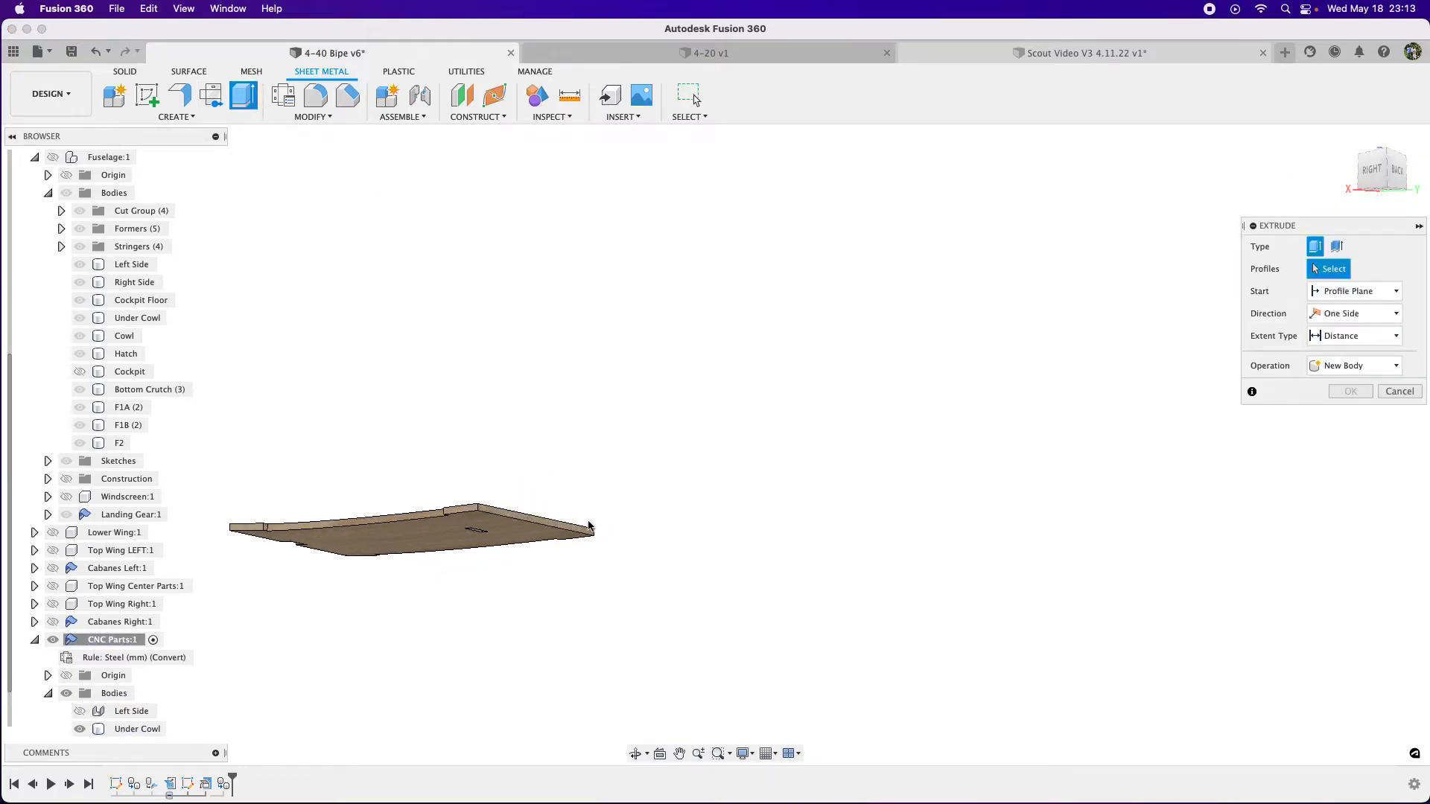
click(444, 519)
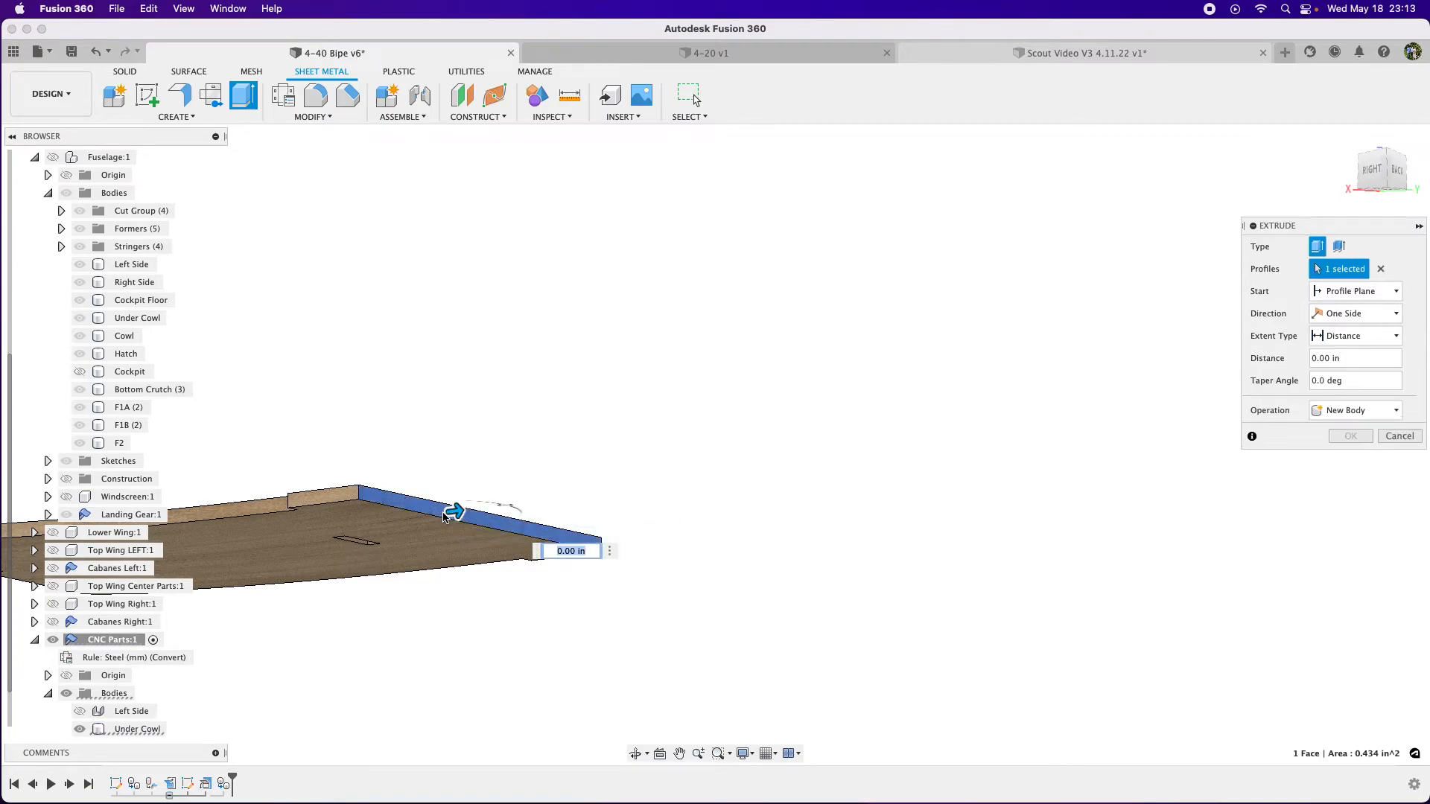
drag(452, 511, 465, 508)
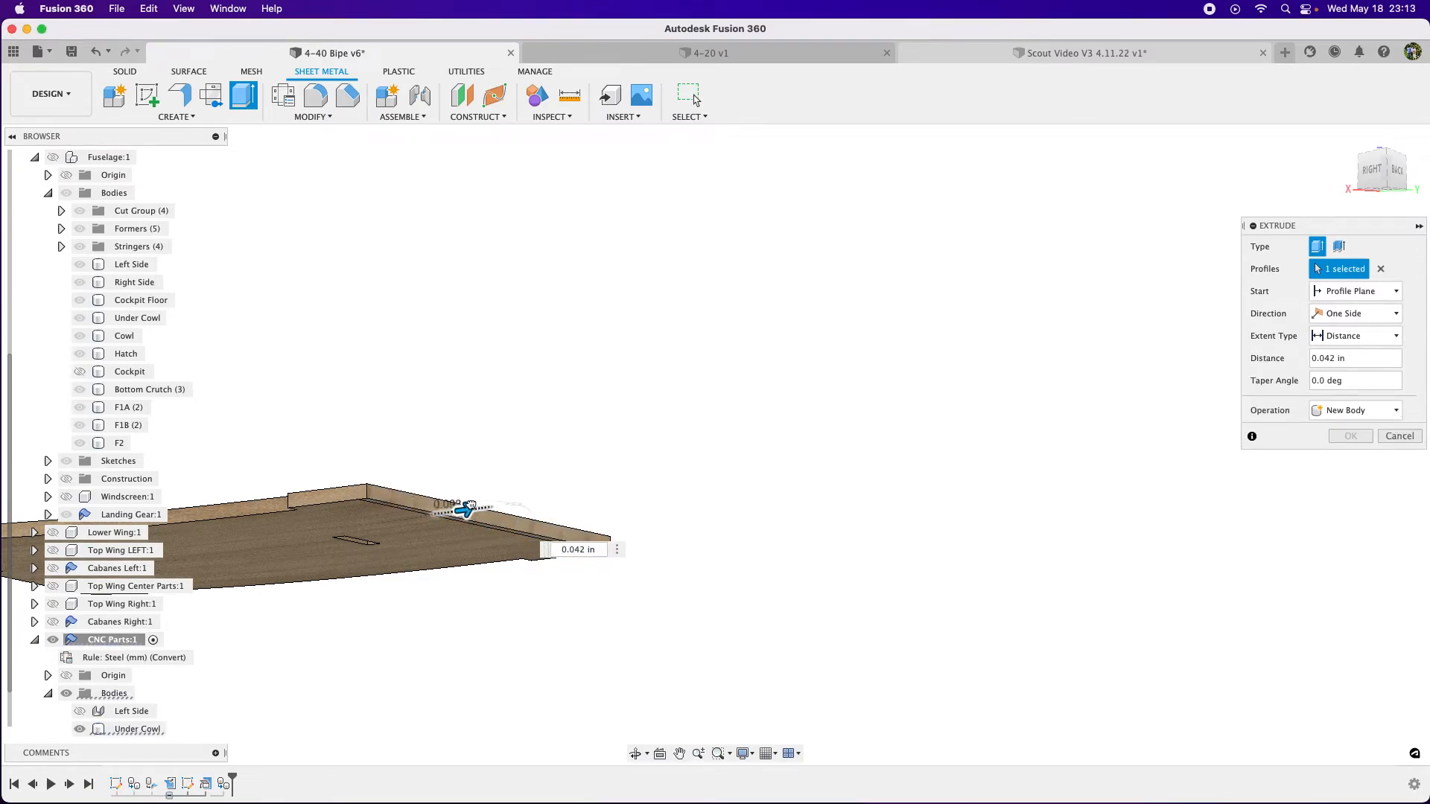
drag(461, 511, 542, 501)
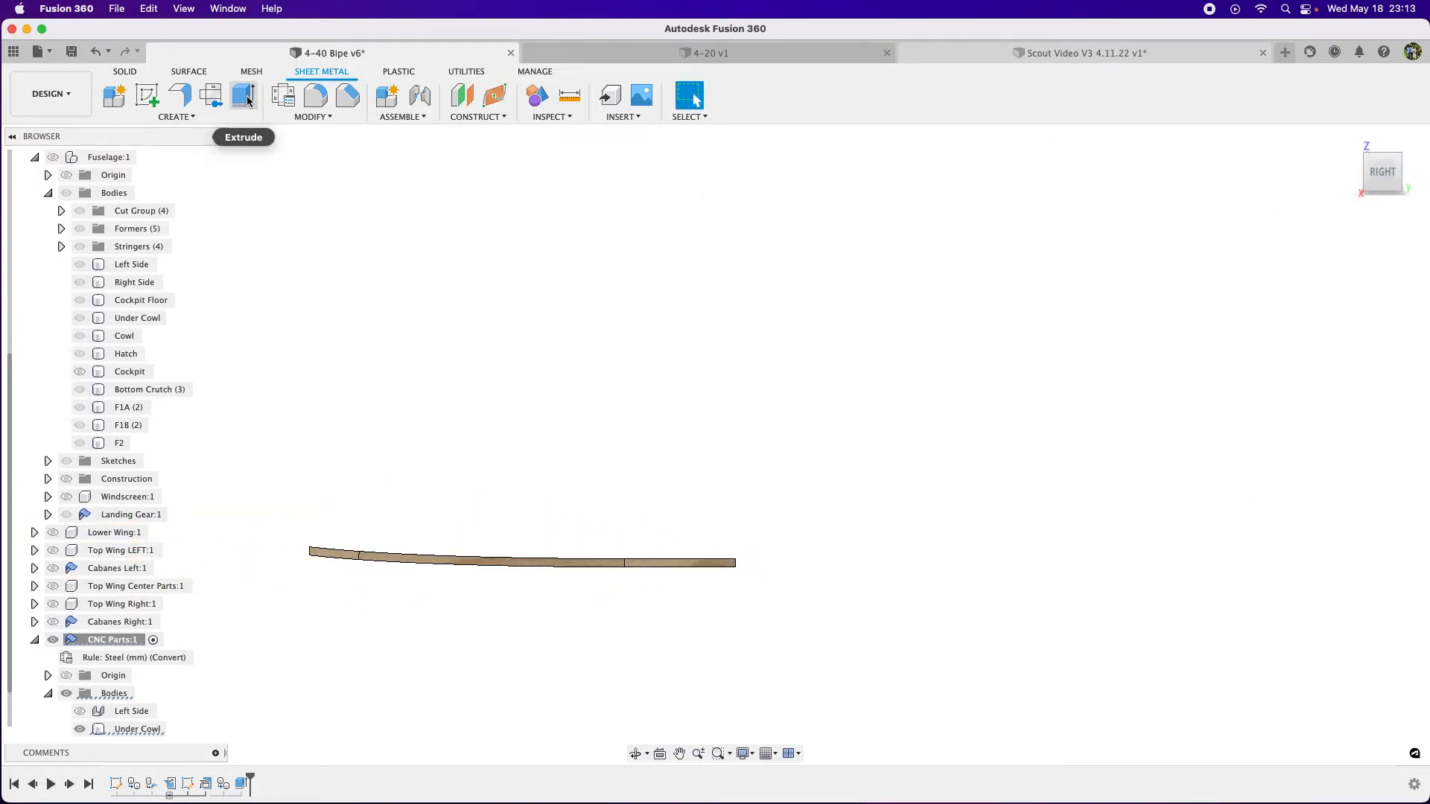
mouse_move(688, 575)
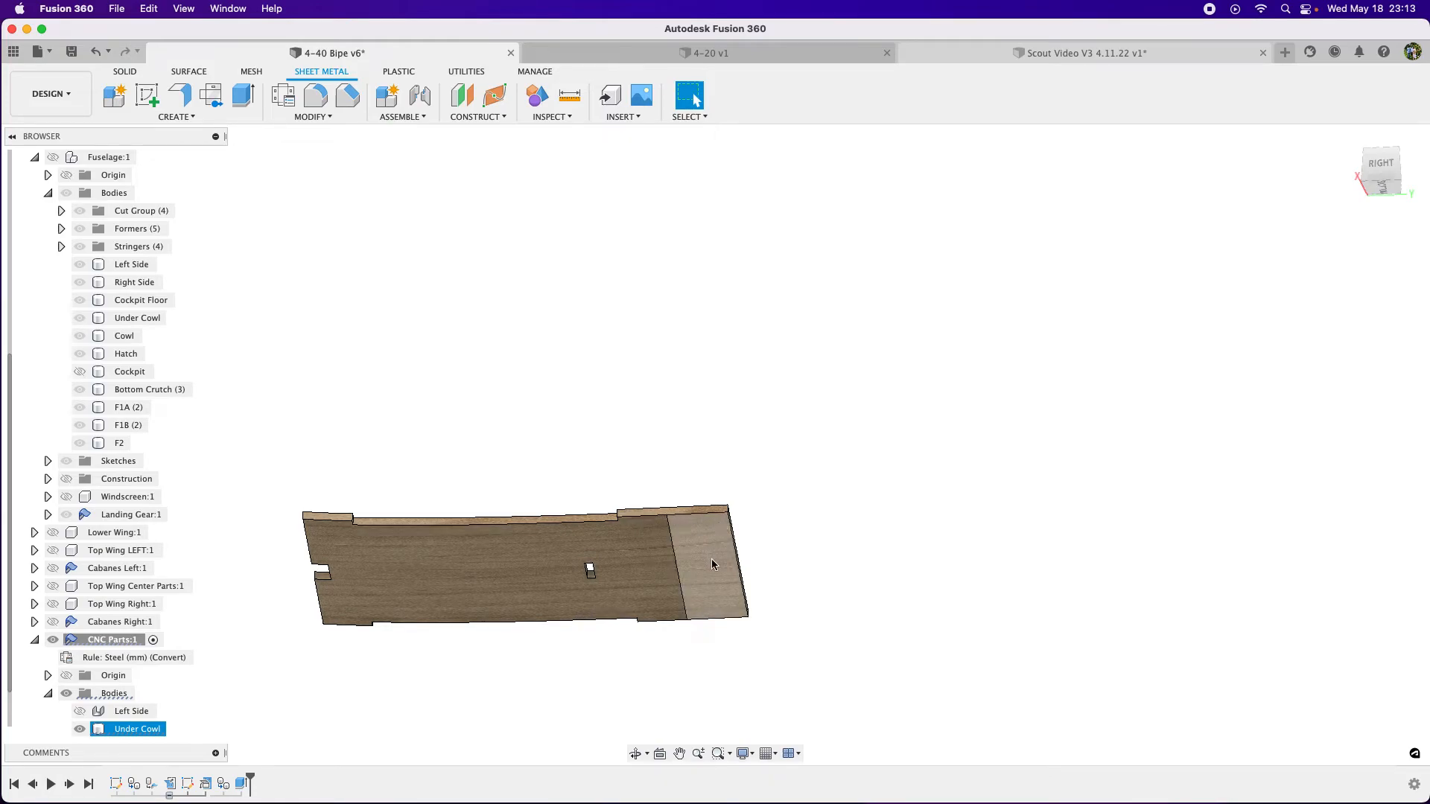
Step: Convert the Under Cowl body to sheet metal, accepting the detected 0.125 in thickness
click(712, 564)
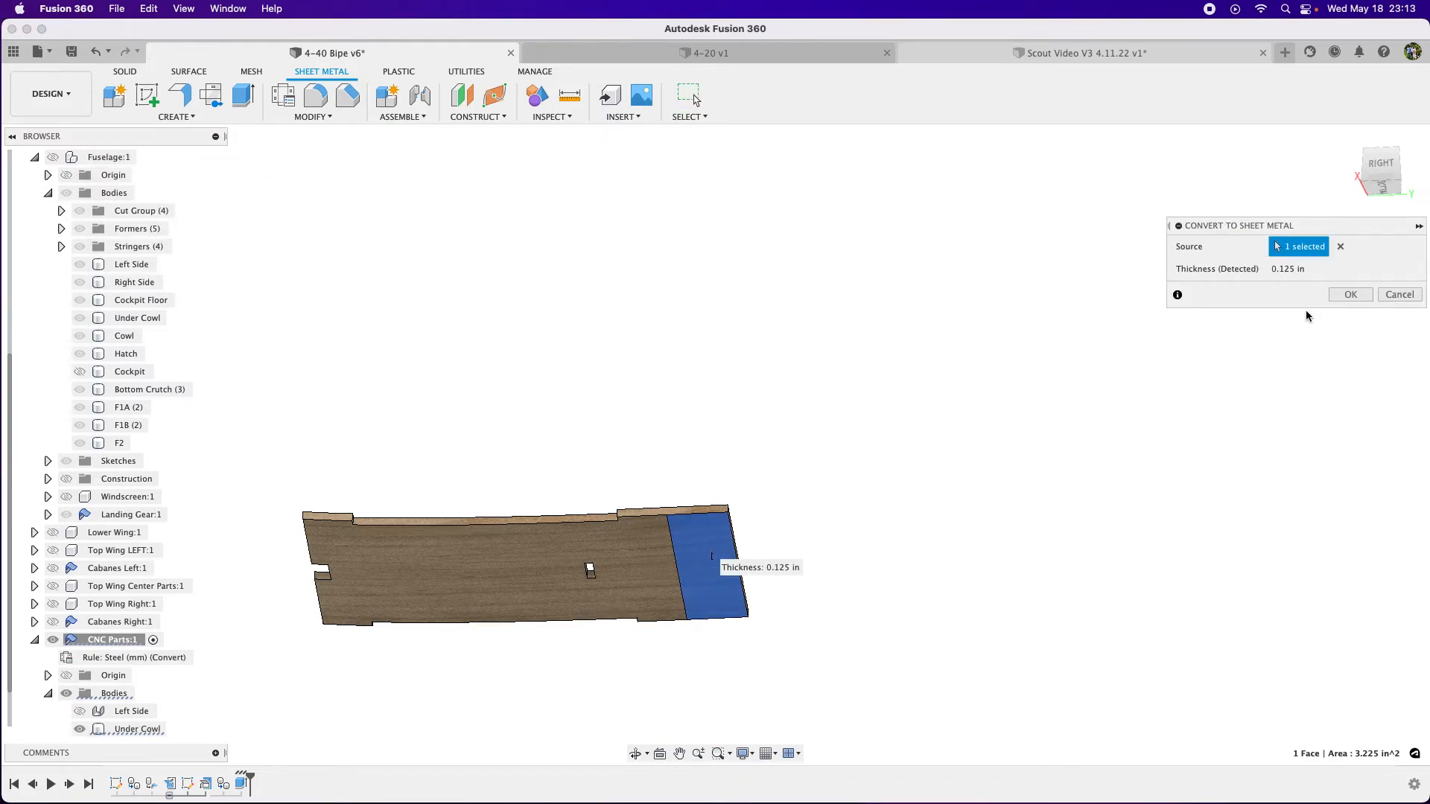
click(1349, 294)
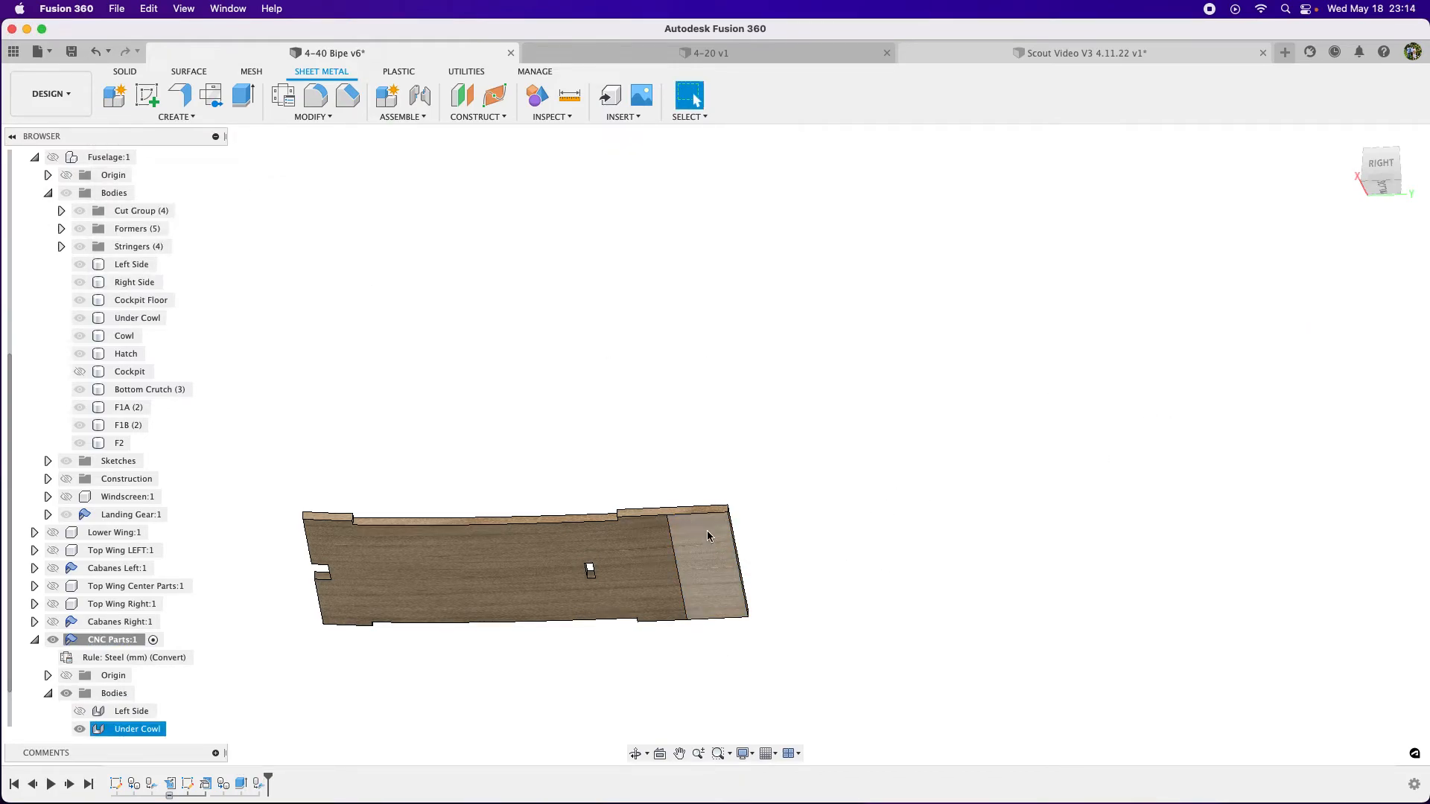
click(707, 537)
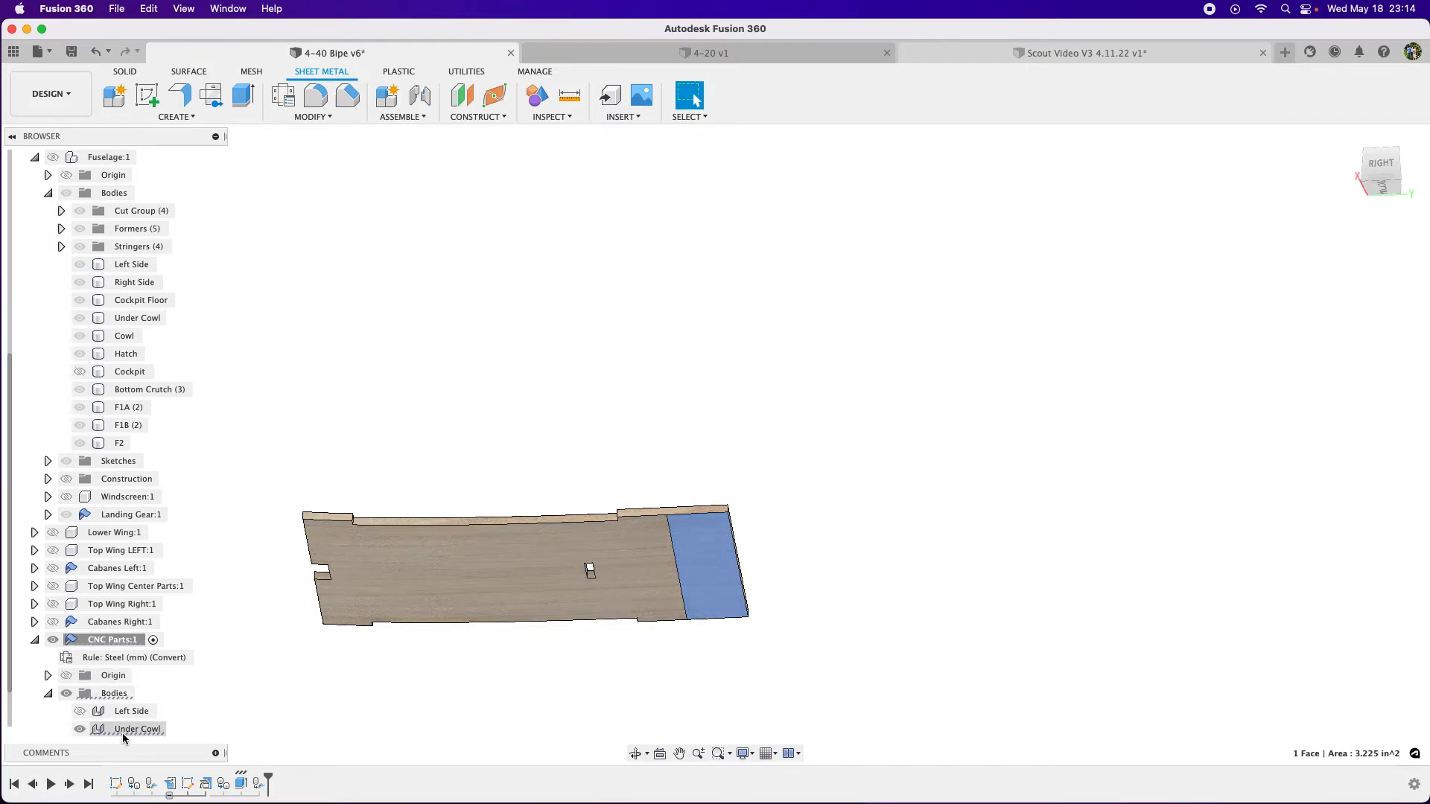
Step: Unfold the curved Under Cowl sheet metal panel flat via Modify > Unfold
click(312, 116)
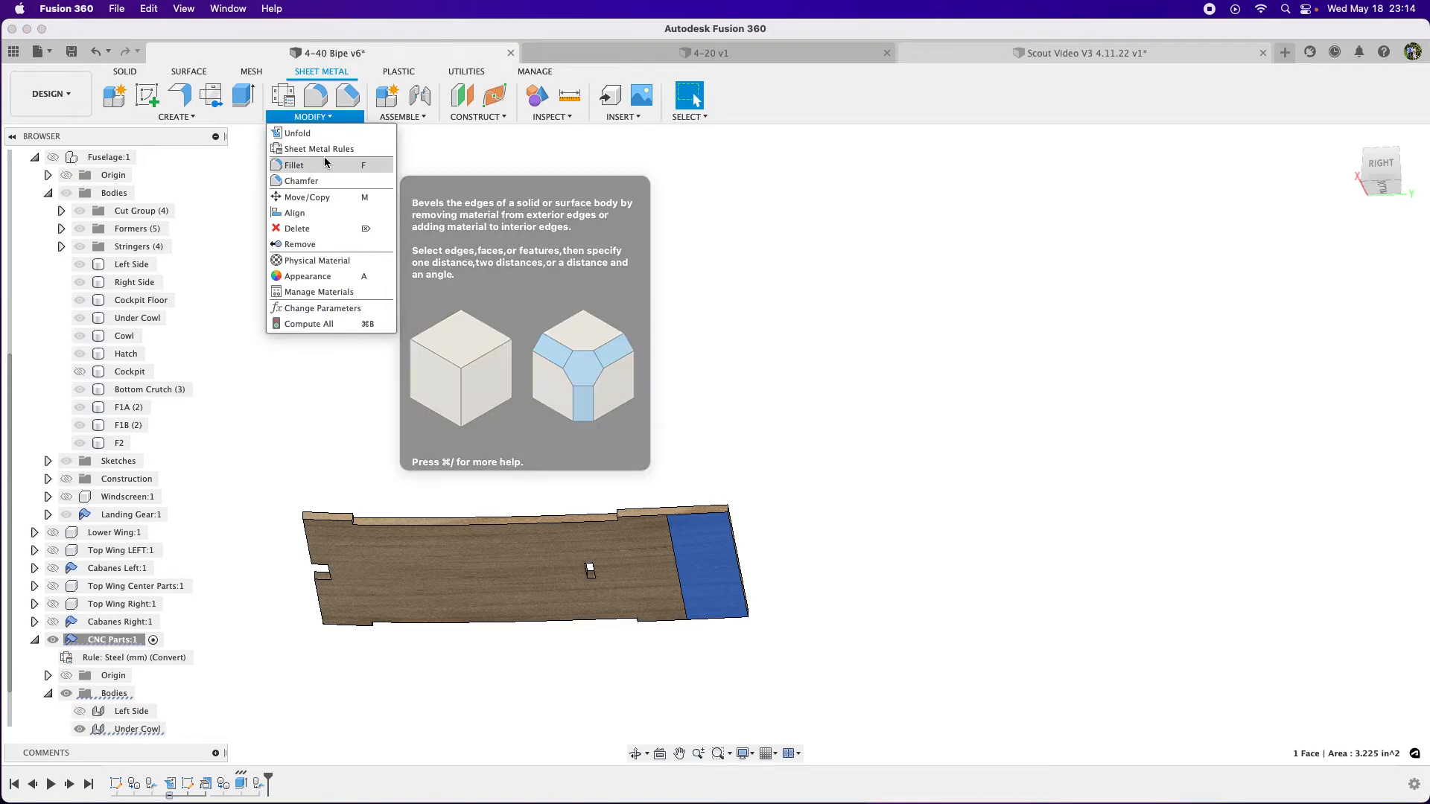
click(294, 132)
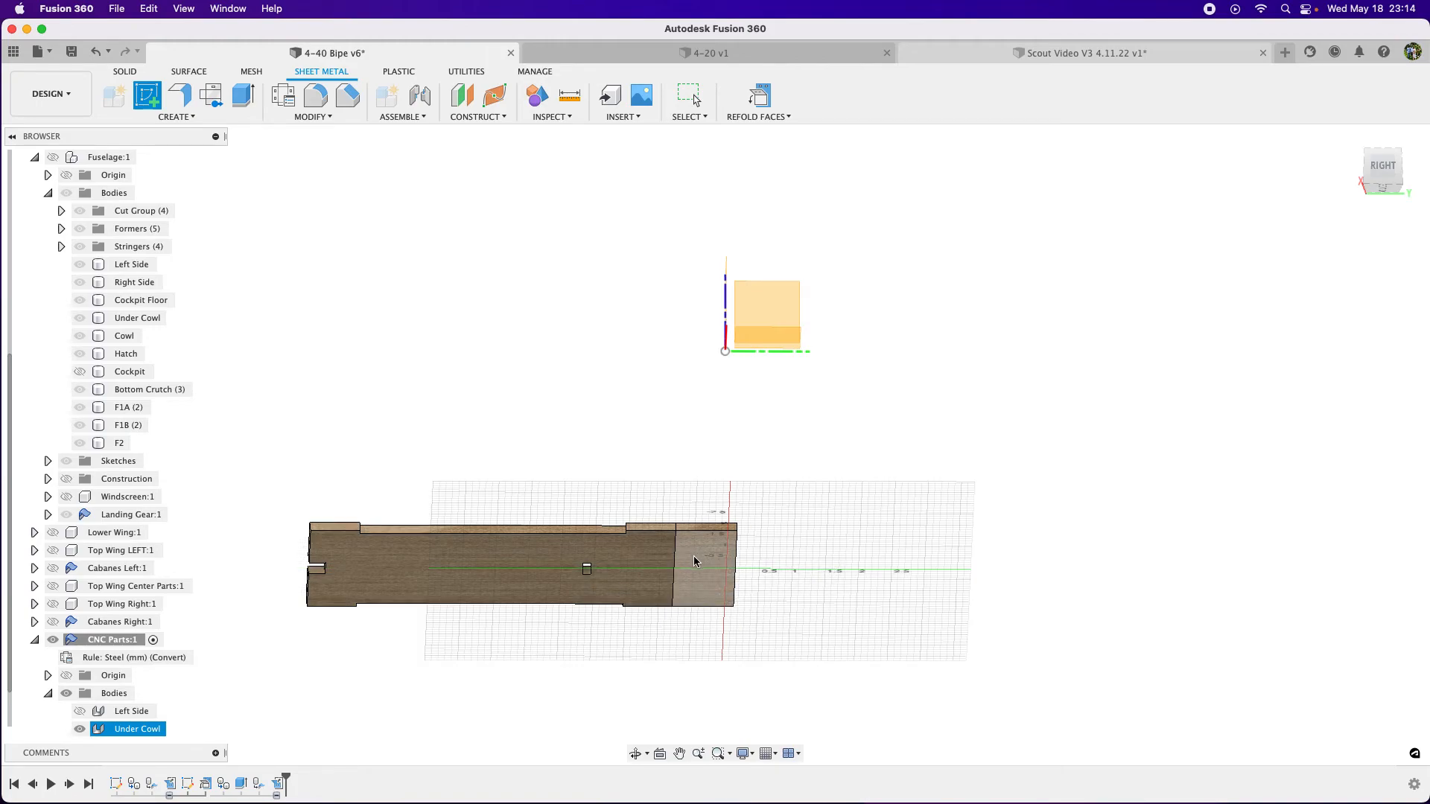
mouse_move(700, 570)
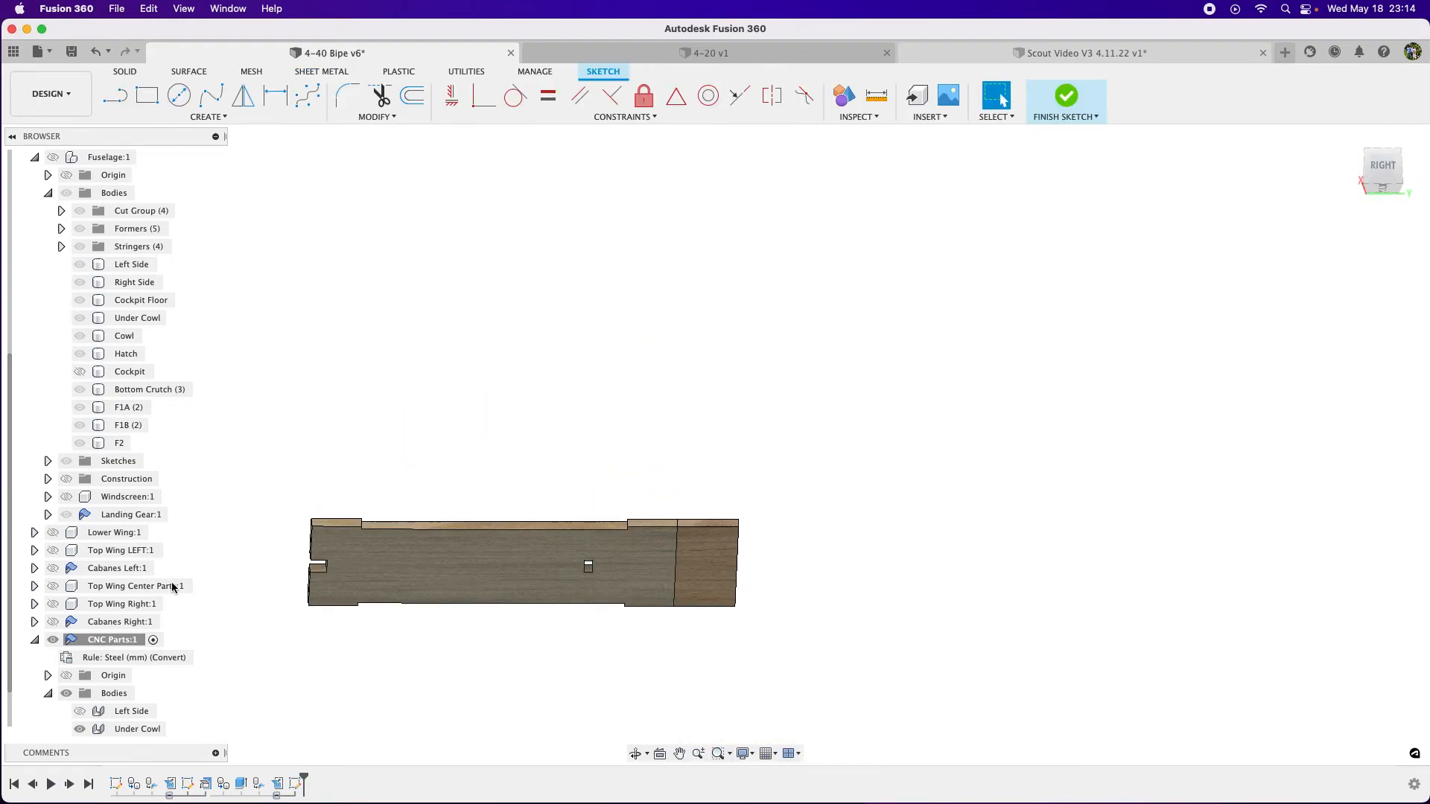
Step: Project the flattened under cowl's outline into Sketch3 as one continuous profile
click(1065, 95)
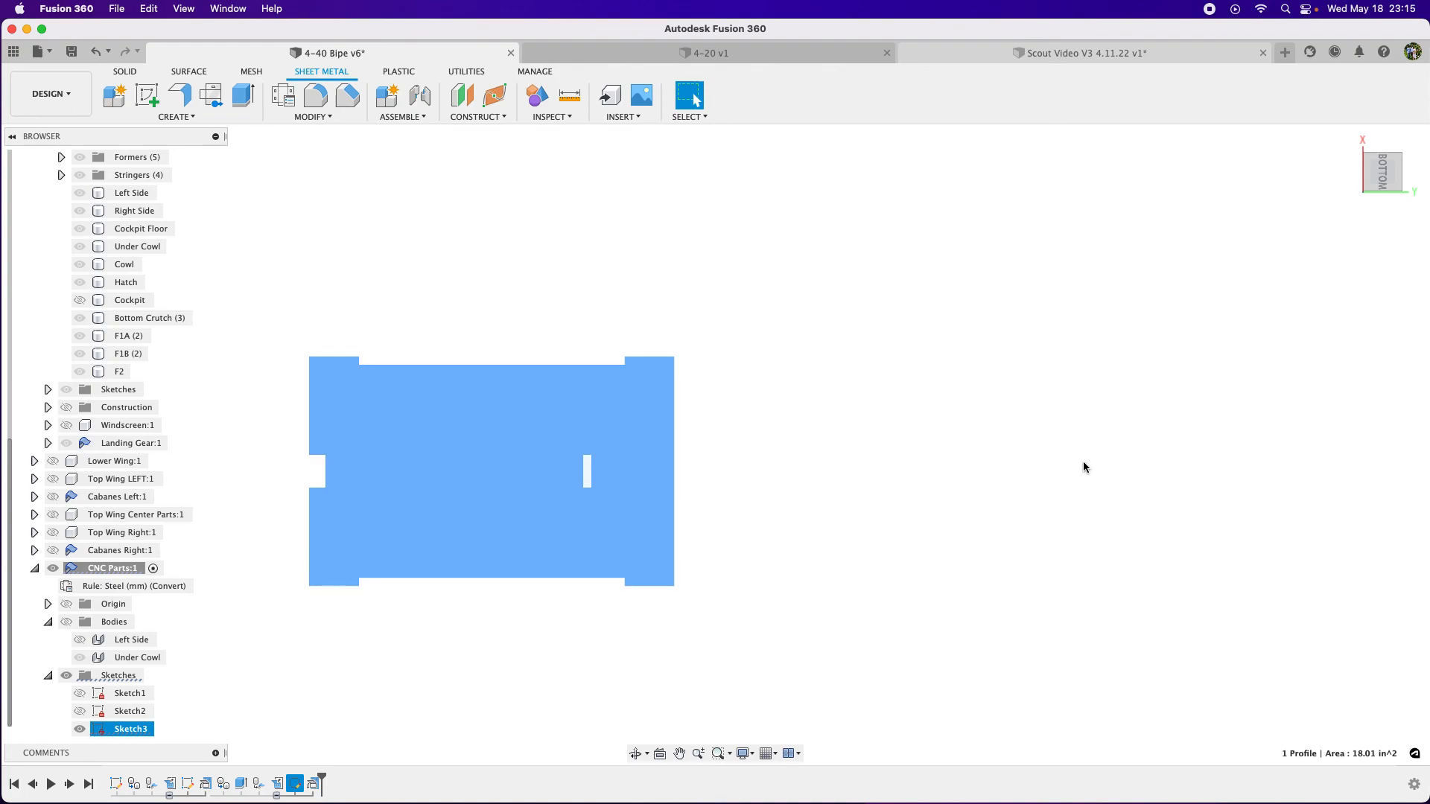
mouse_move(1184, 42)
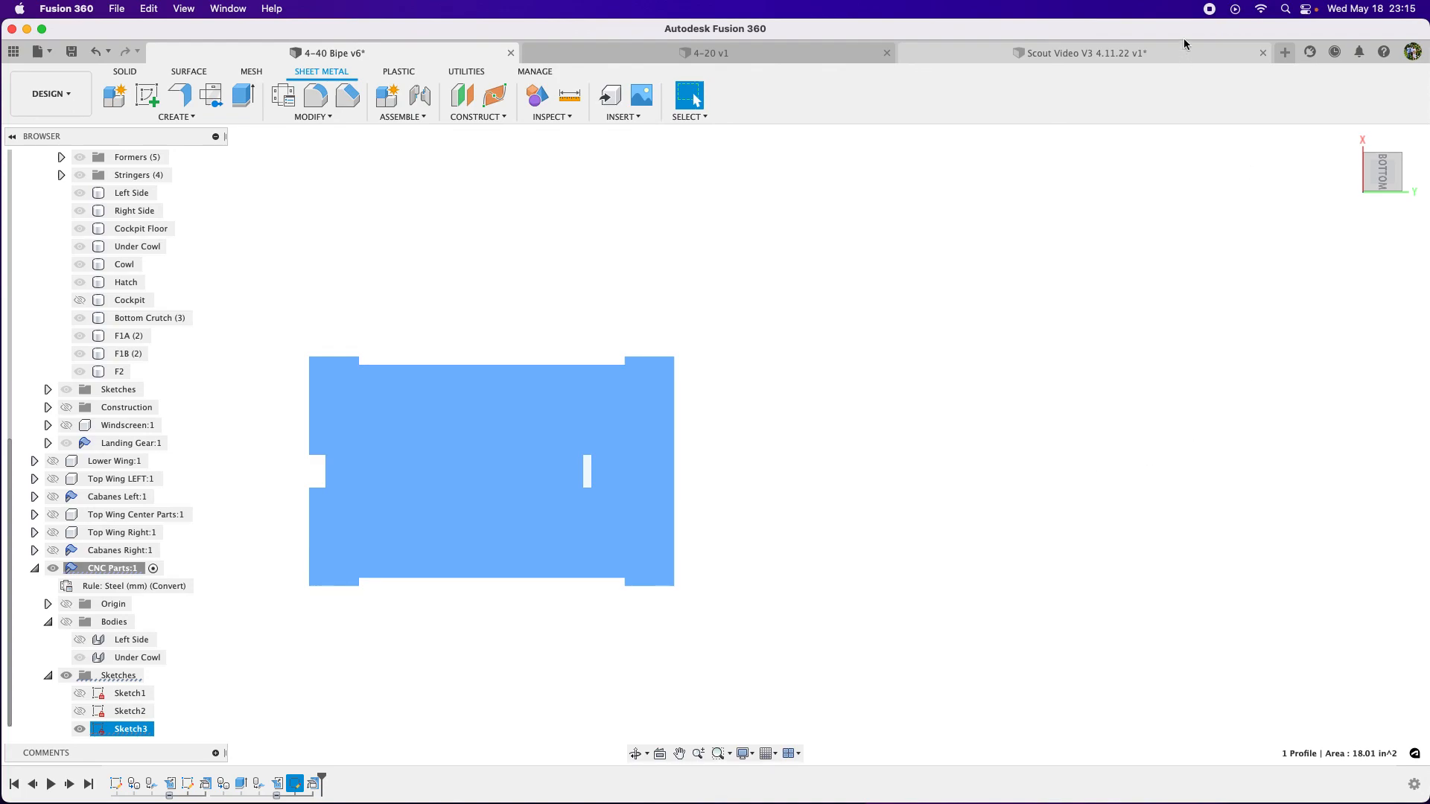